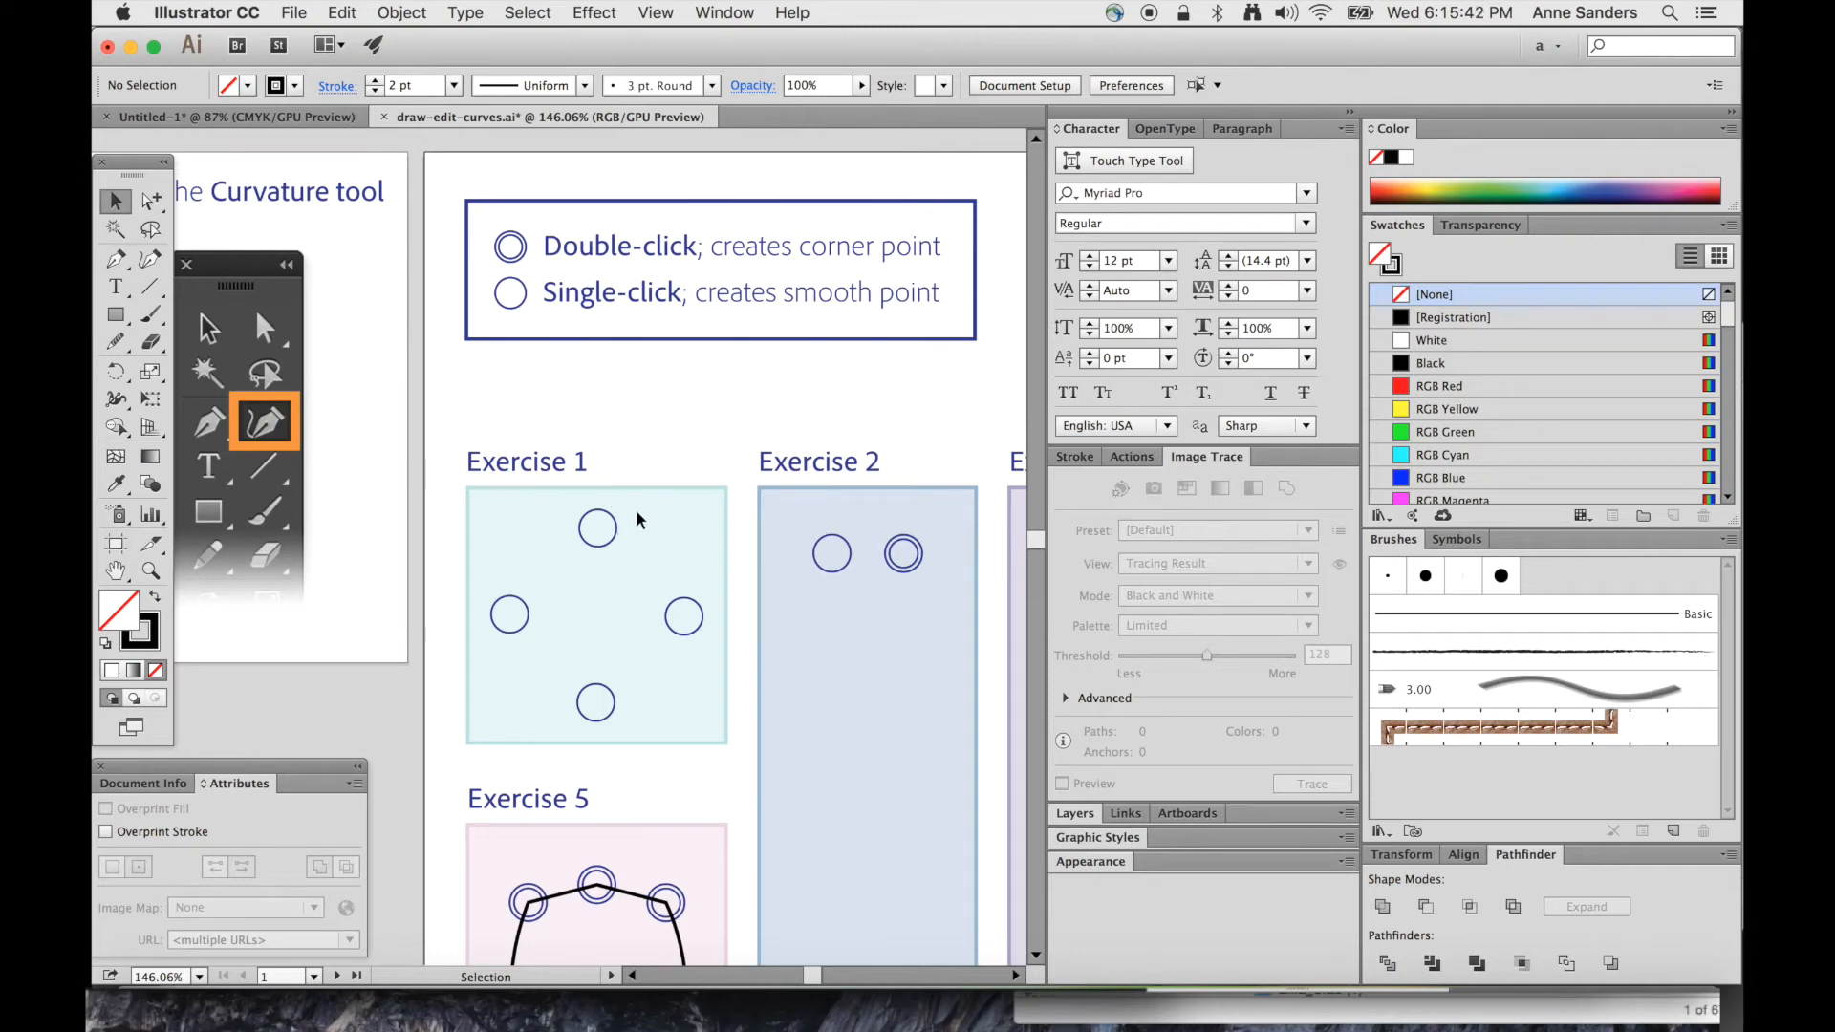
{"action": "mouse_move", "coordinate": [692, 470]}
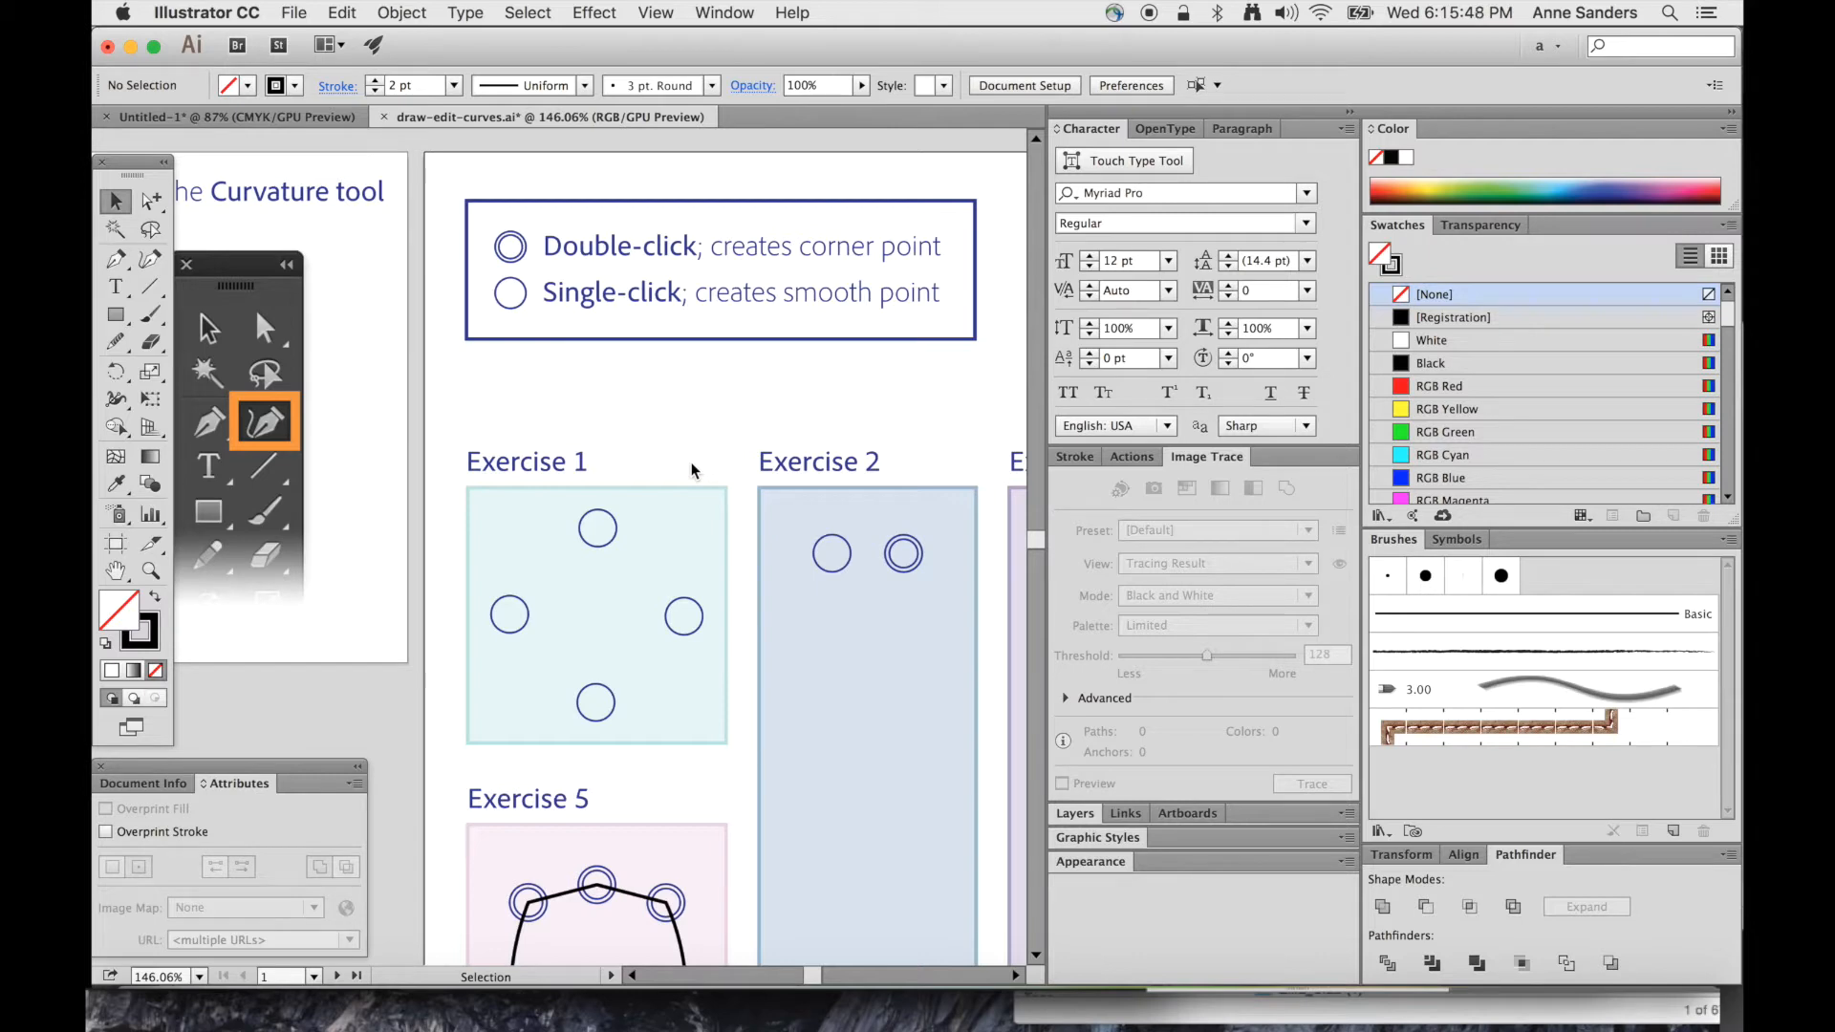
{"action": "mouse_move", "coordinate": [434, 400]}
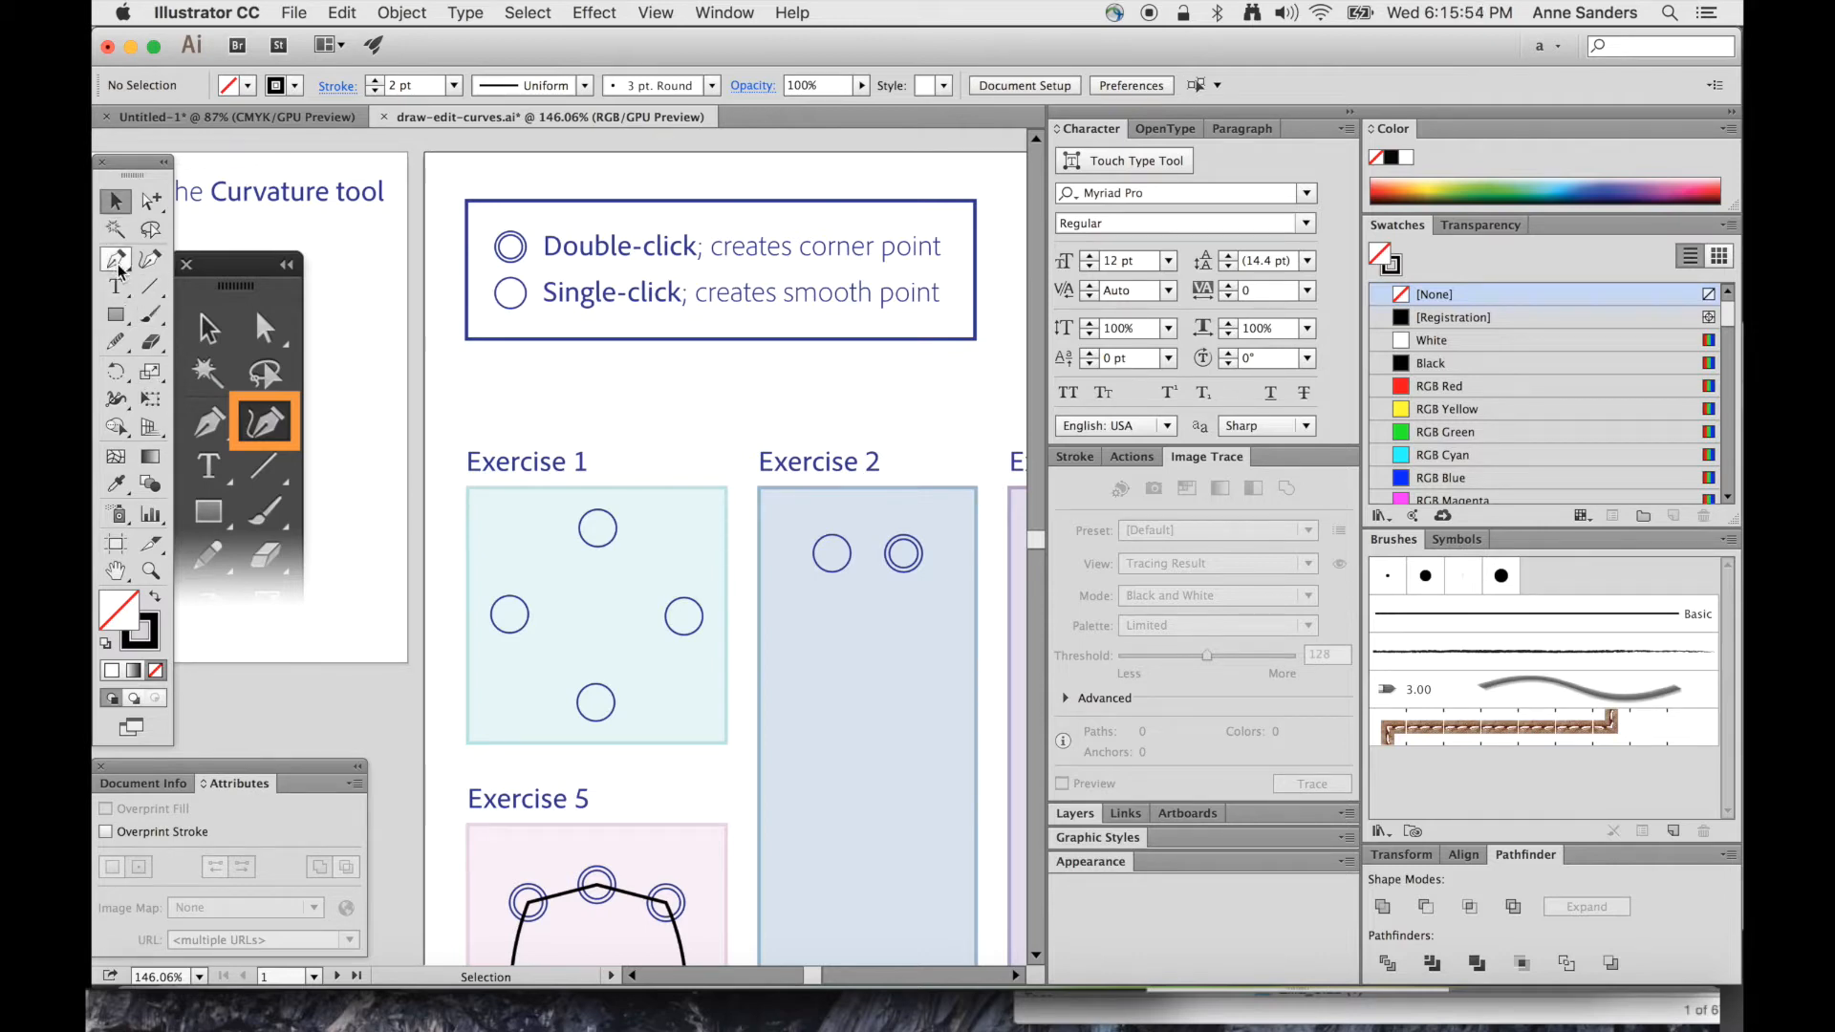
{"action": "mouse_move", "coordinate": [114, 340]}
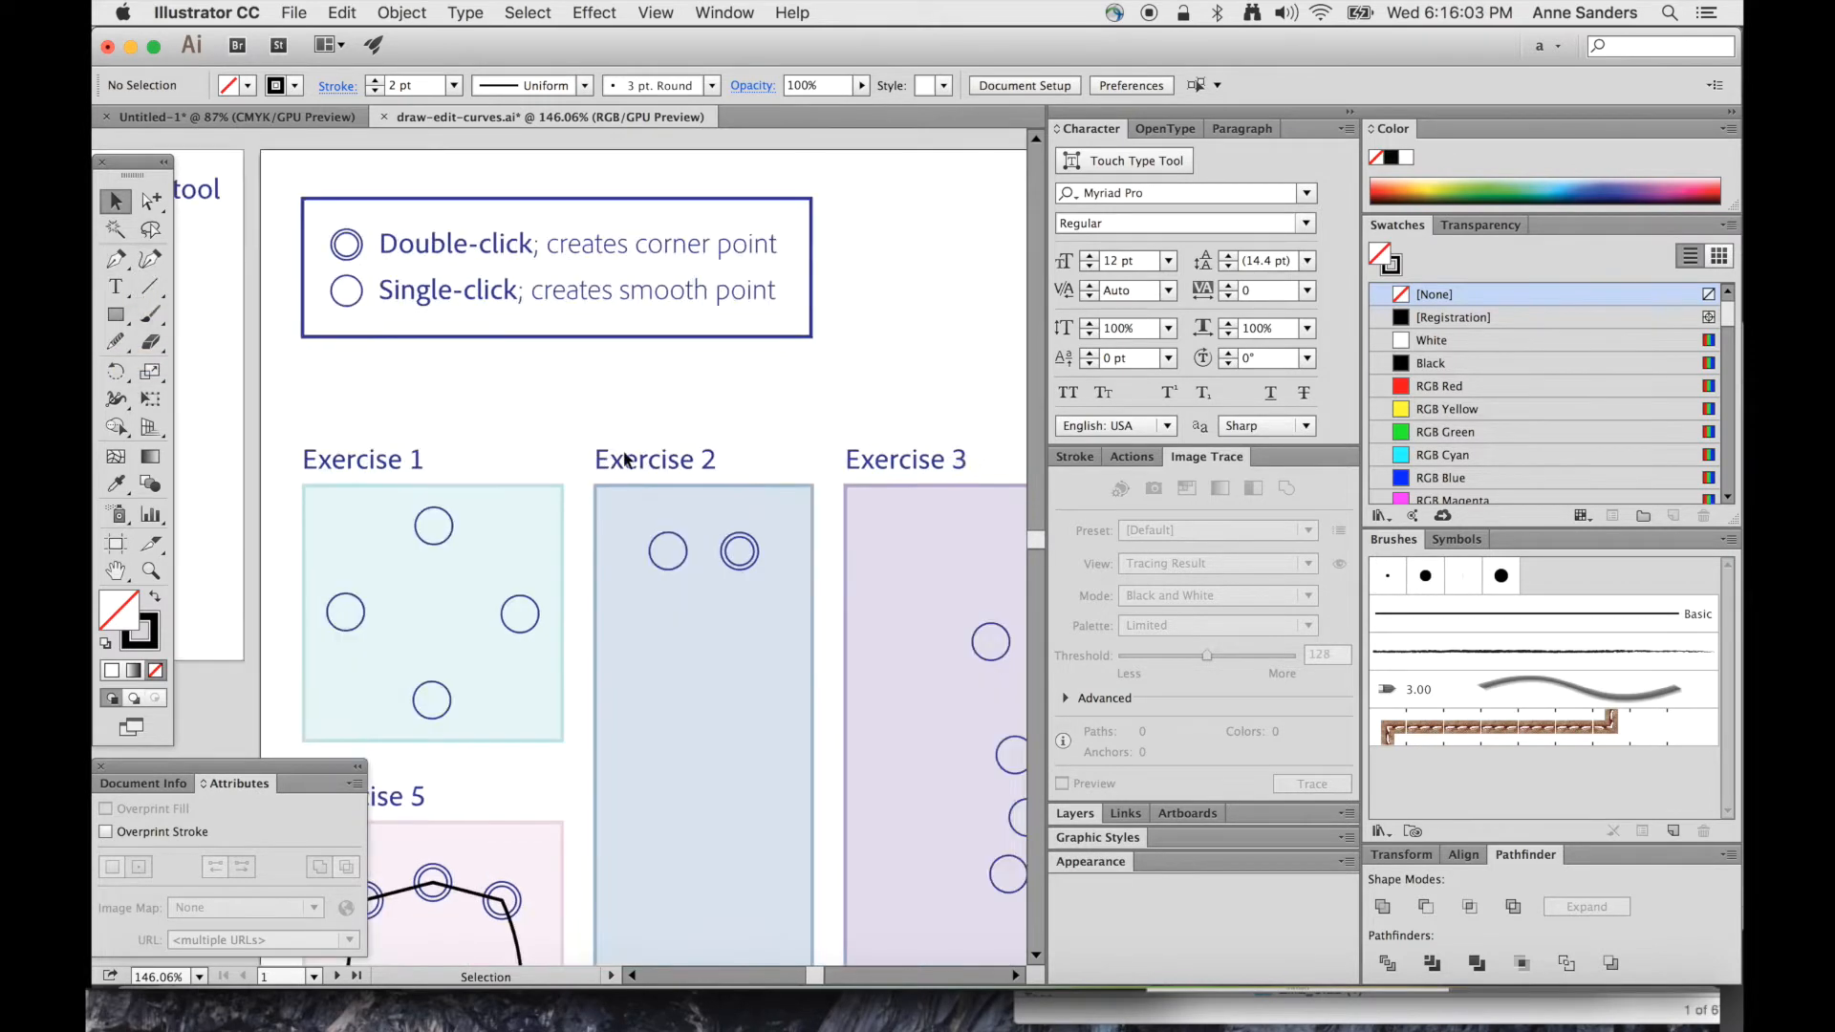
{"action": "mouse_move", "coordinate": [619, 552]}
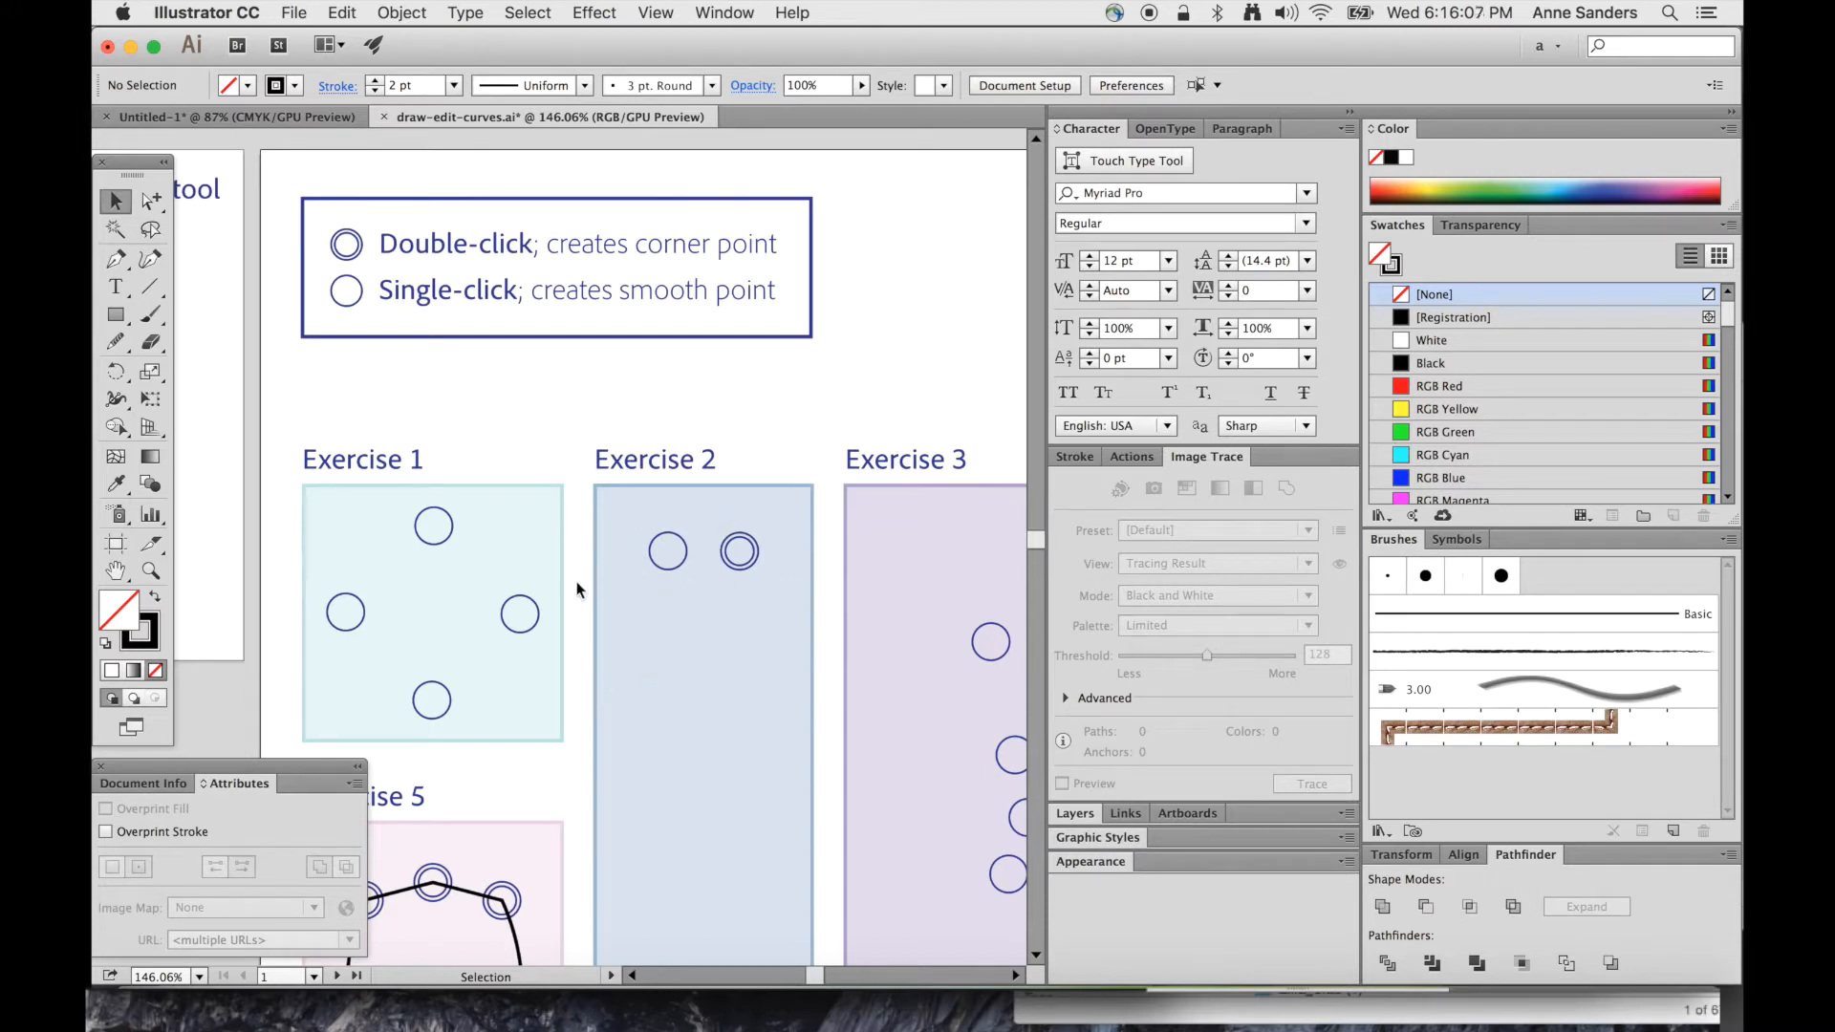
{"action": "mouse_move", "coordinate": [685, 551]}
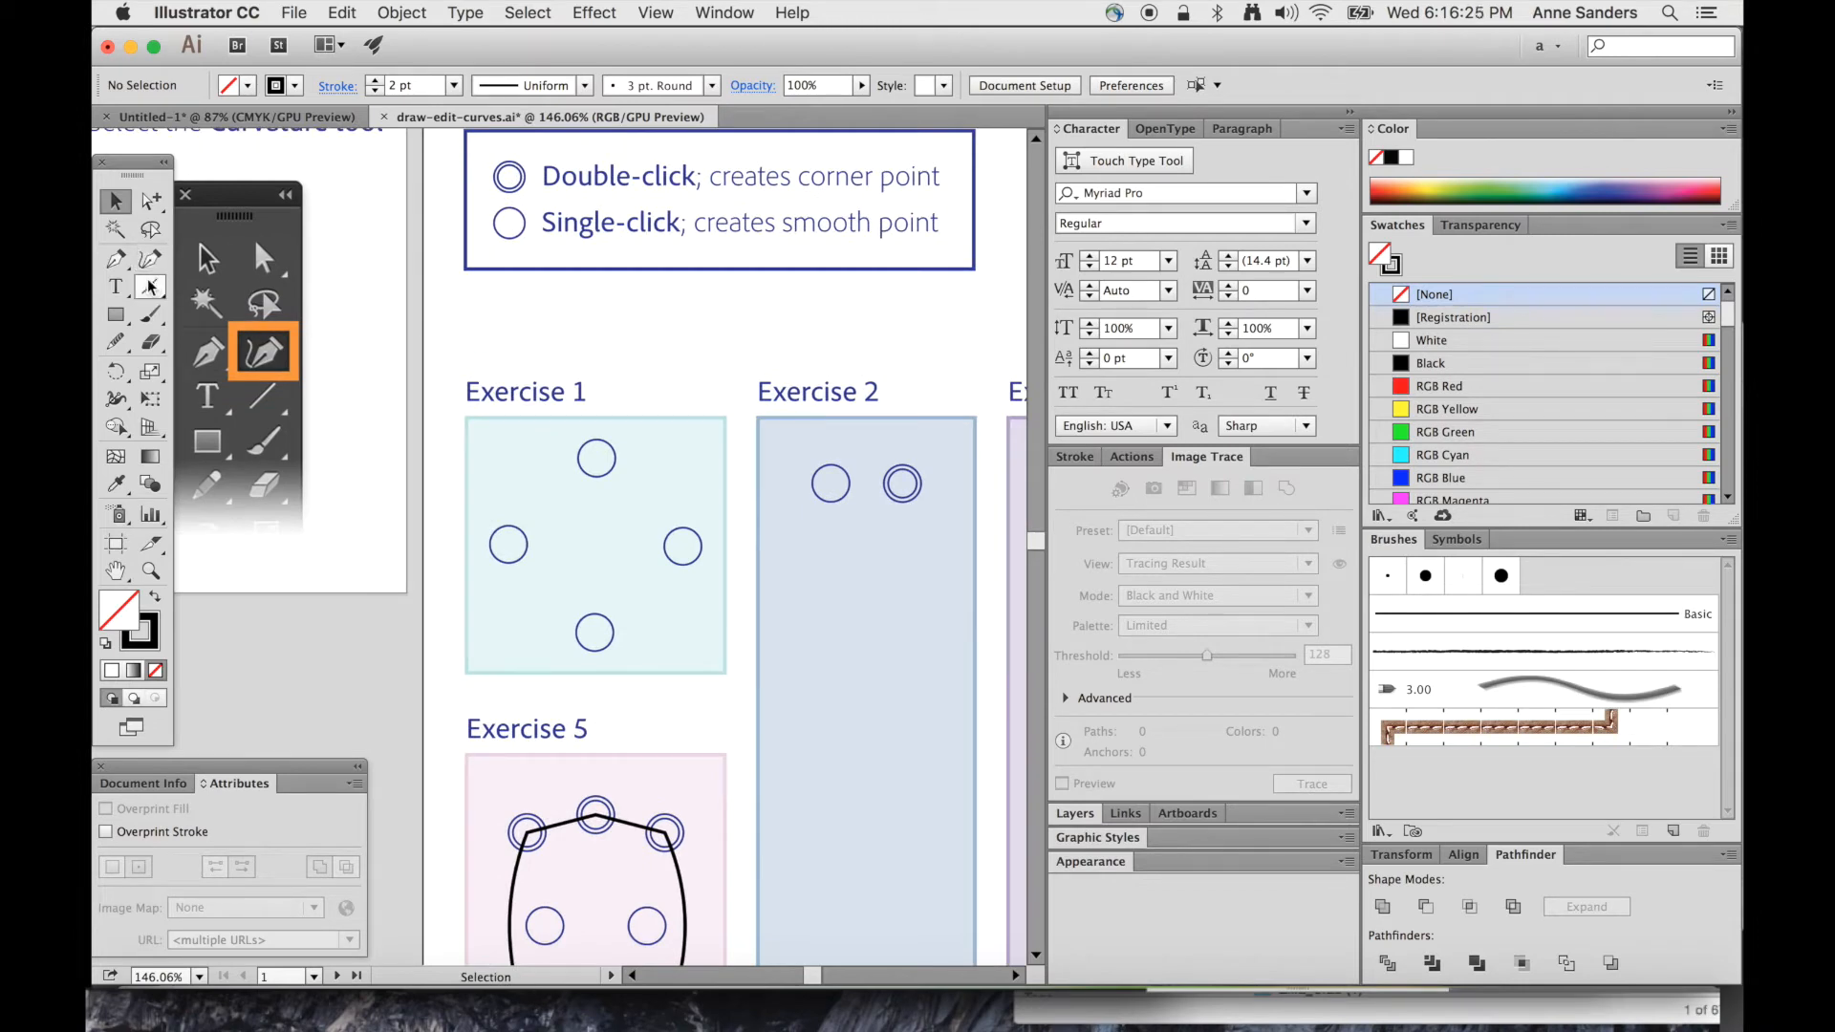
Start a smooth Curvature-tool path through Exercise 1's top and left guide circles
{"action": "left_click", "coordinate": [151, 258]}
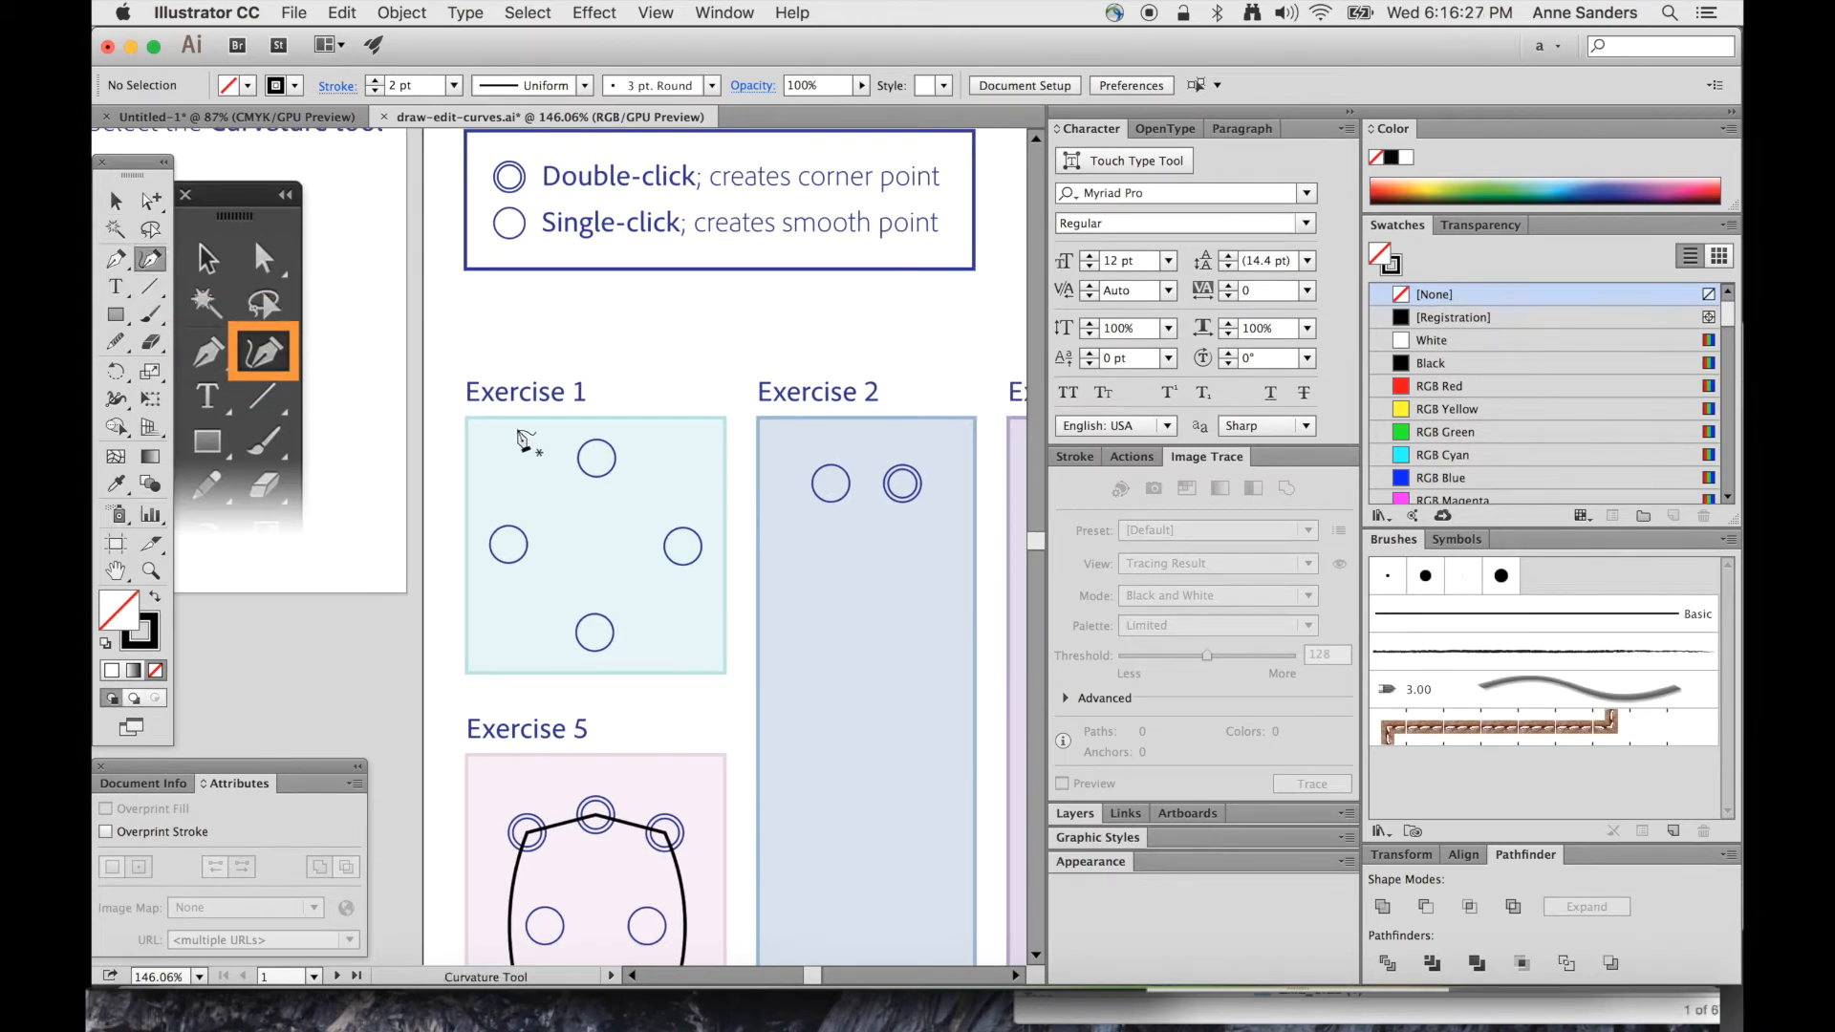
{"action": "mouse_move", "coordinate": [644, 497]}
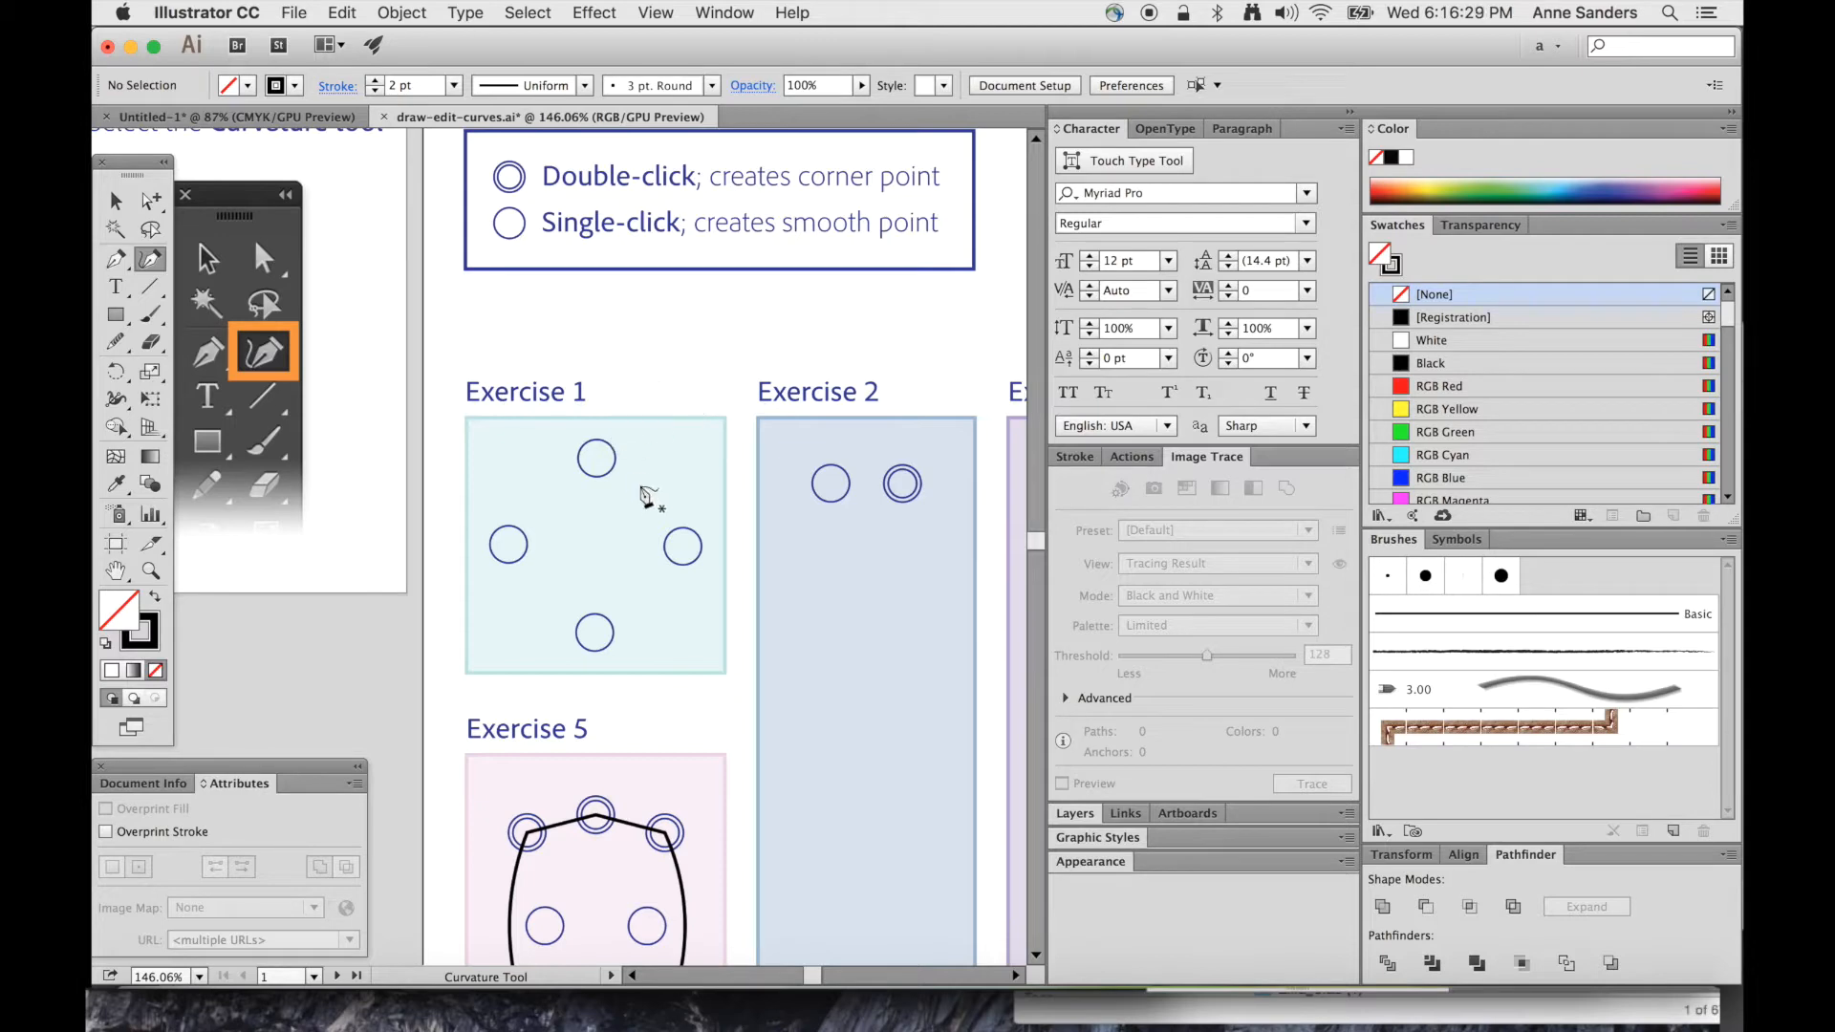
{"action": "mouse_move", "coordinate": [606, 469]}
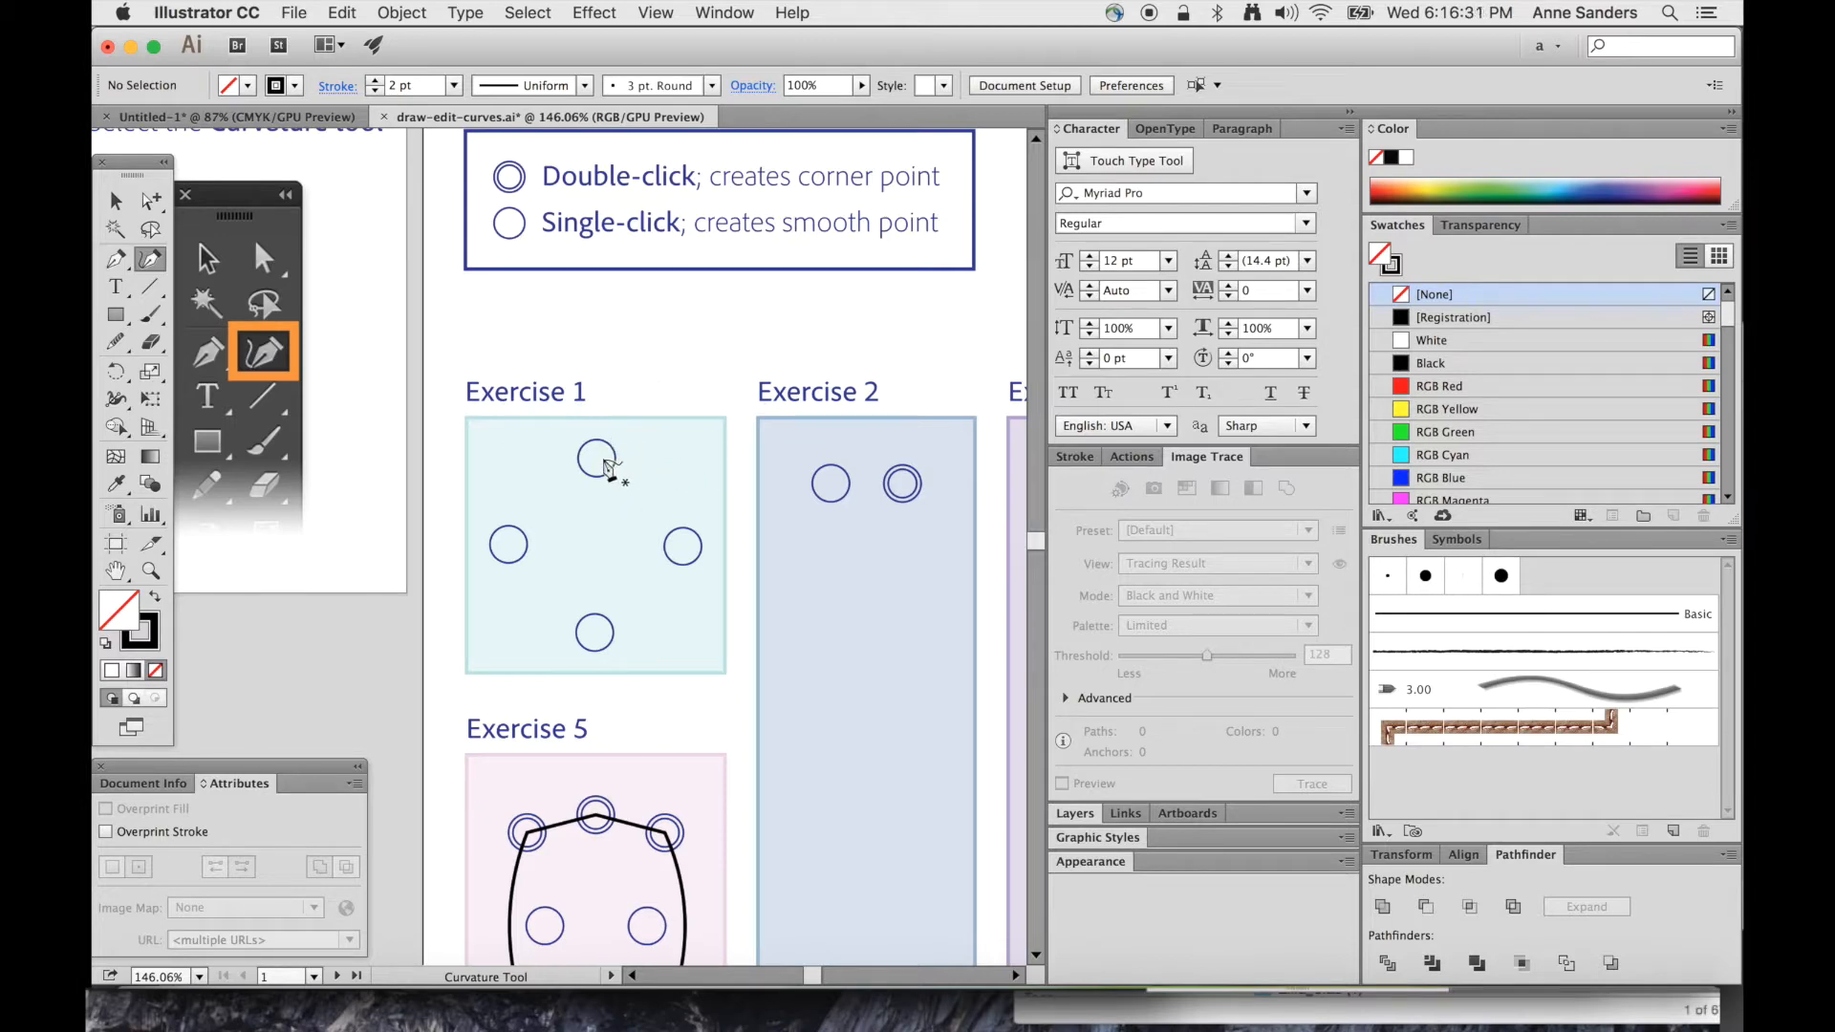
{"action": "mouse_move", "coordinate": [596, 458]}
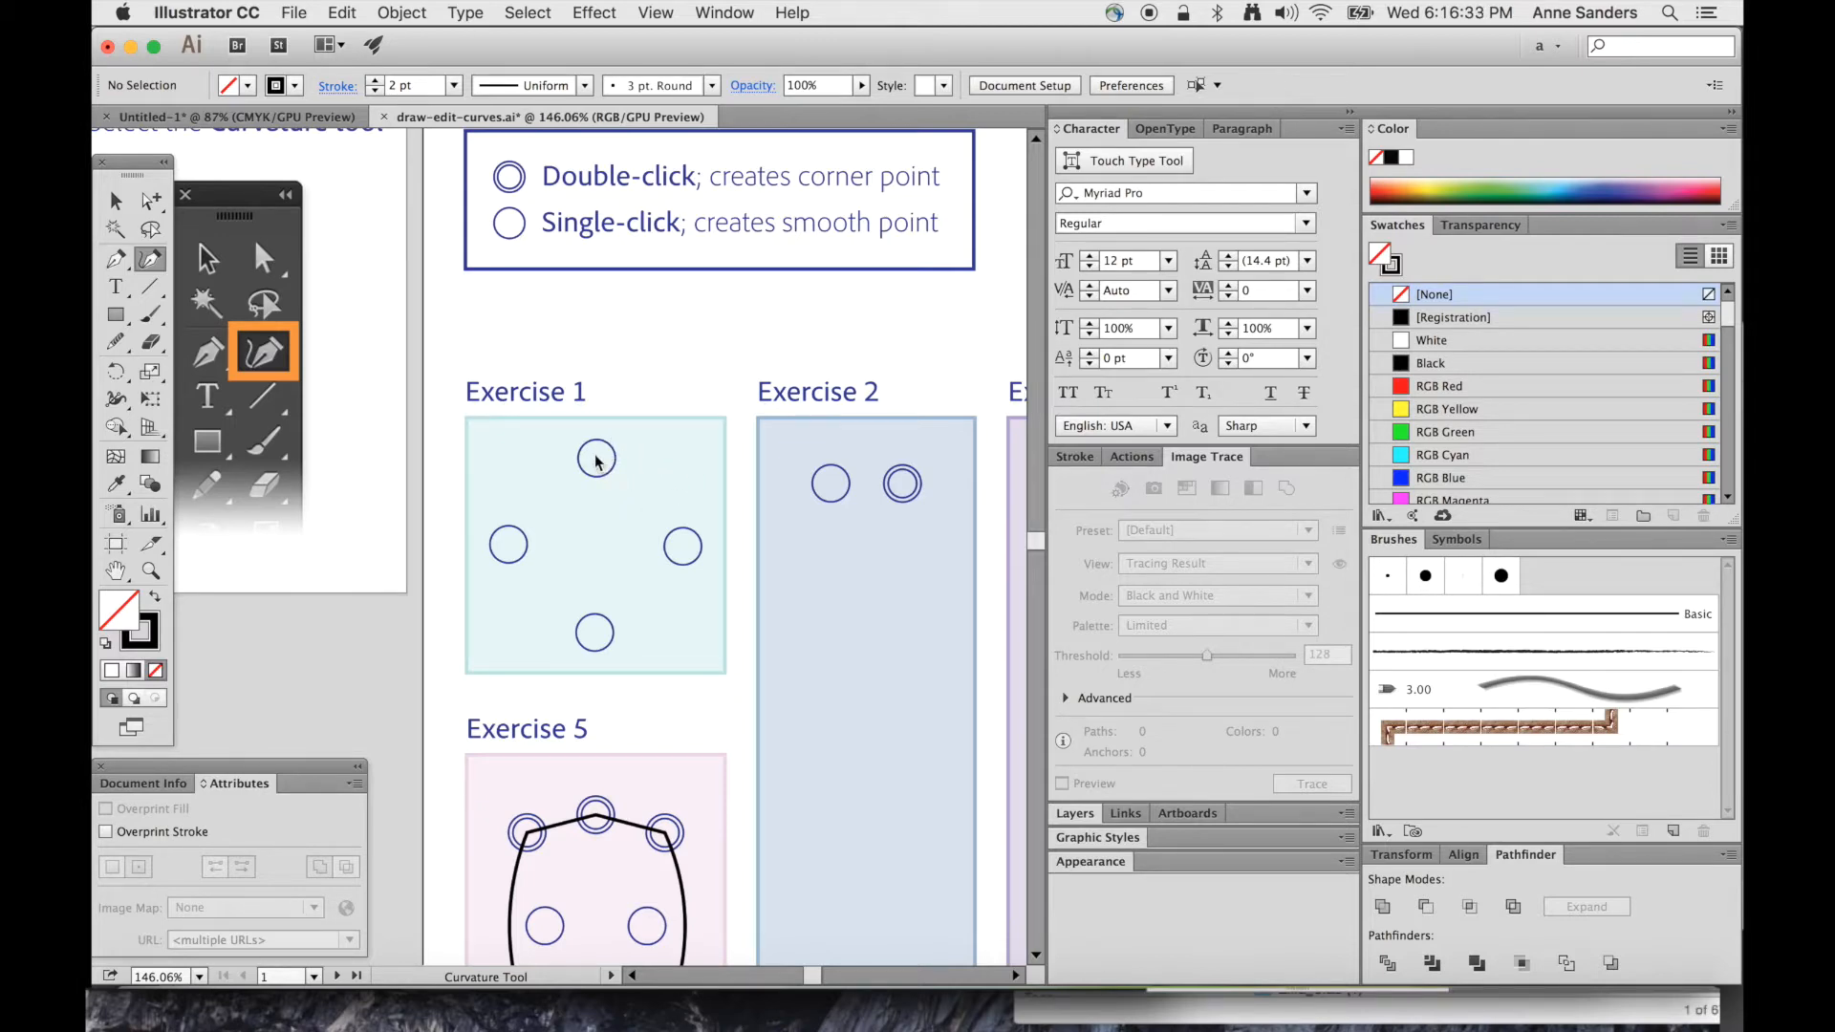
{"action": "left_click", "coordinate": [509, 545]}
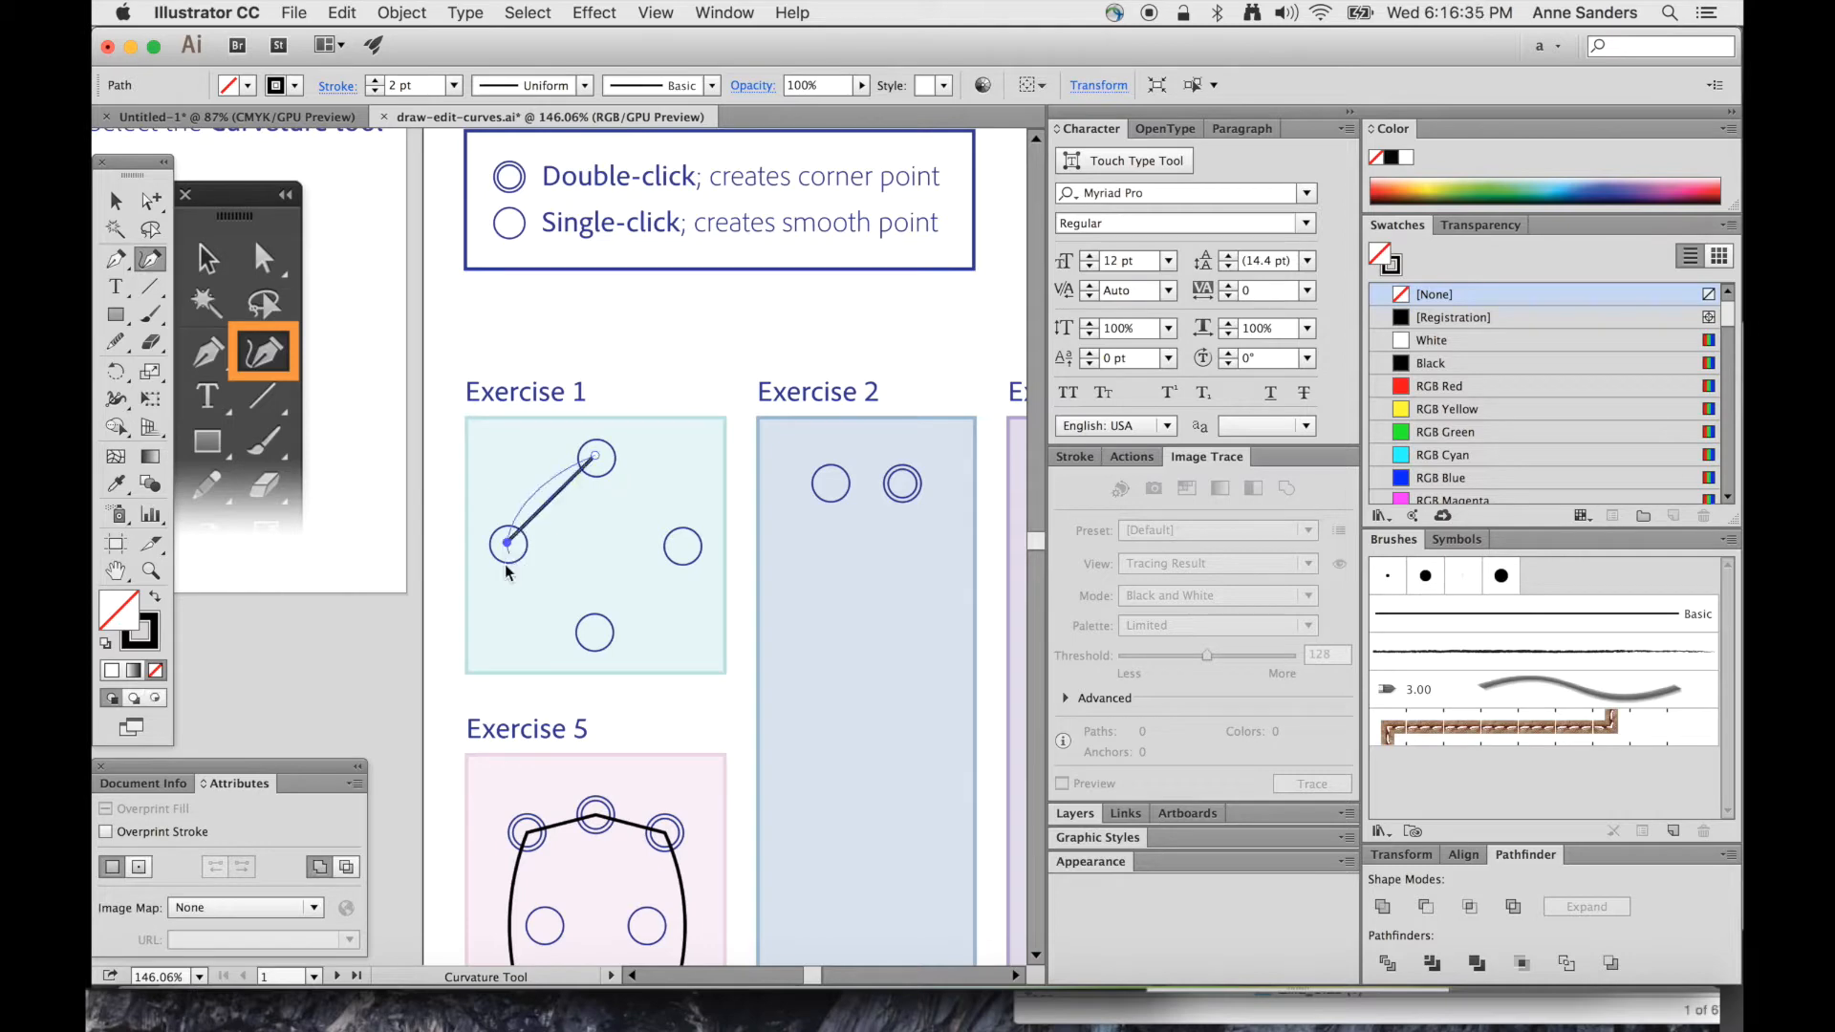
{"action": "left_click", "coordinate": [562, 654]}
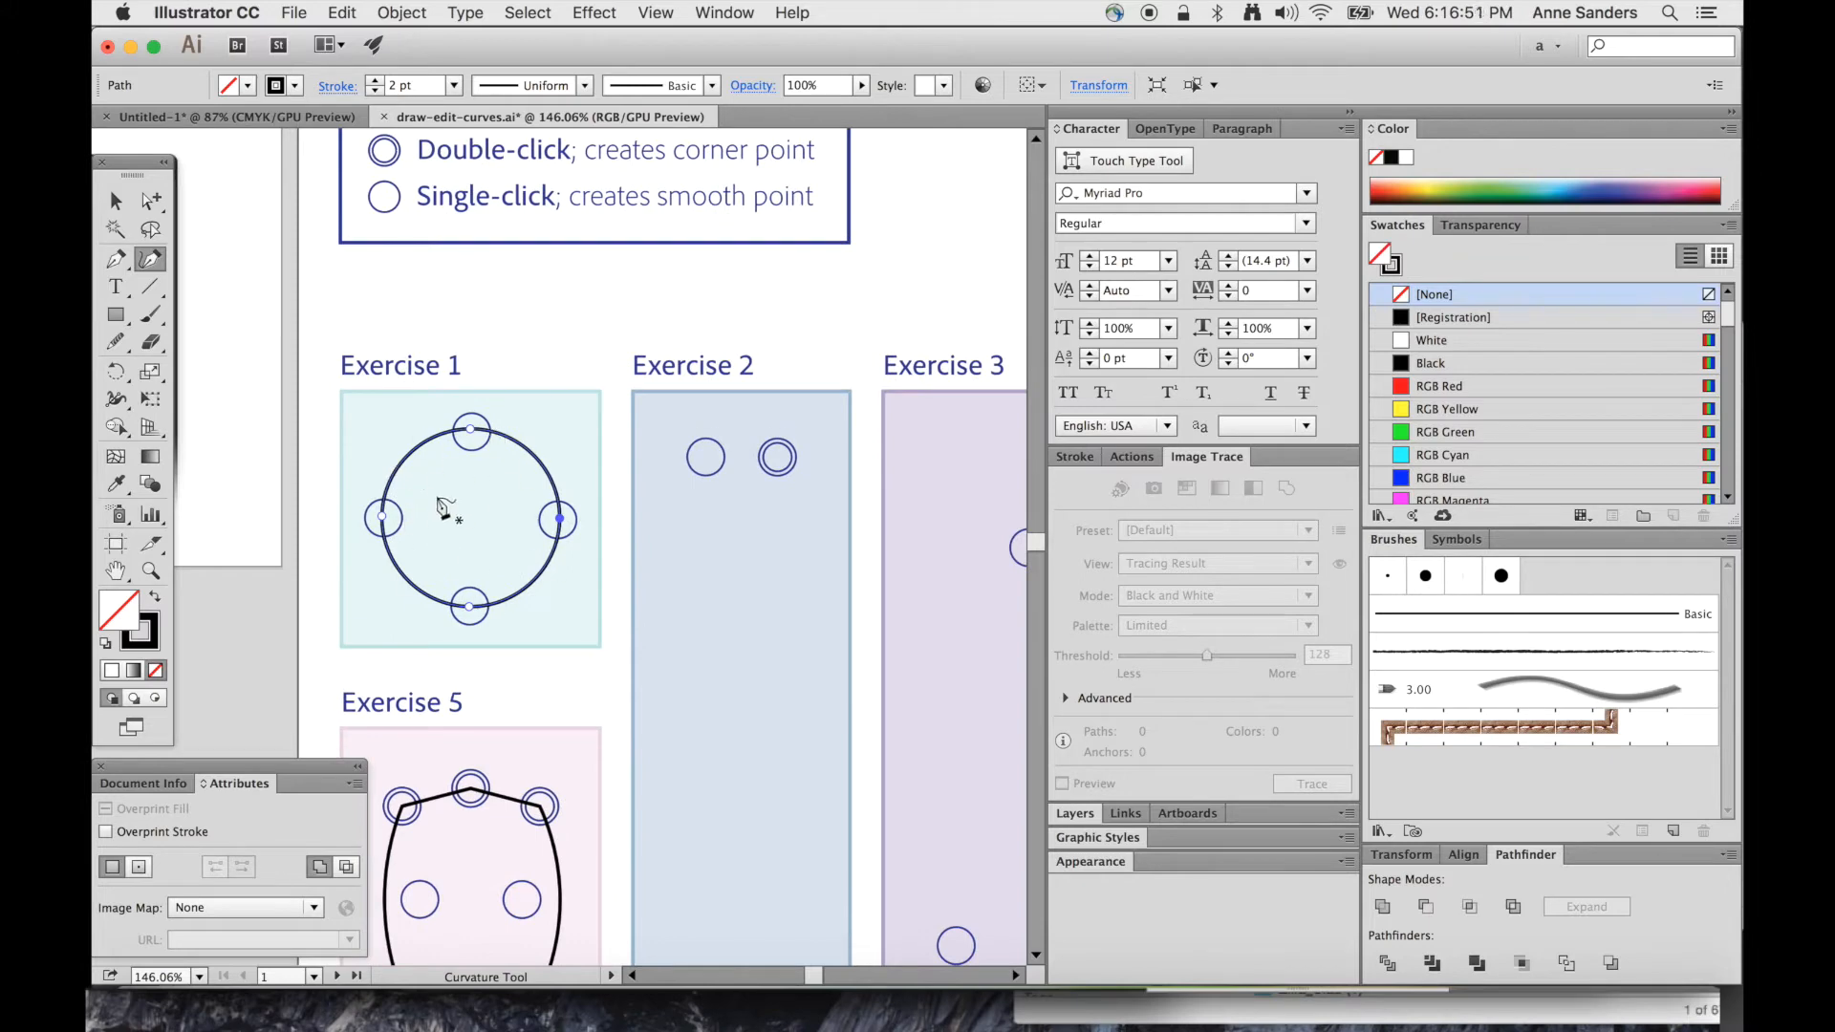
{"action": "mouse_move", "coordinate": [541, 653]}
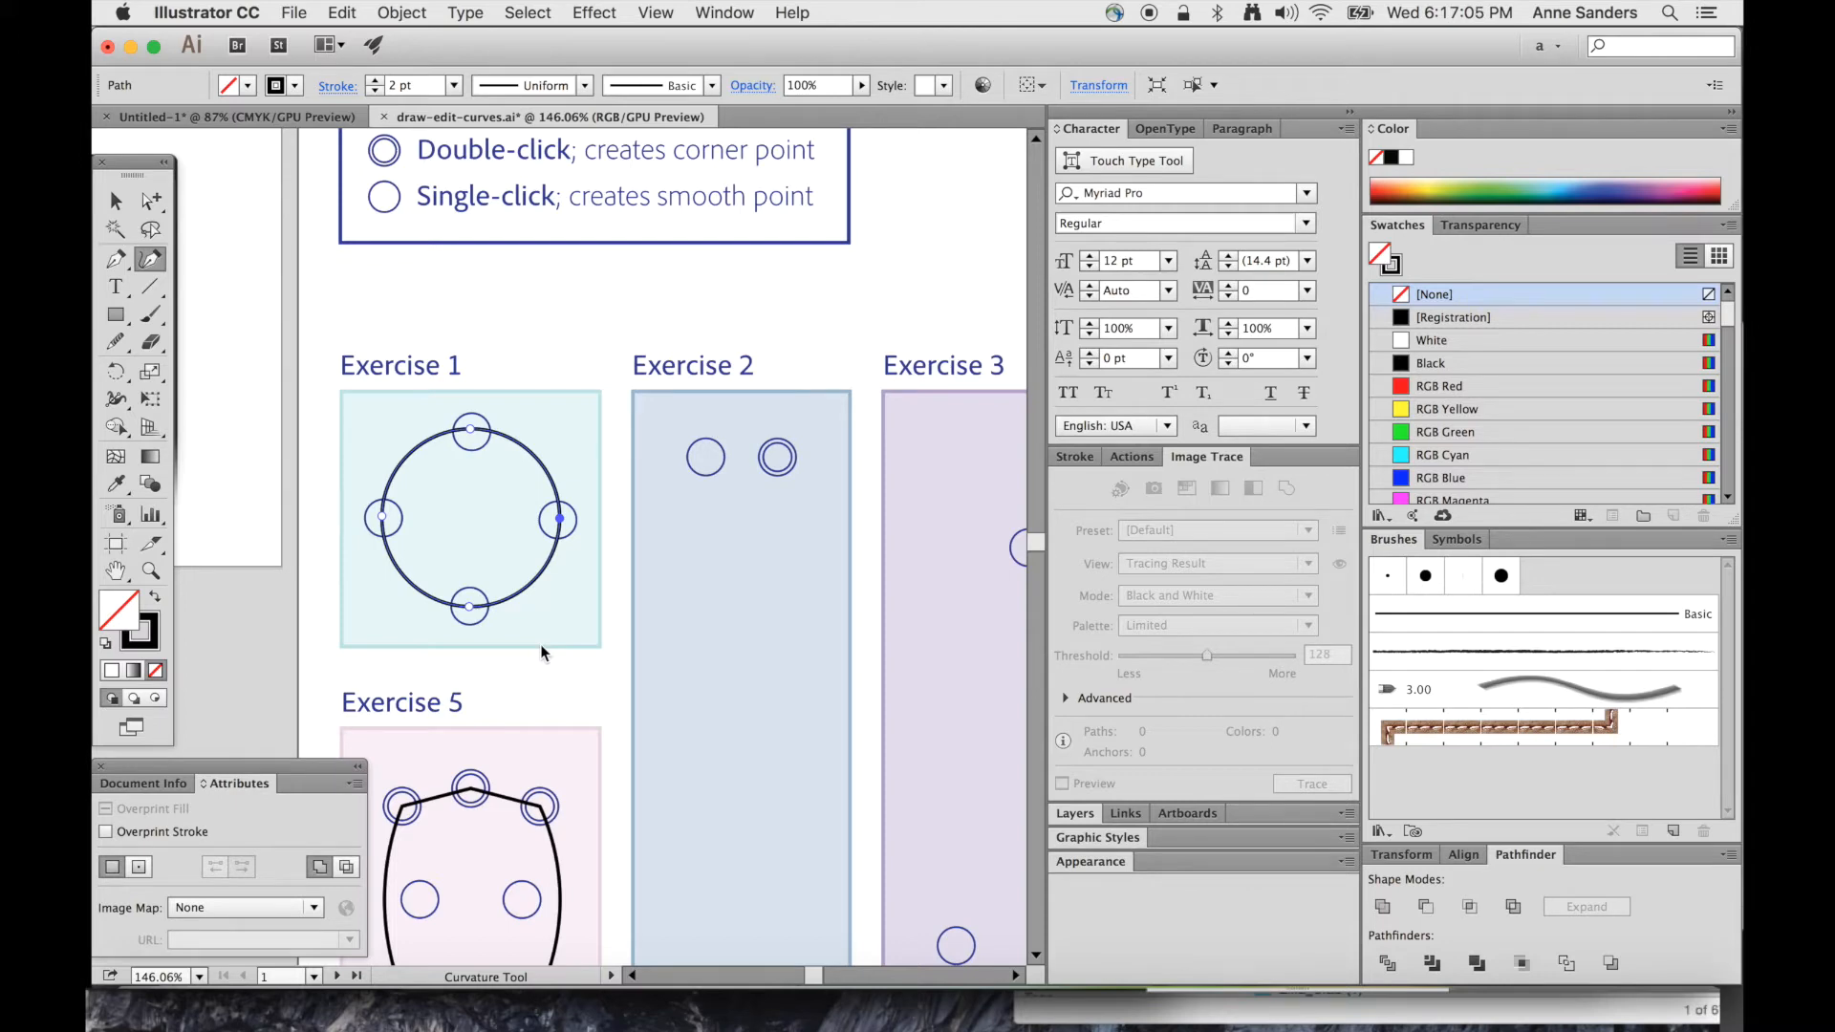
{"action": "mouse_move", "coordinate": [767, 680]}
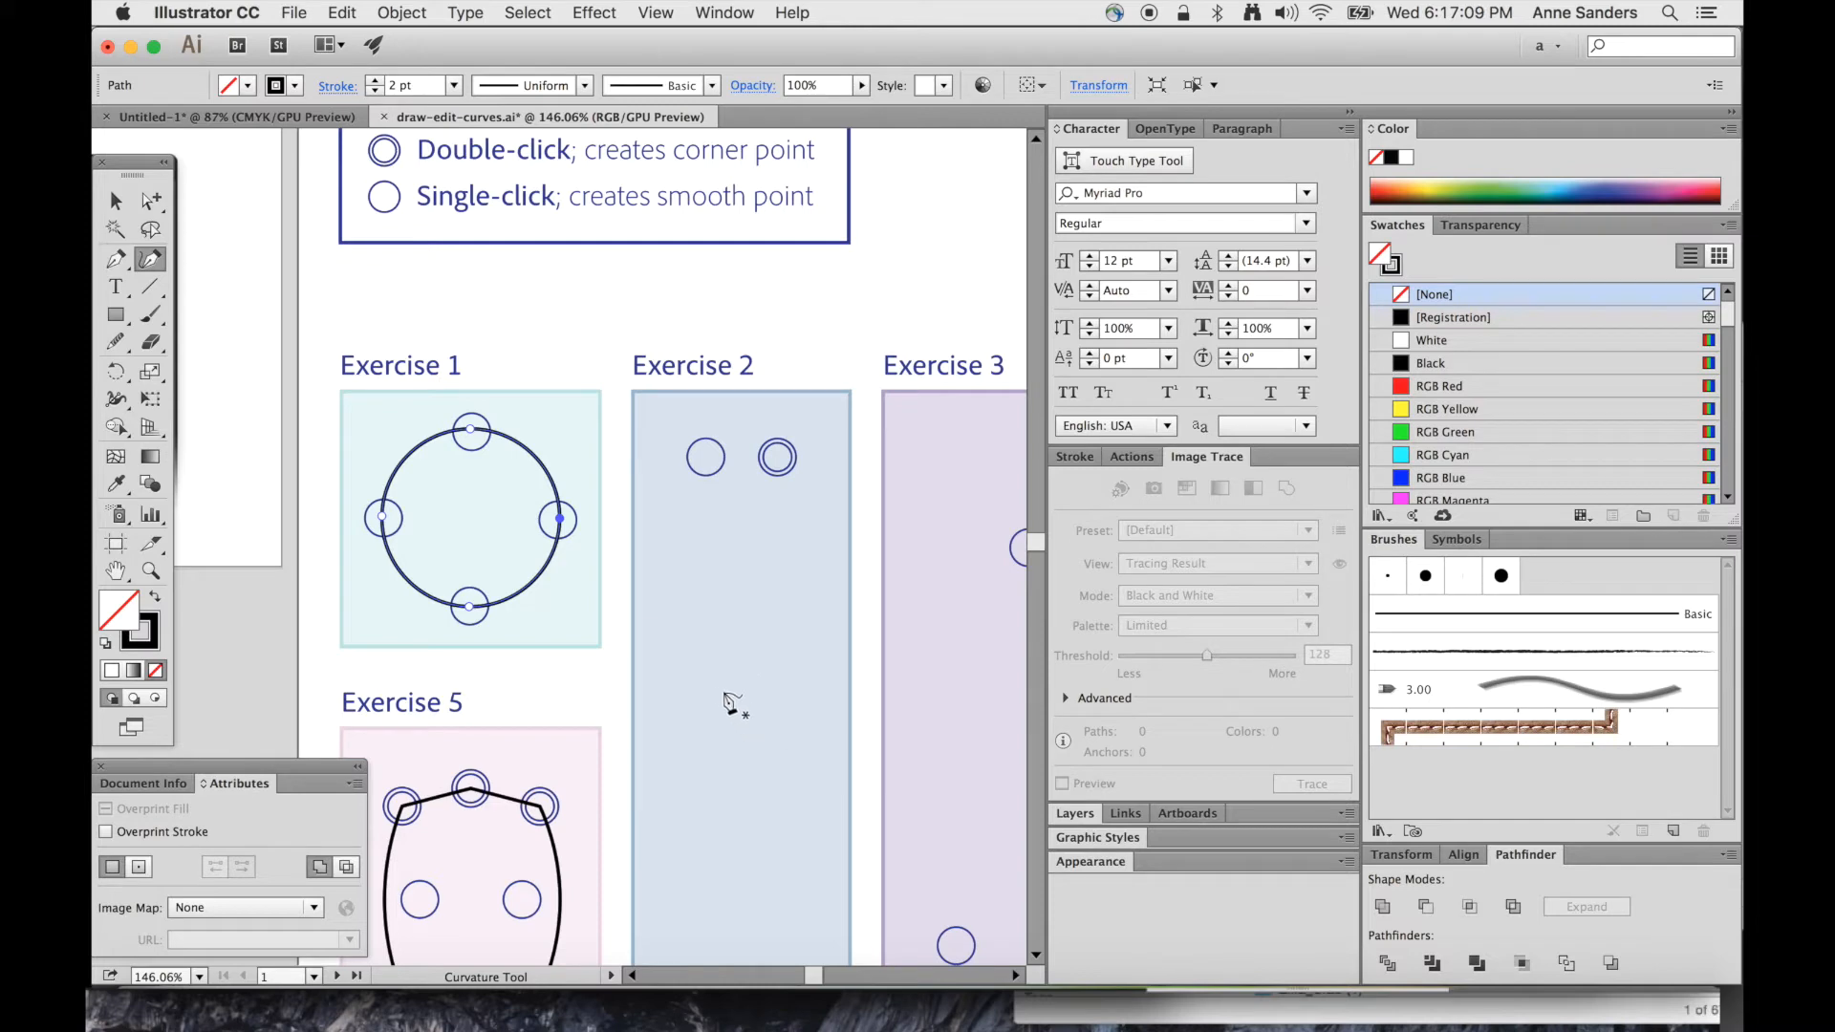
{"action": "mouse_move", "coordinate": [760, 751]}
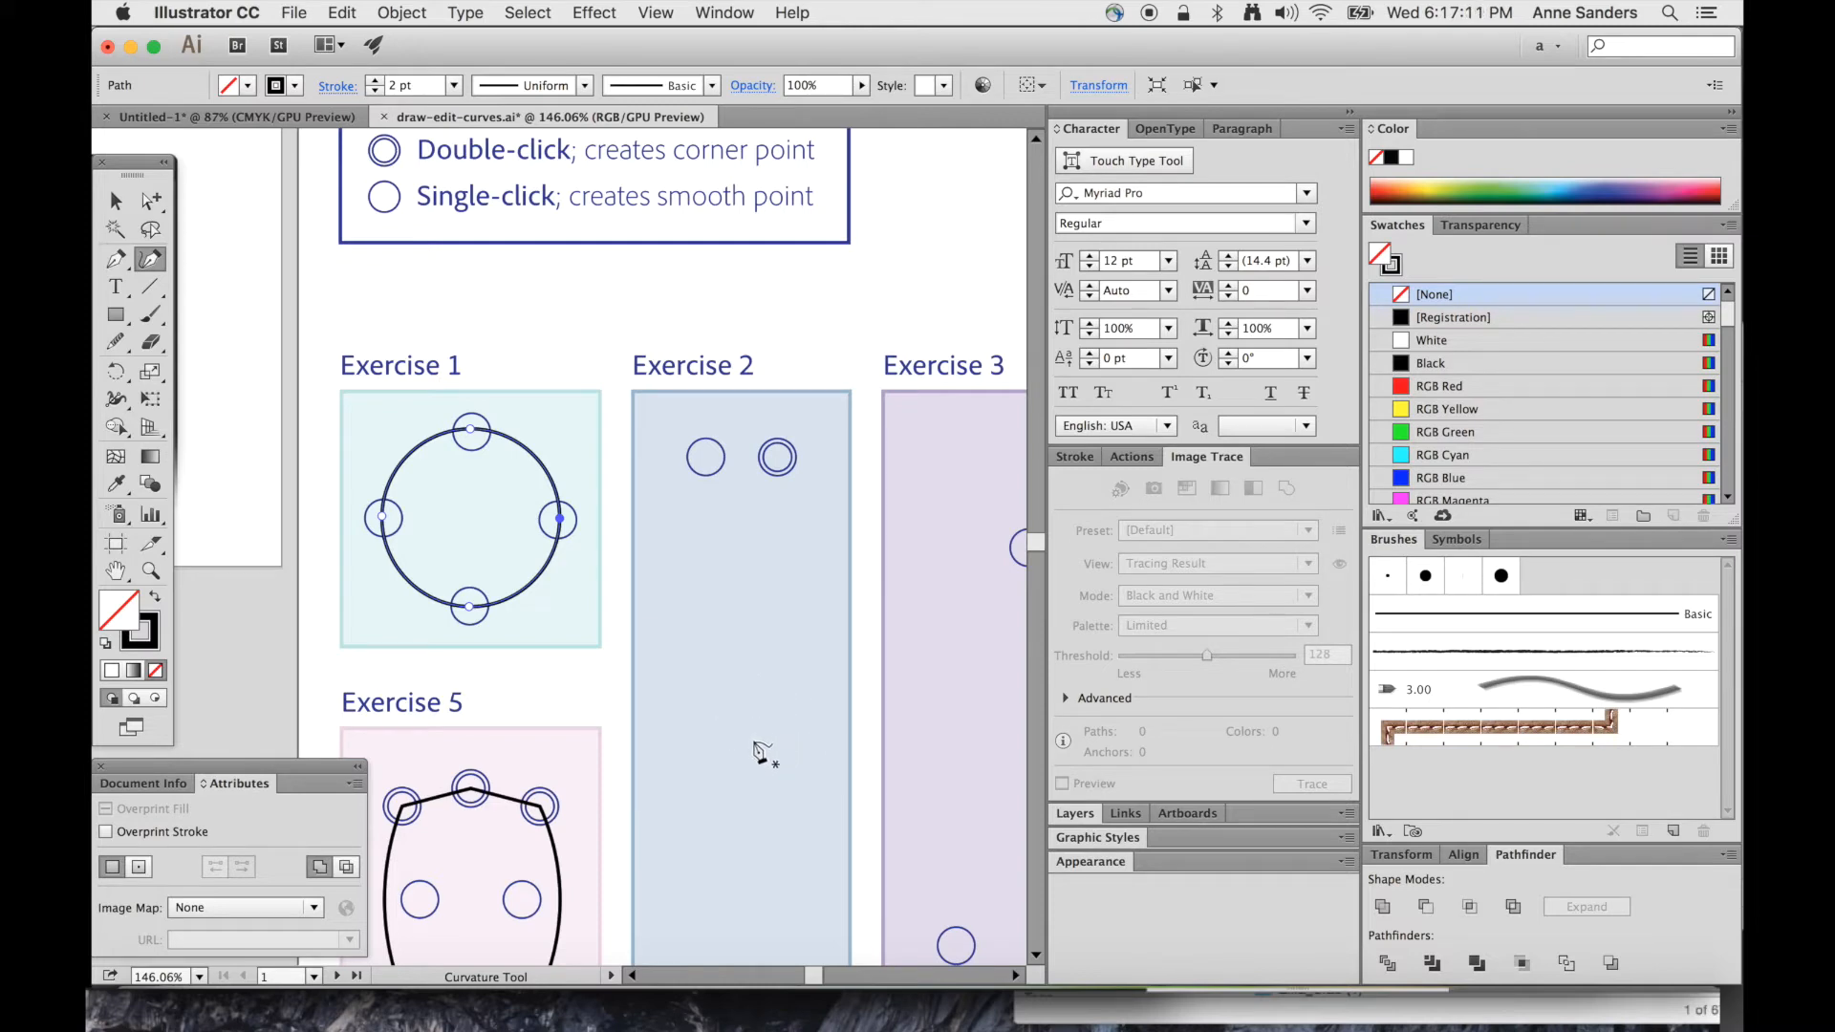
{"action": "mouse_move", "coordinate": [762, 692]}
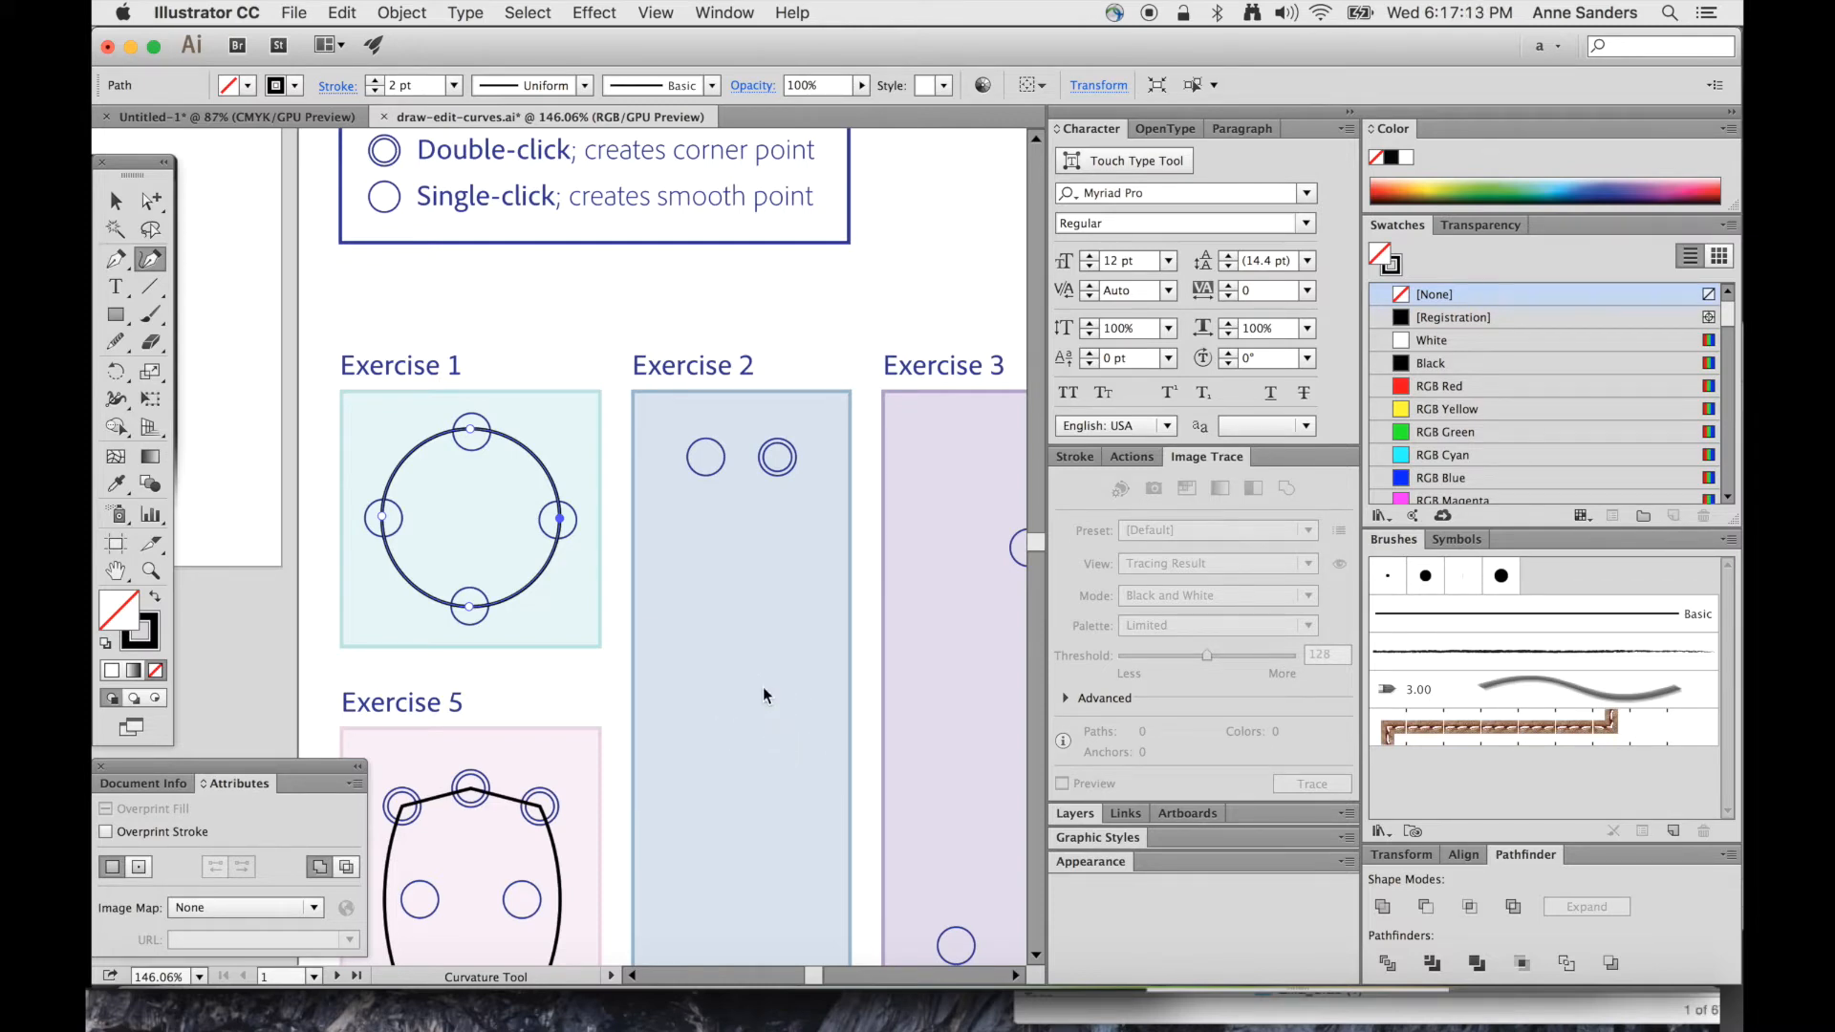
{"action": "mouse_move", "coordinate": [940, 677]}
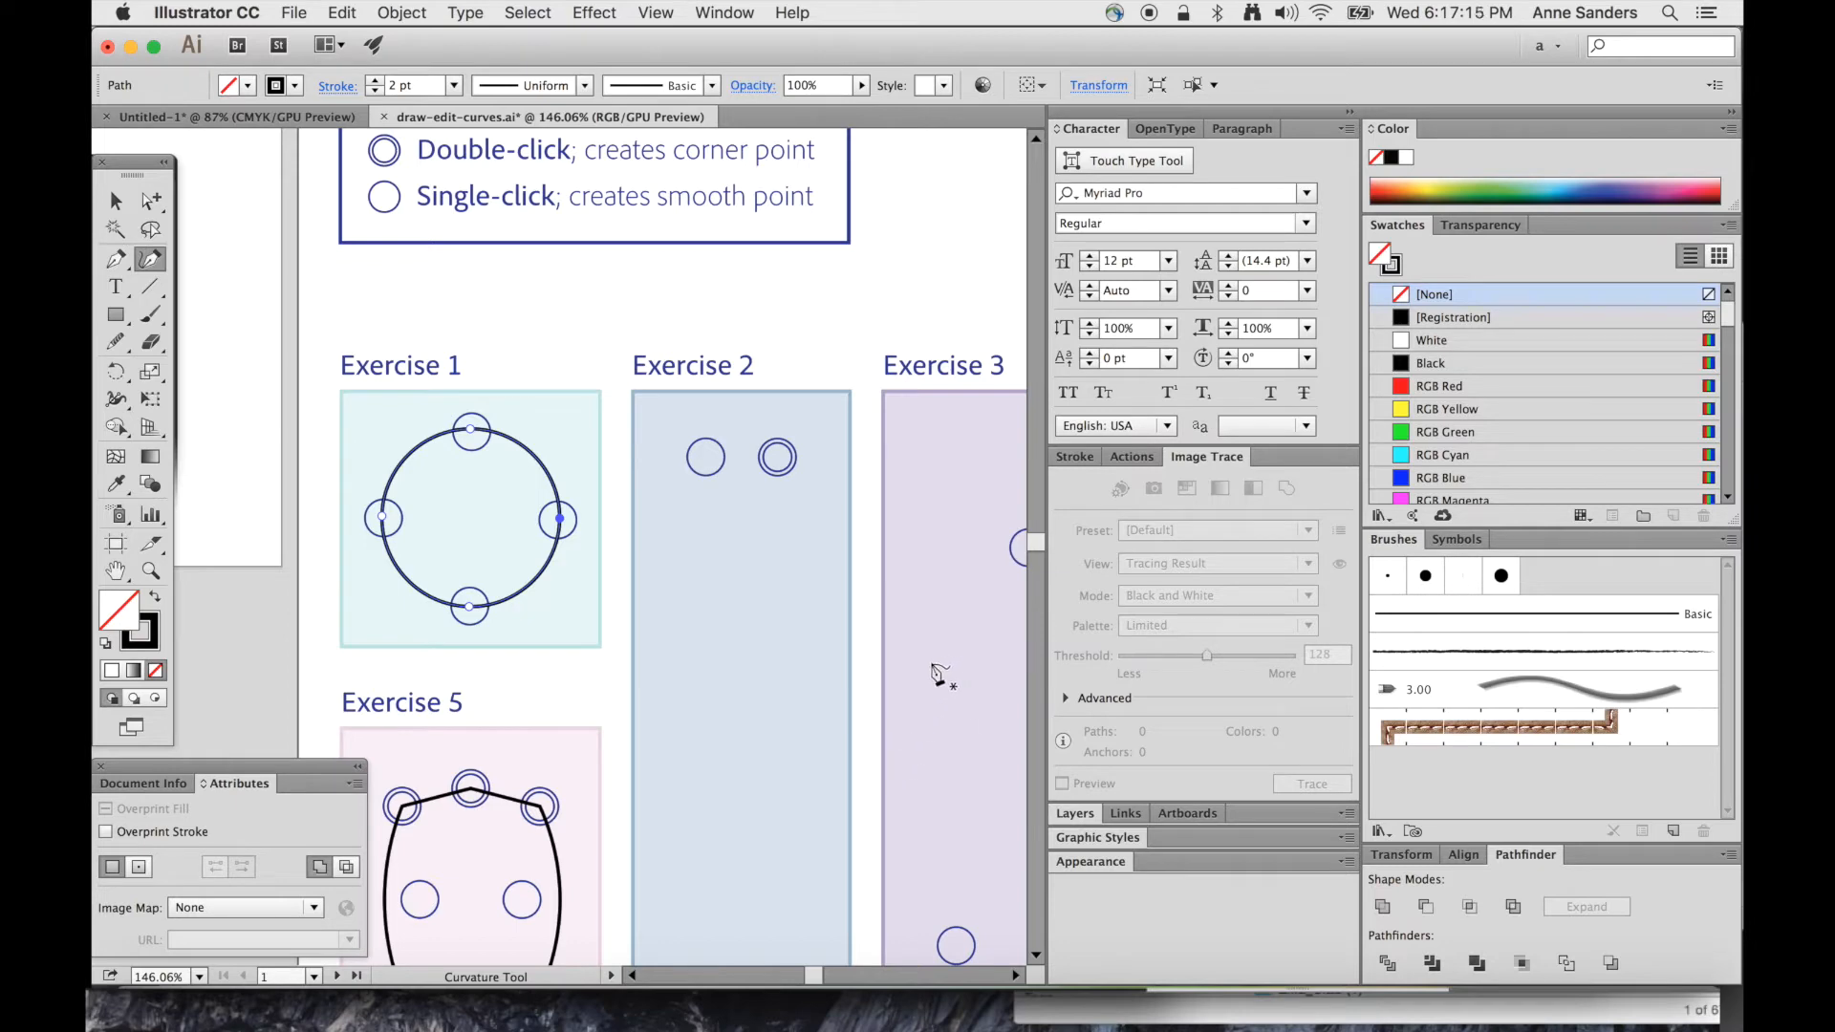
{"action": "mouse_move", "coordinate": [720, 560]}
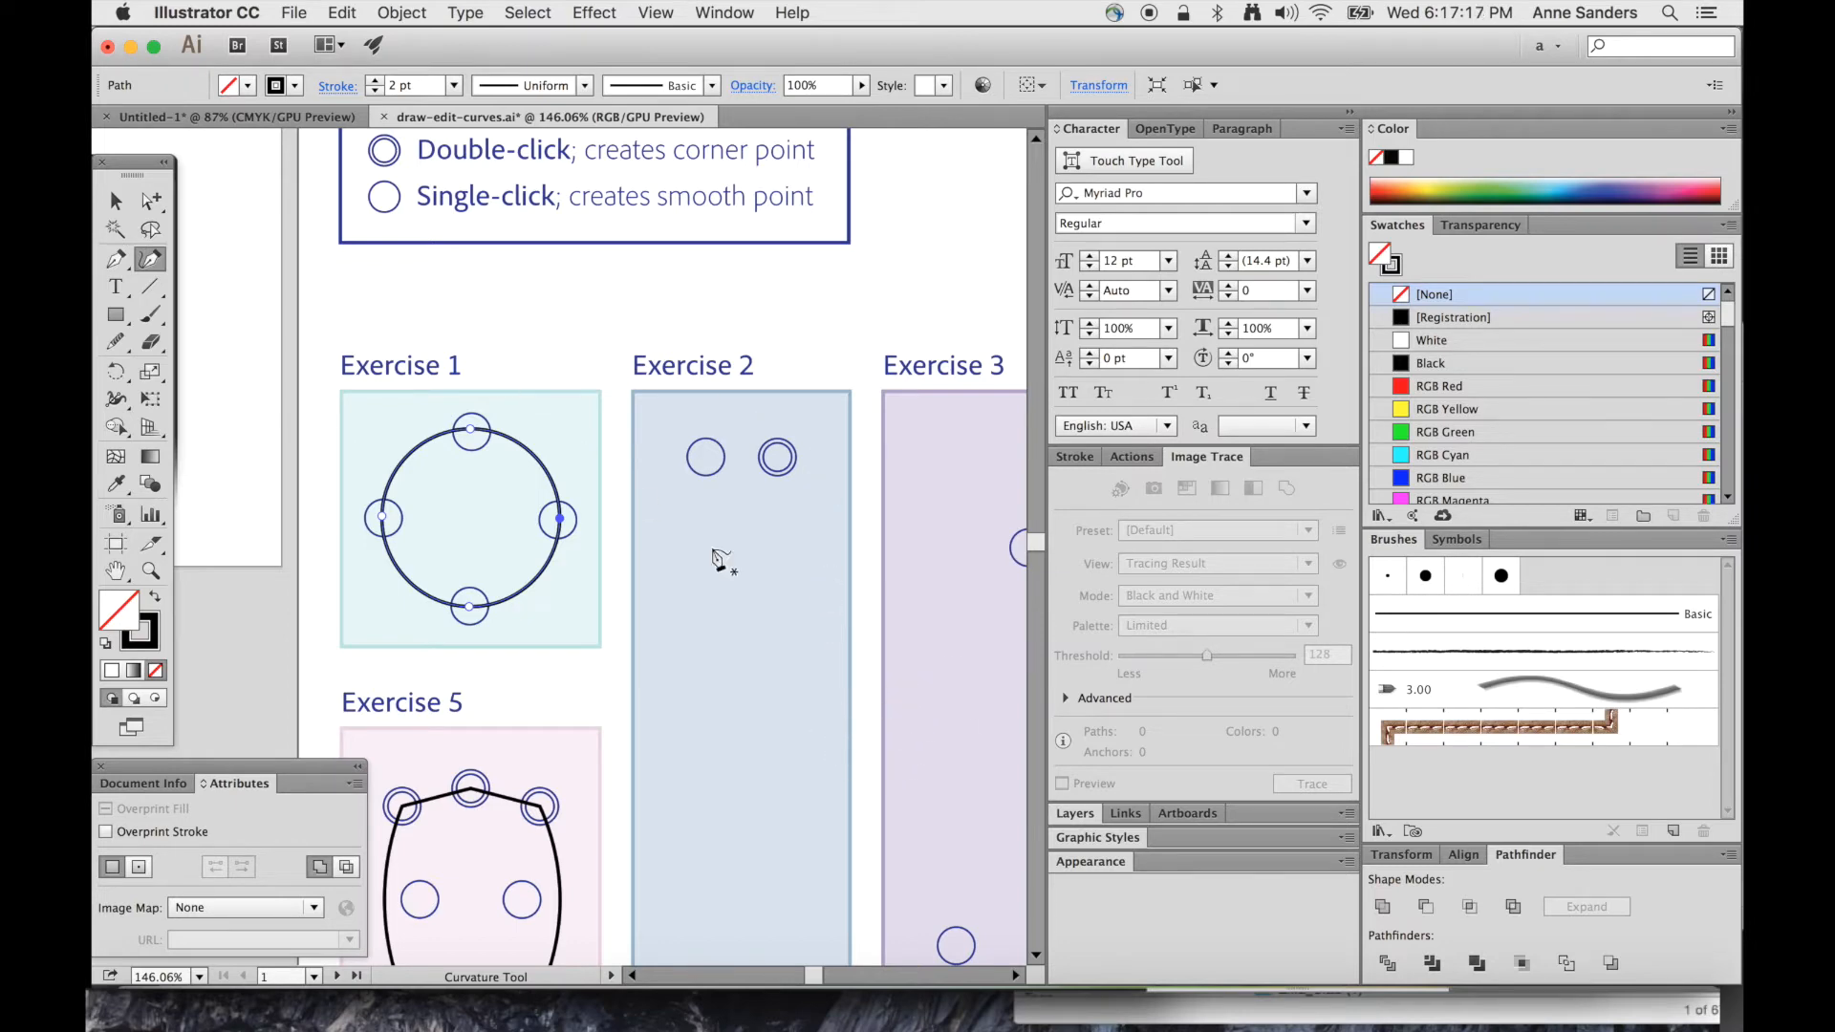
Begin Exercise 2's corner-point path from its top-left guide circle, scrolling toward Exercise 3
{"action": "scroll", "scroll_direction": "down", "scroll_amount": 3}
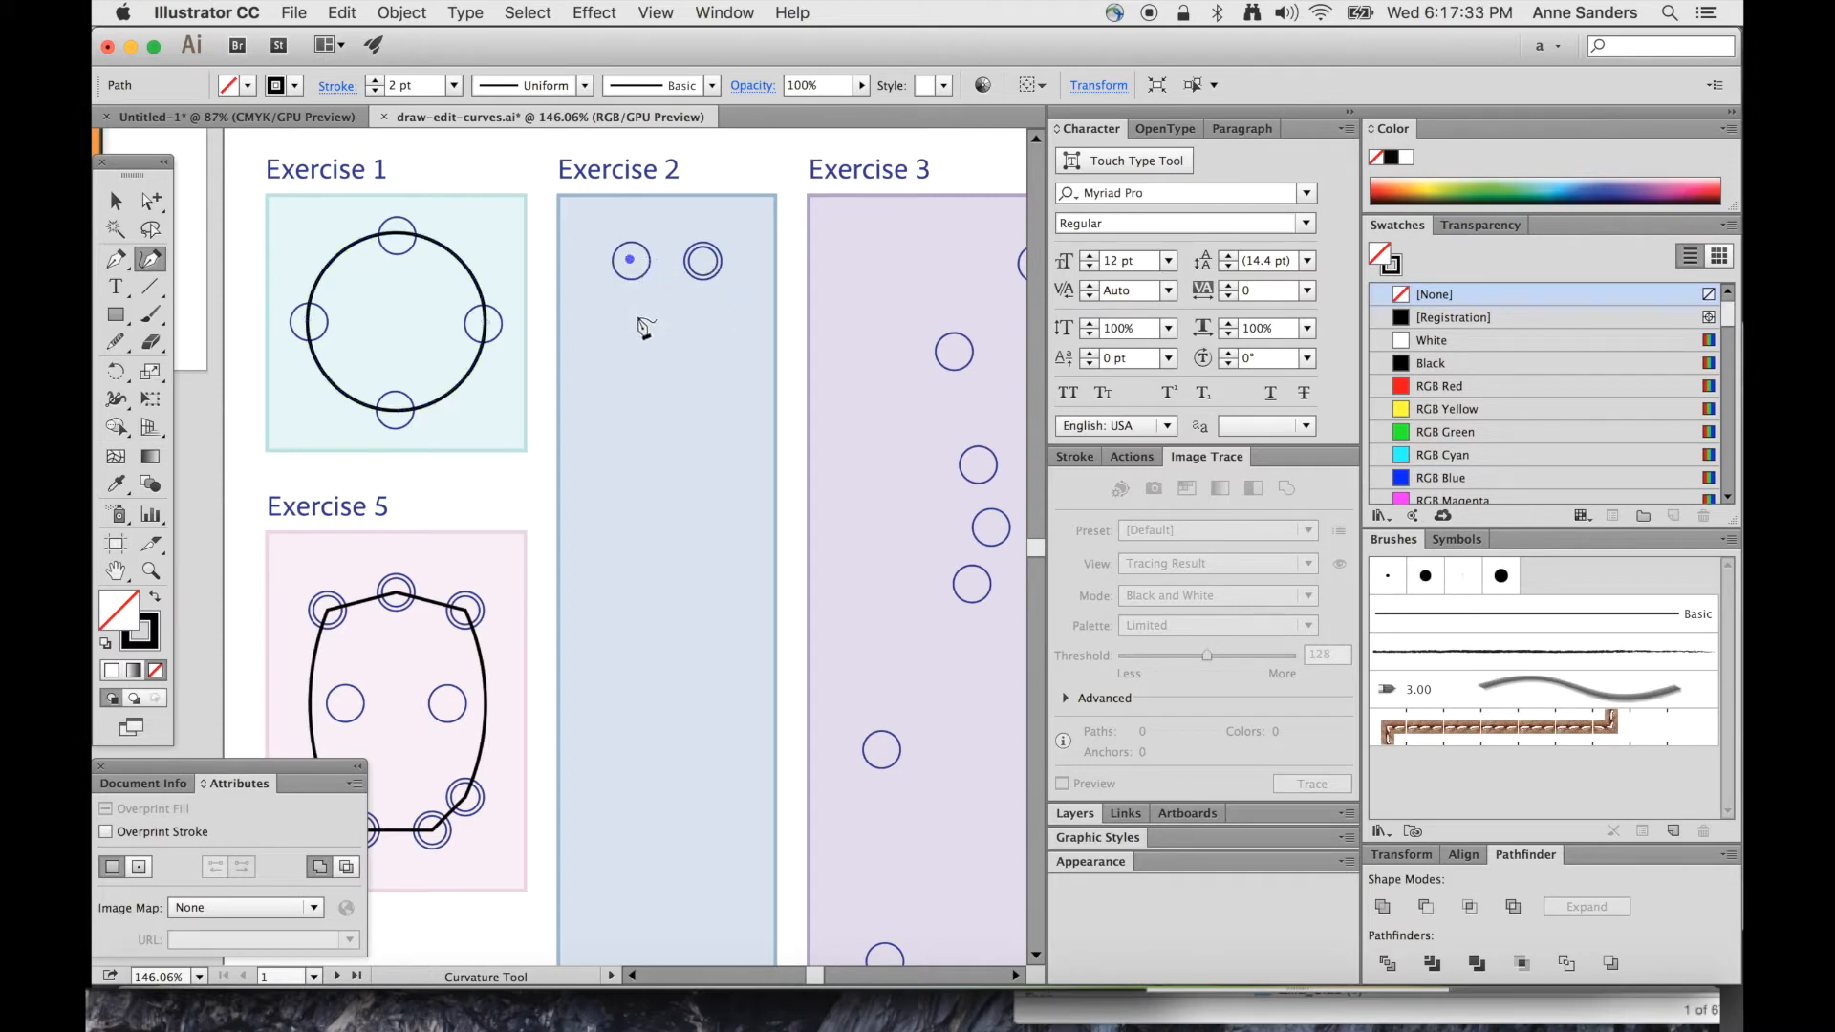
{"action": "left_click", "coordinate": [702, 262]}
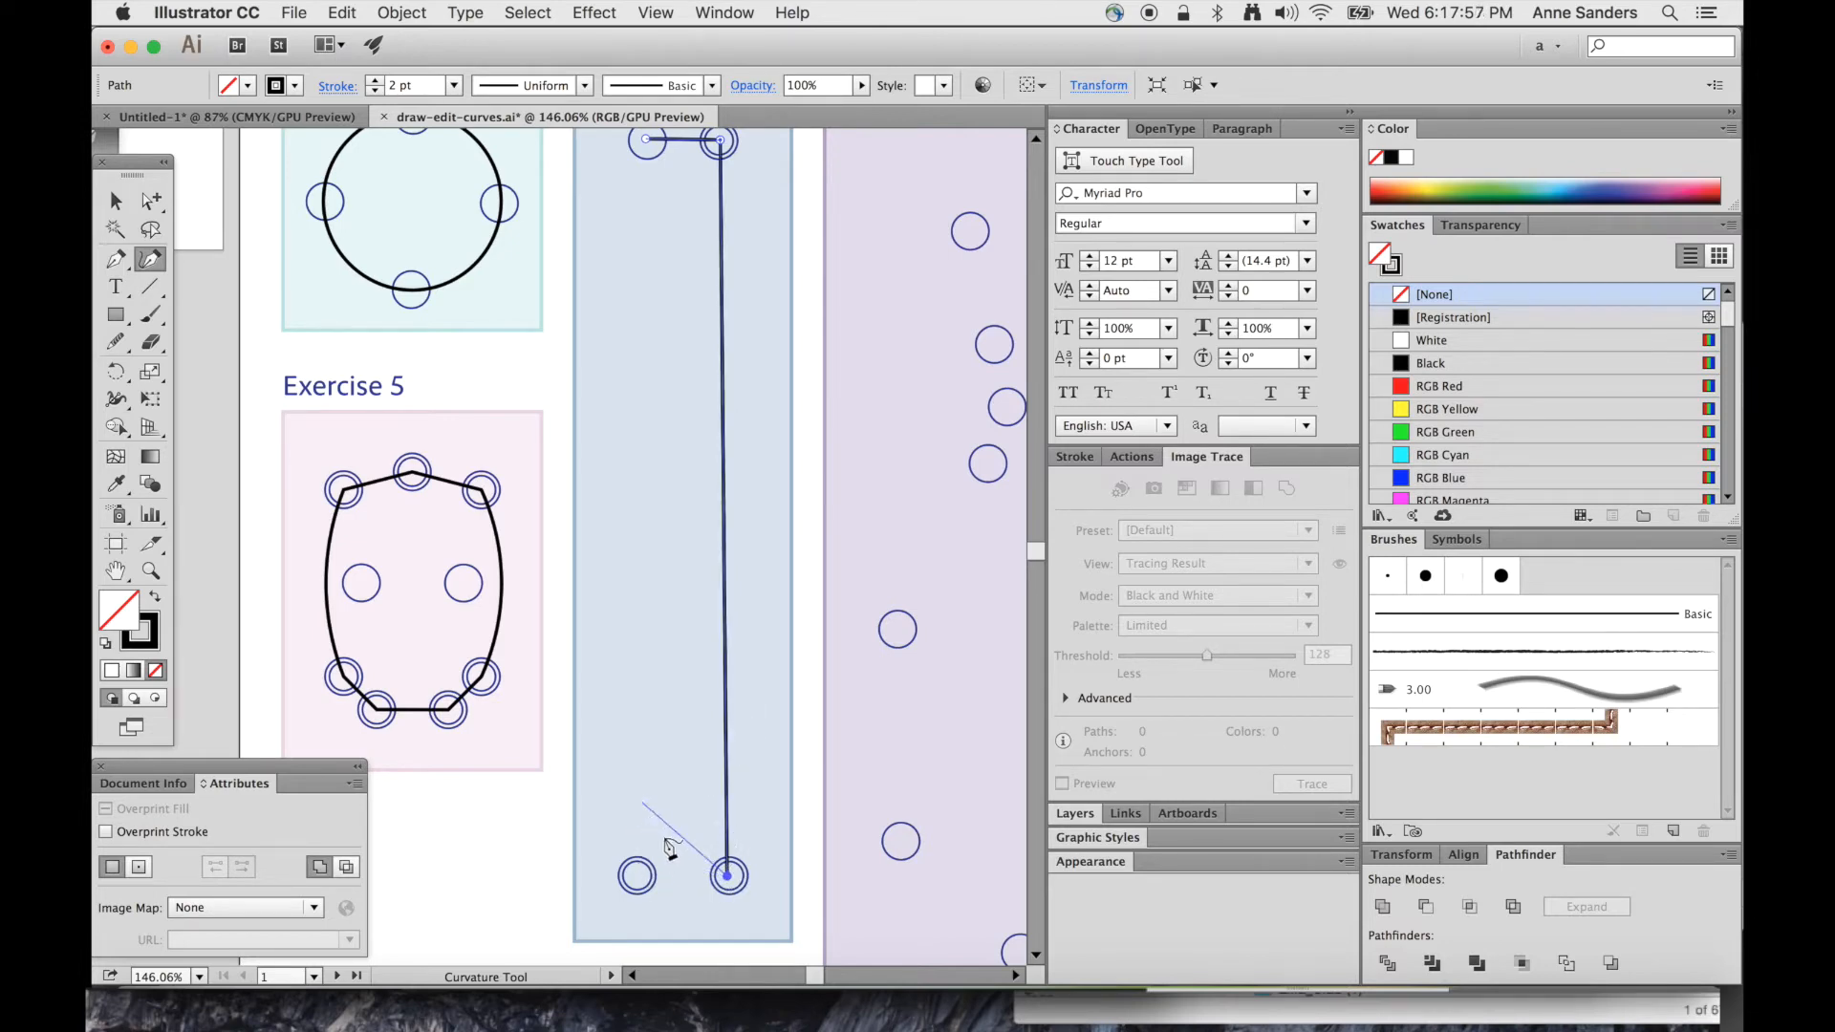
{"action": "scroll", "scroll_direction": "down", "scroll_amount": 3}
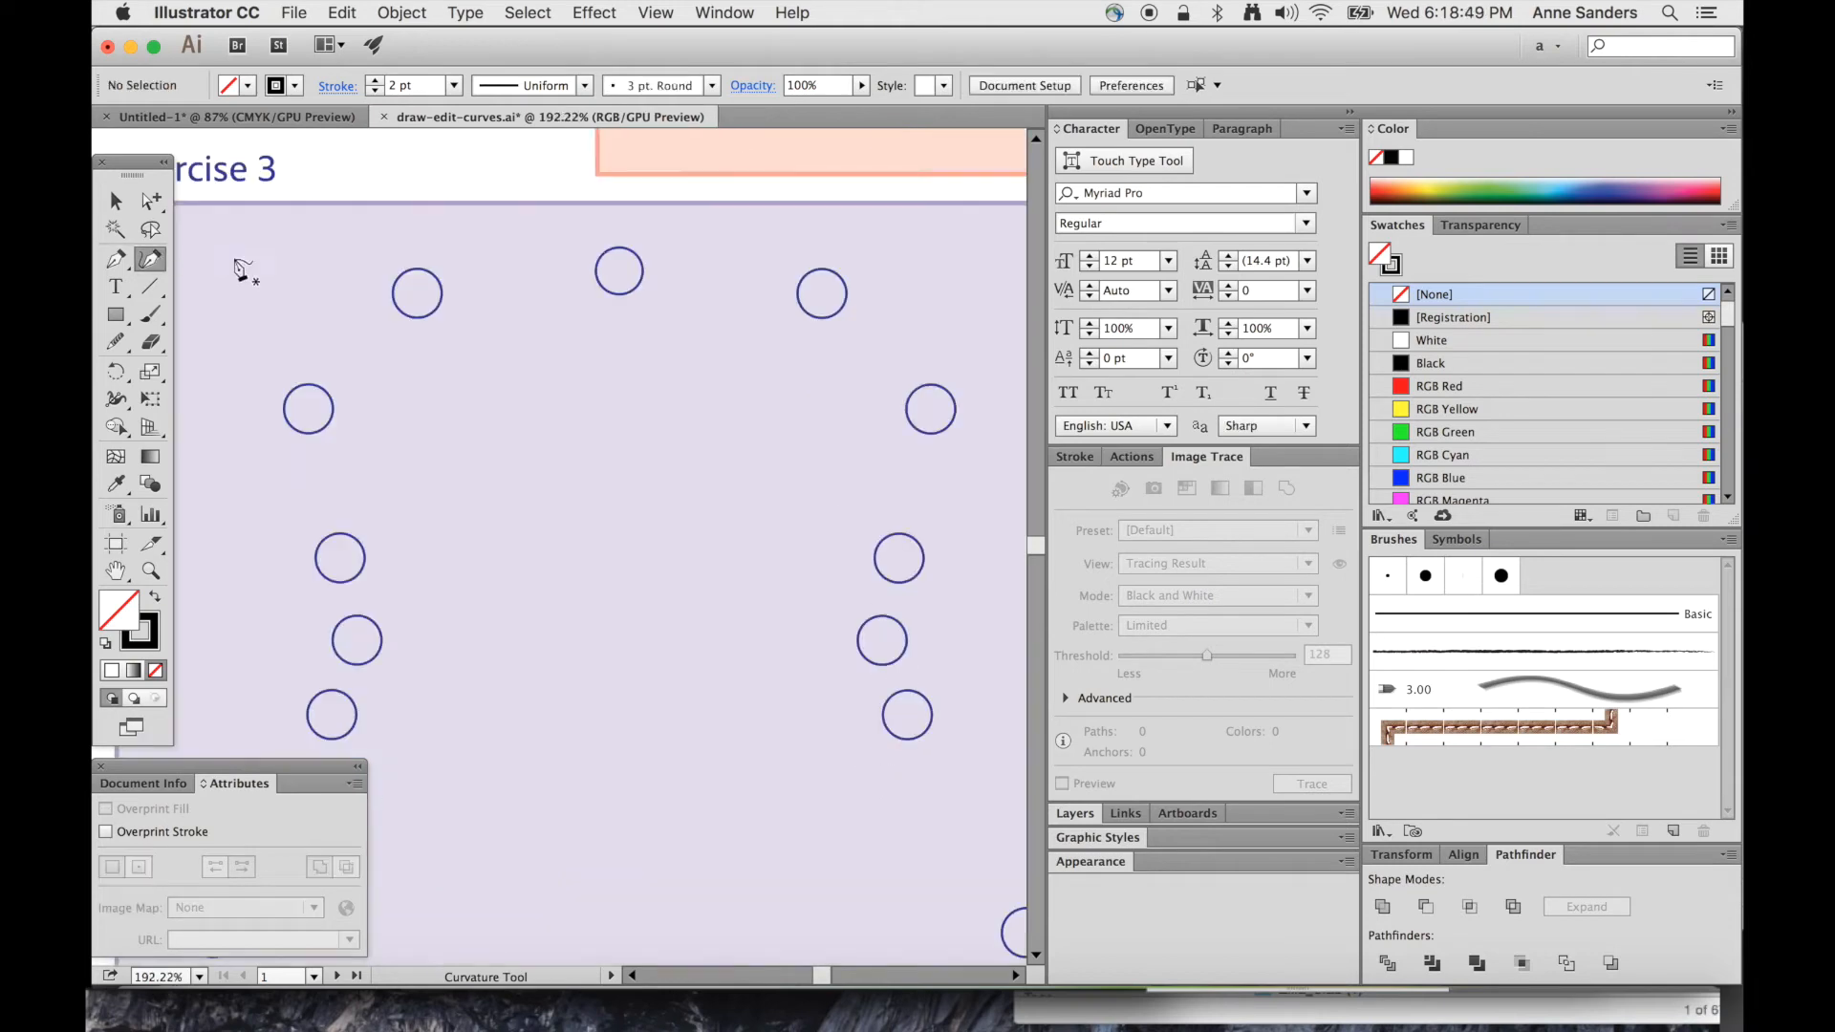
{"action": "mouse_move", "coordinate": [627, 279]}
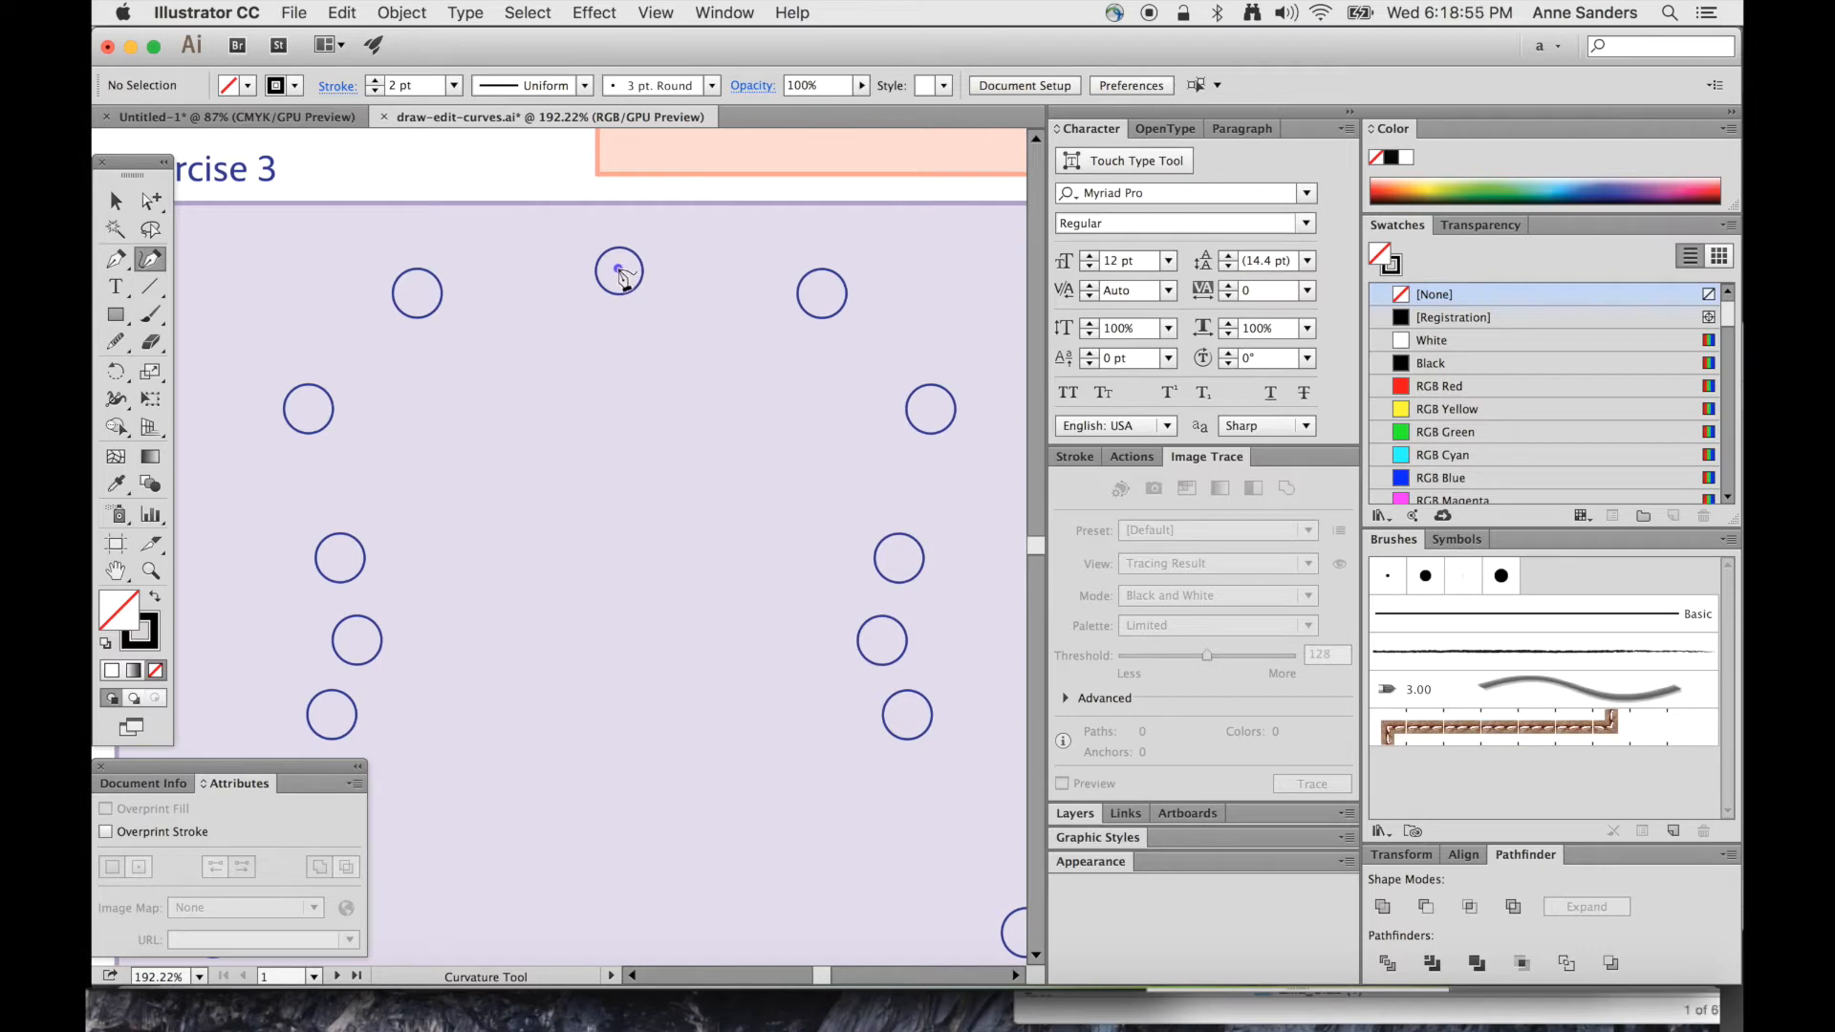
Curve the guitar body outline through five more Exercise 3 guide circles along the side and bottom
{"action": "left_click", "coordinate": [306, 414]}
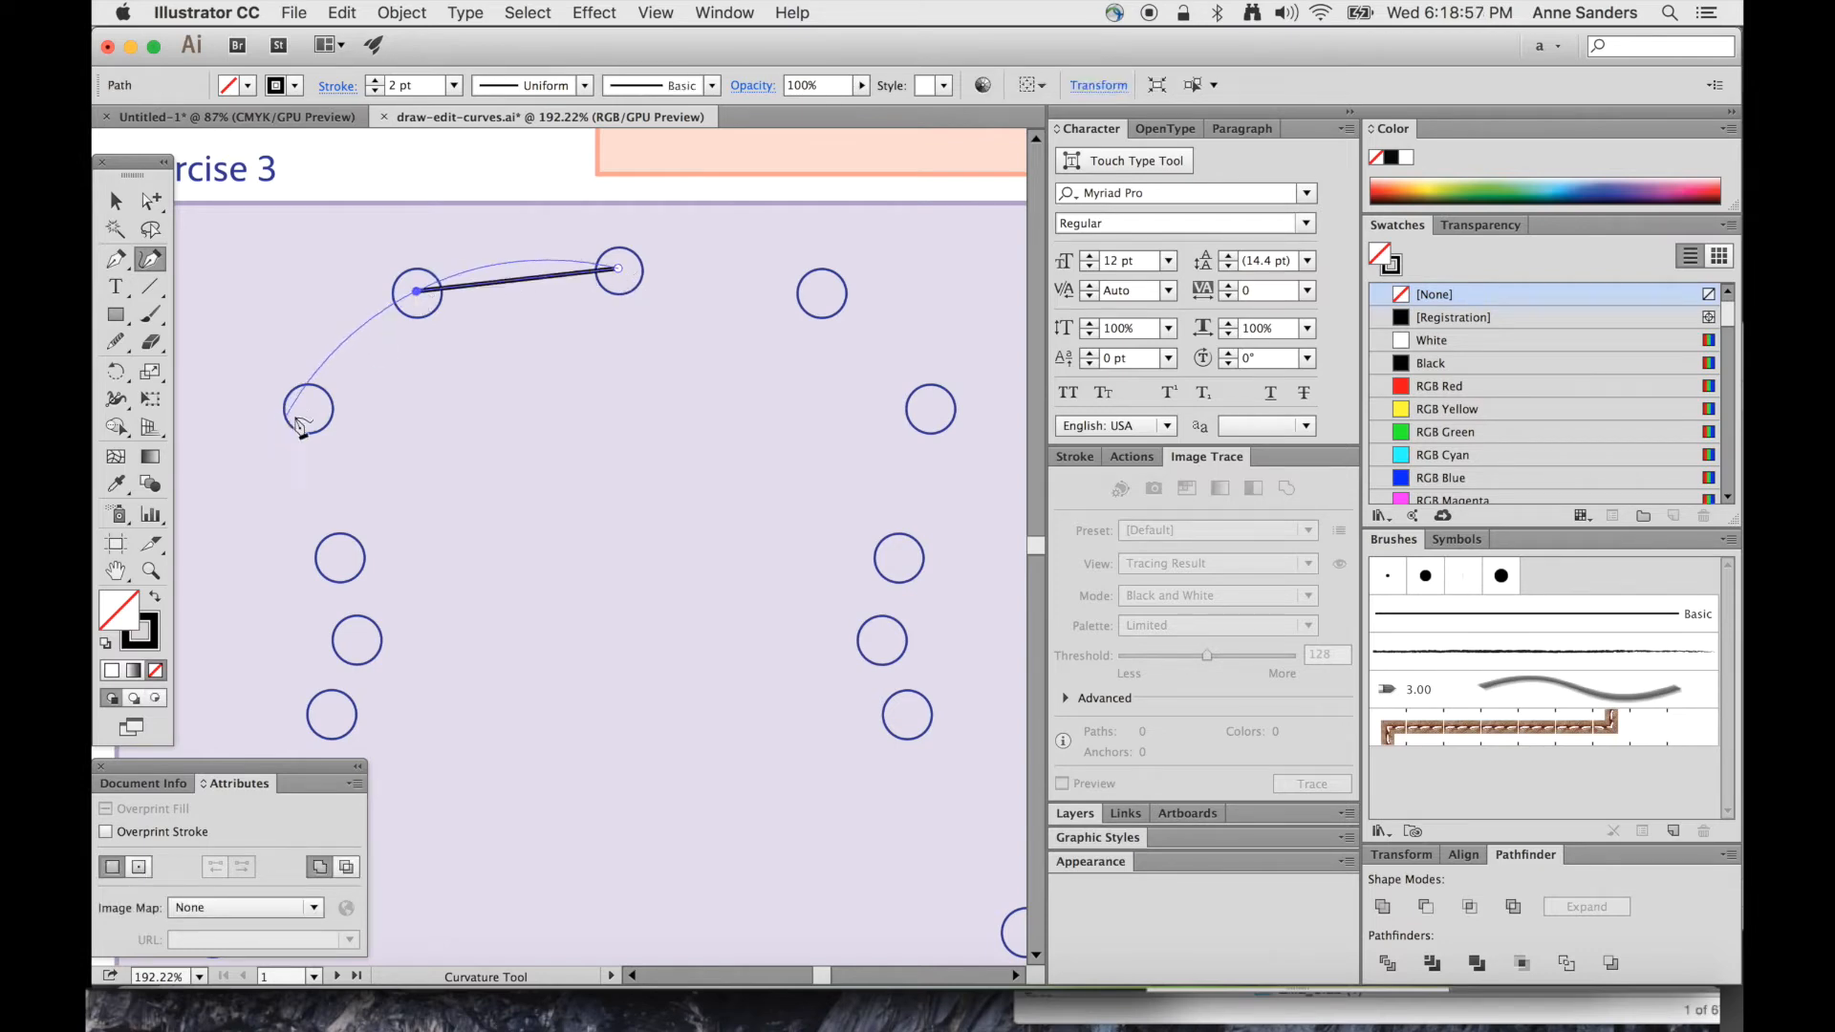
{"action": "left_click", "coordinate": [340, 560]}
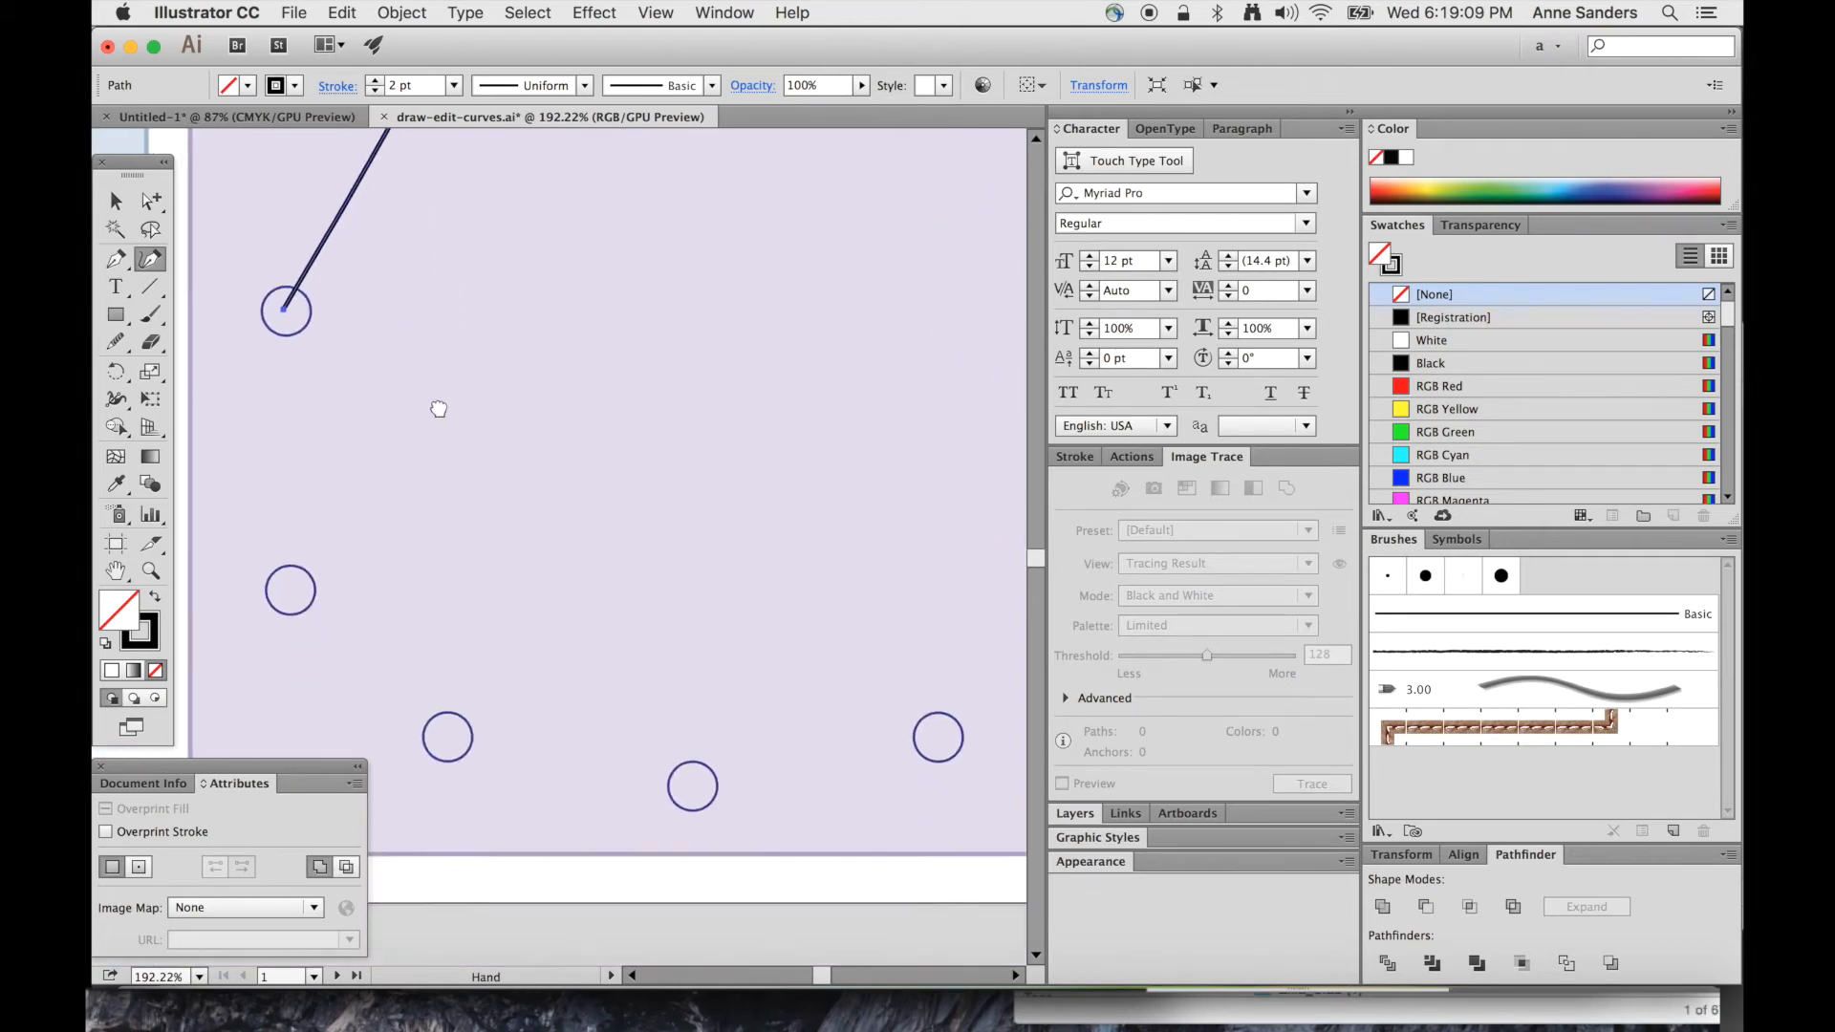
{"action": "left_click", "coordinate": [448, 737]}
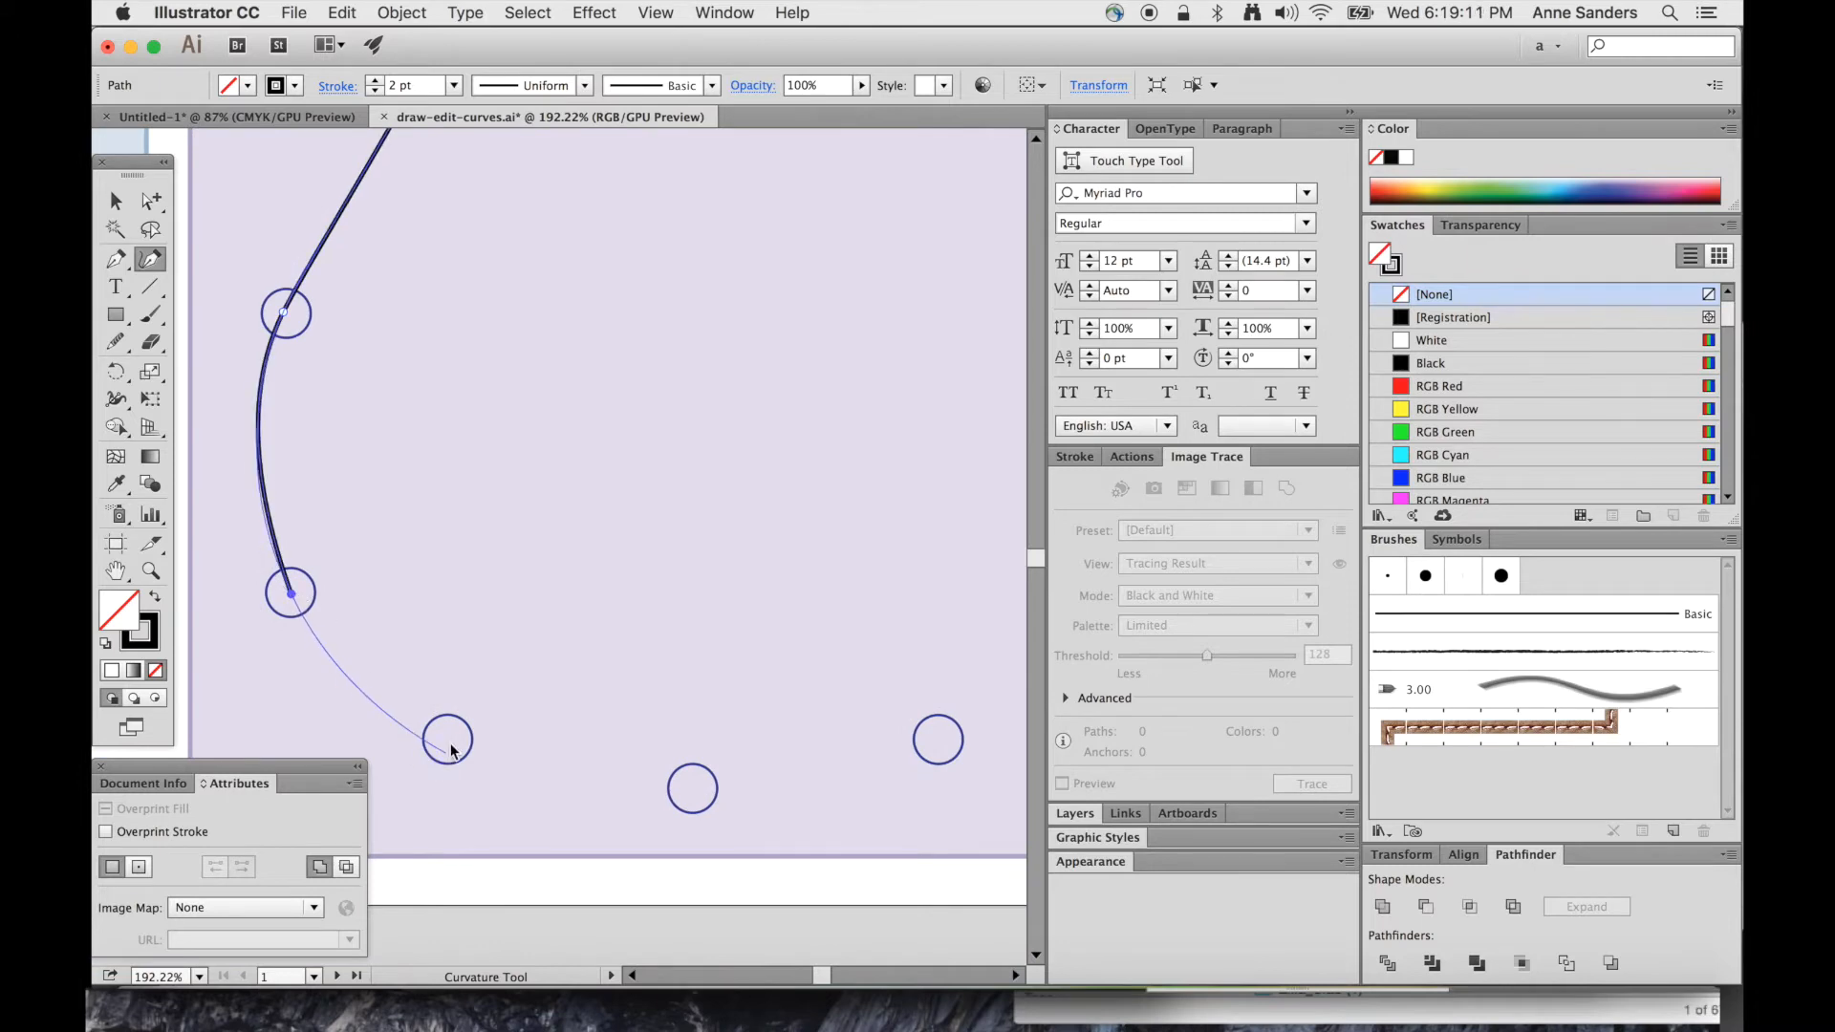
{"action": "left_click", "coordinate": [690, 787]}
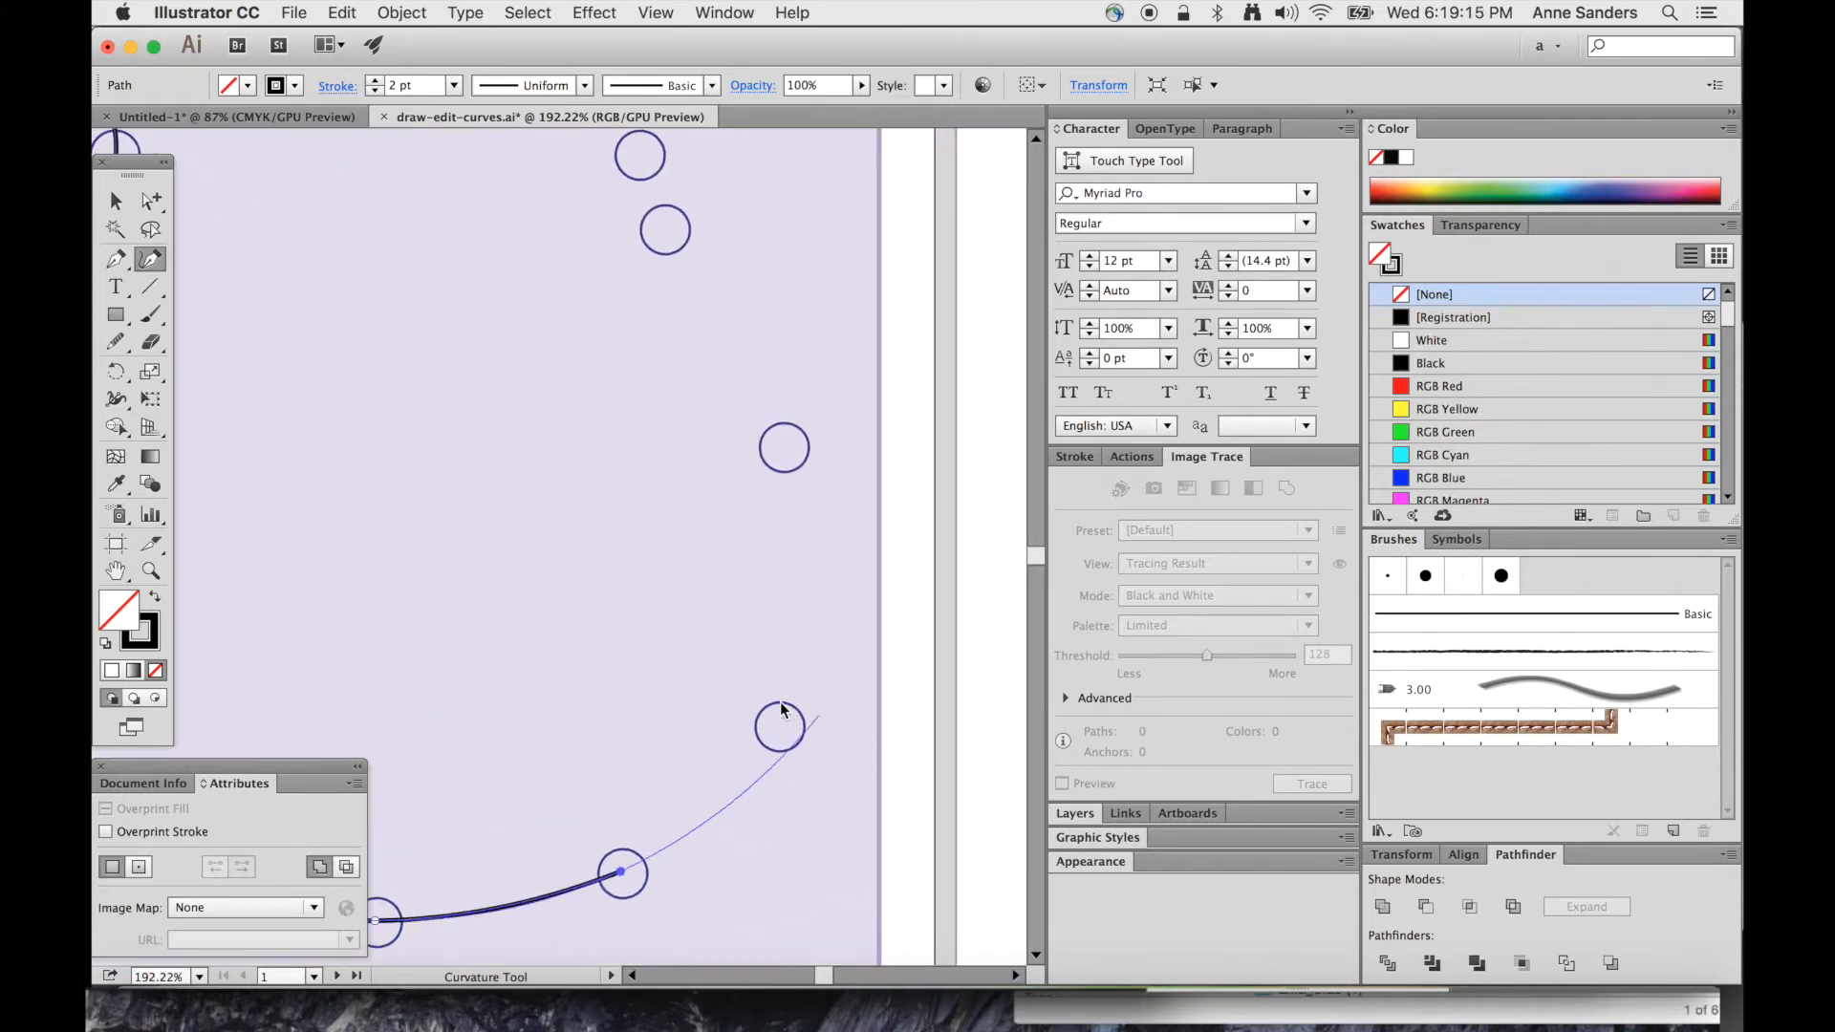
{"action": "left_click", "coordinate": [784, 448]}
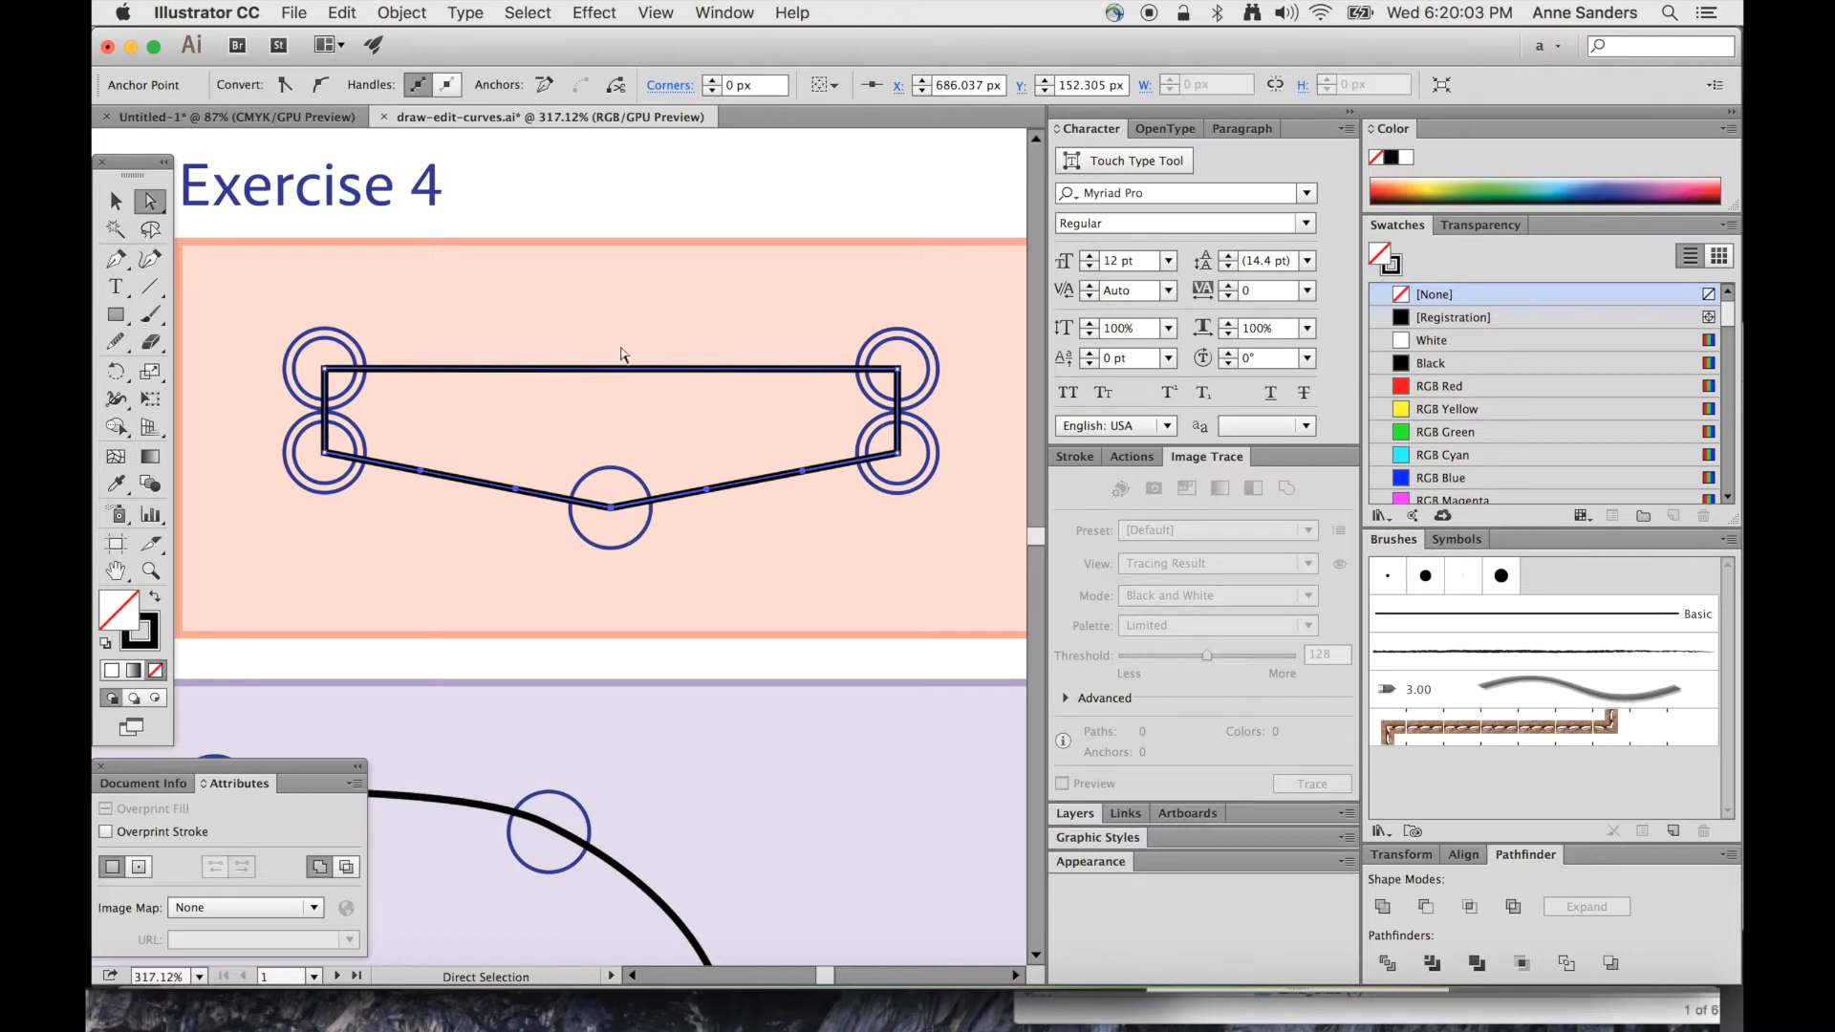
Deselect the Exercise 4 path, then nudge its bottom middle point with the Curvature tool
{"action": "left_click", "coordinate": [116, 201]}
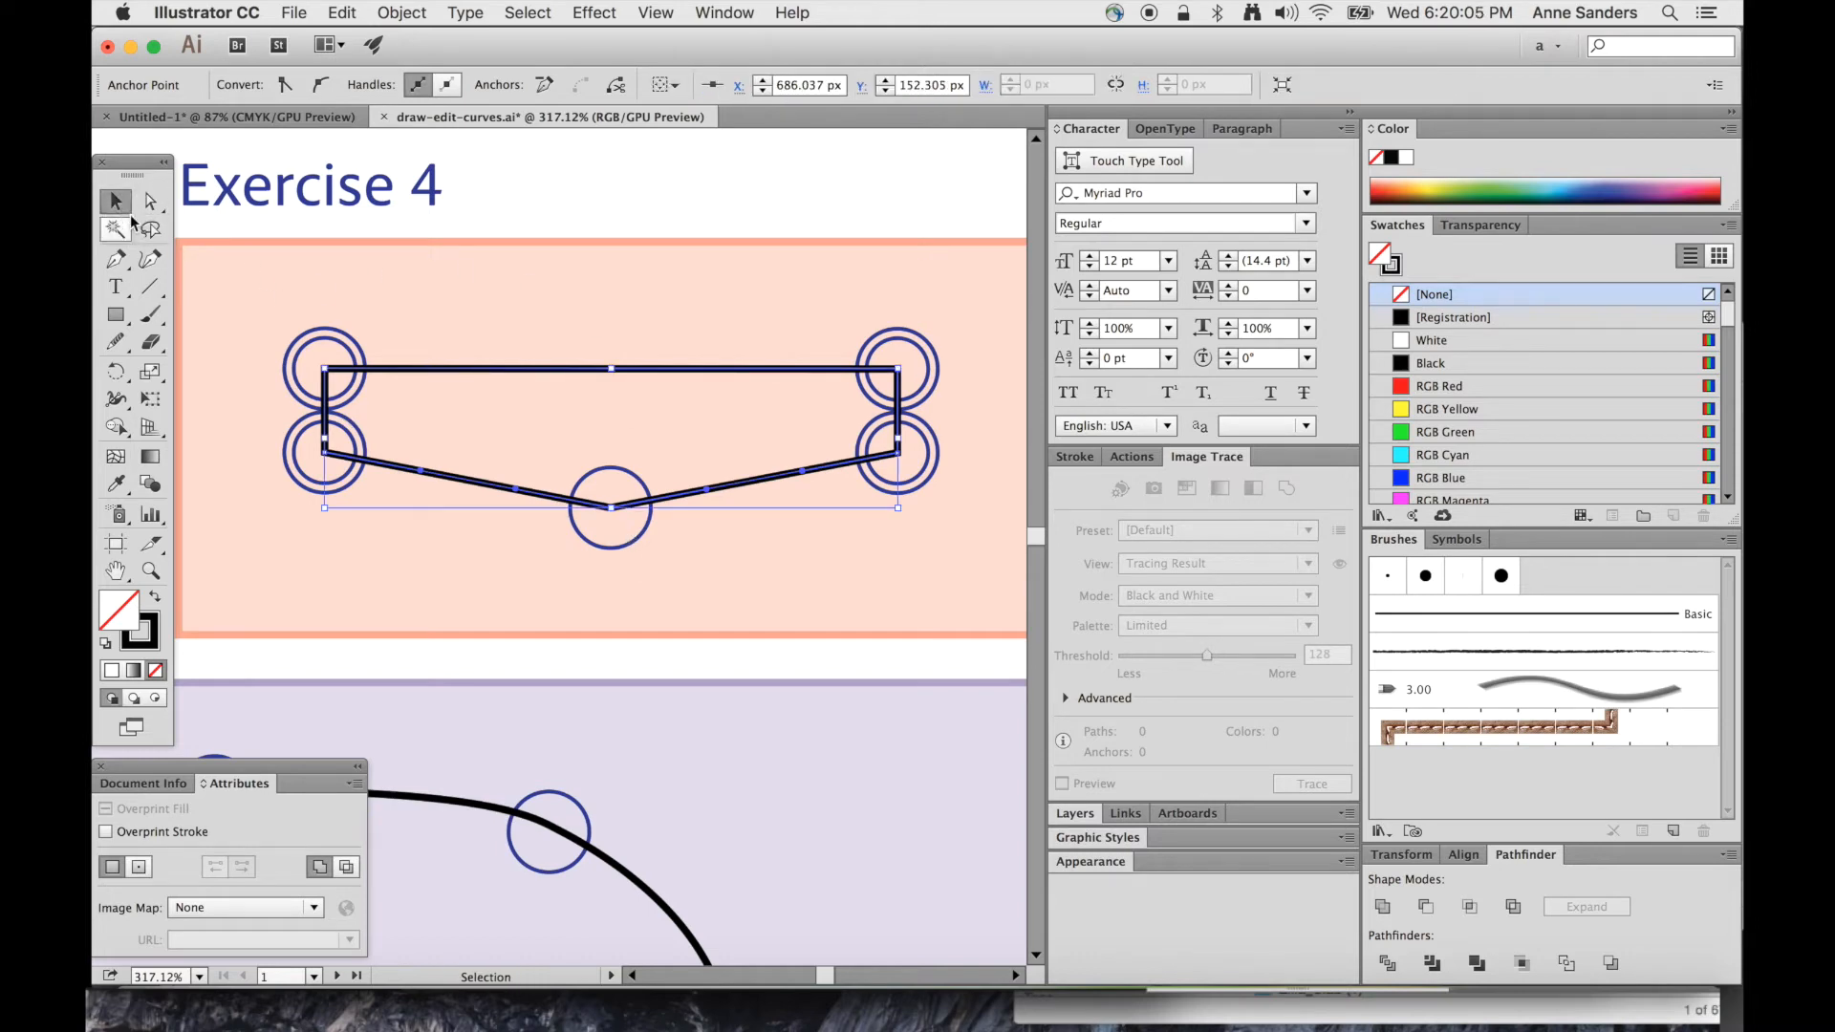
{"action": "left_click", "coordinate": [696, 369]}
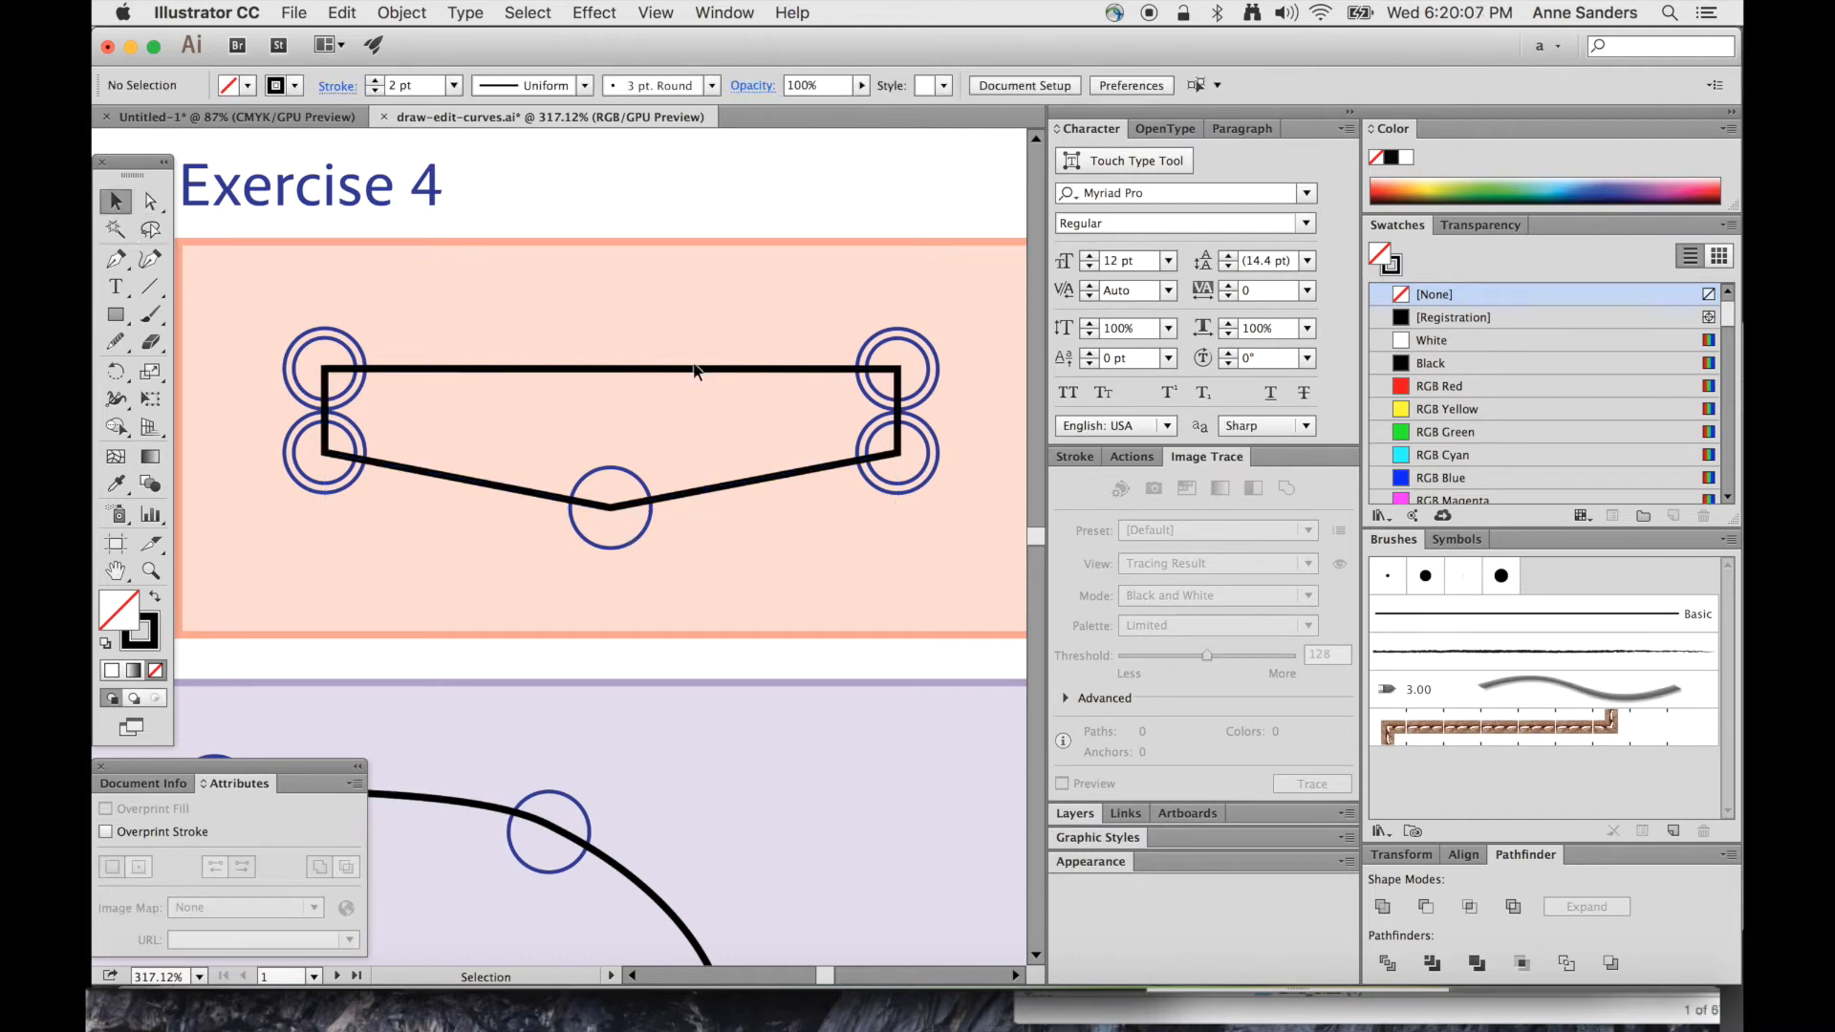
{"action": "left_click", "coordinate": [150, 258]}
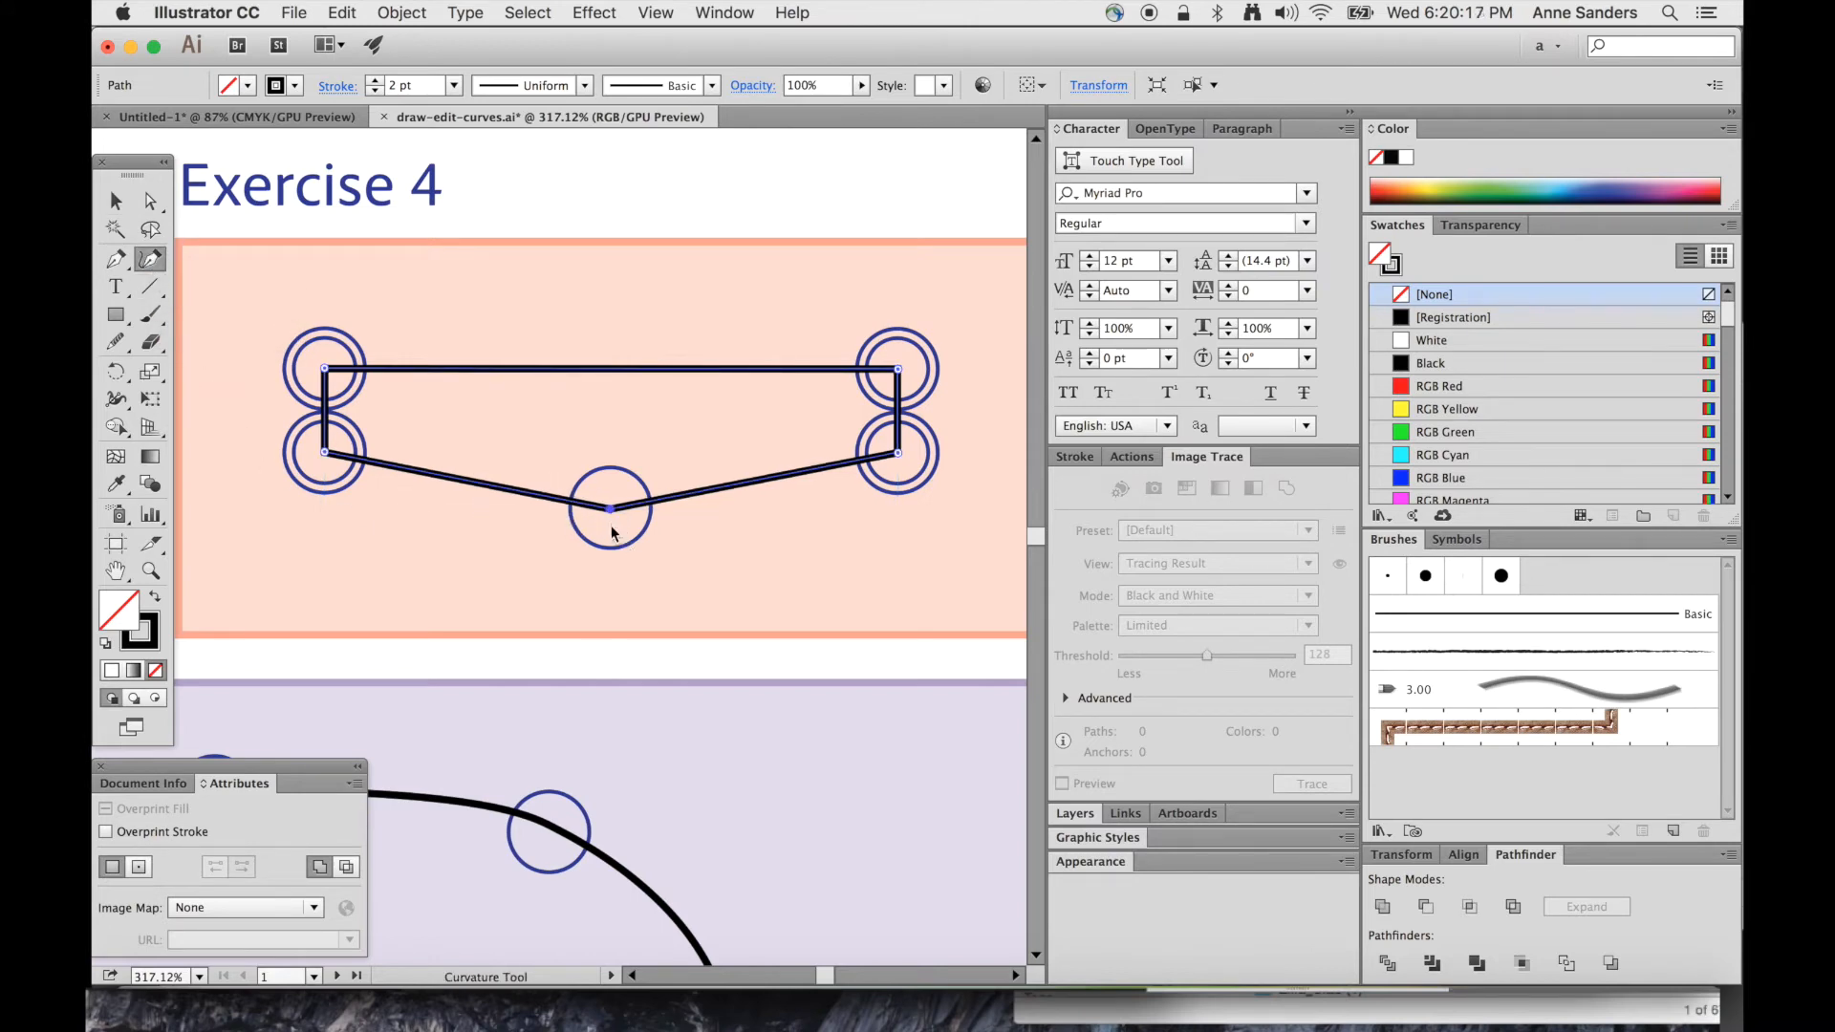
{"action": "left_click_drag", "start_coordinate": [612, 509], "coordinate": [612, 518]}
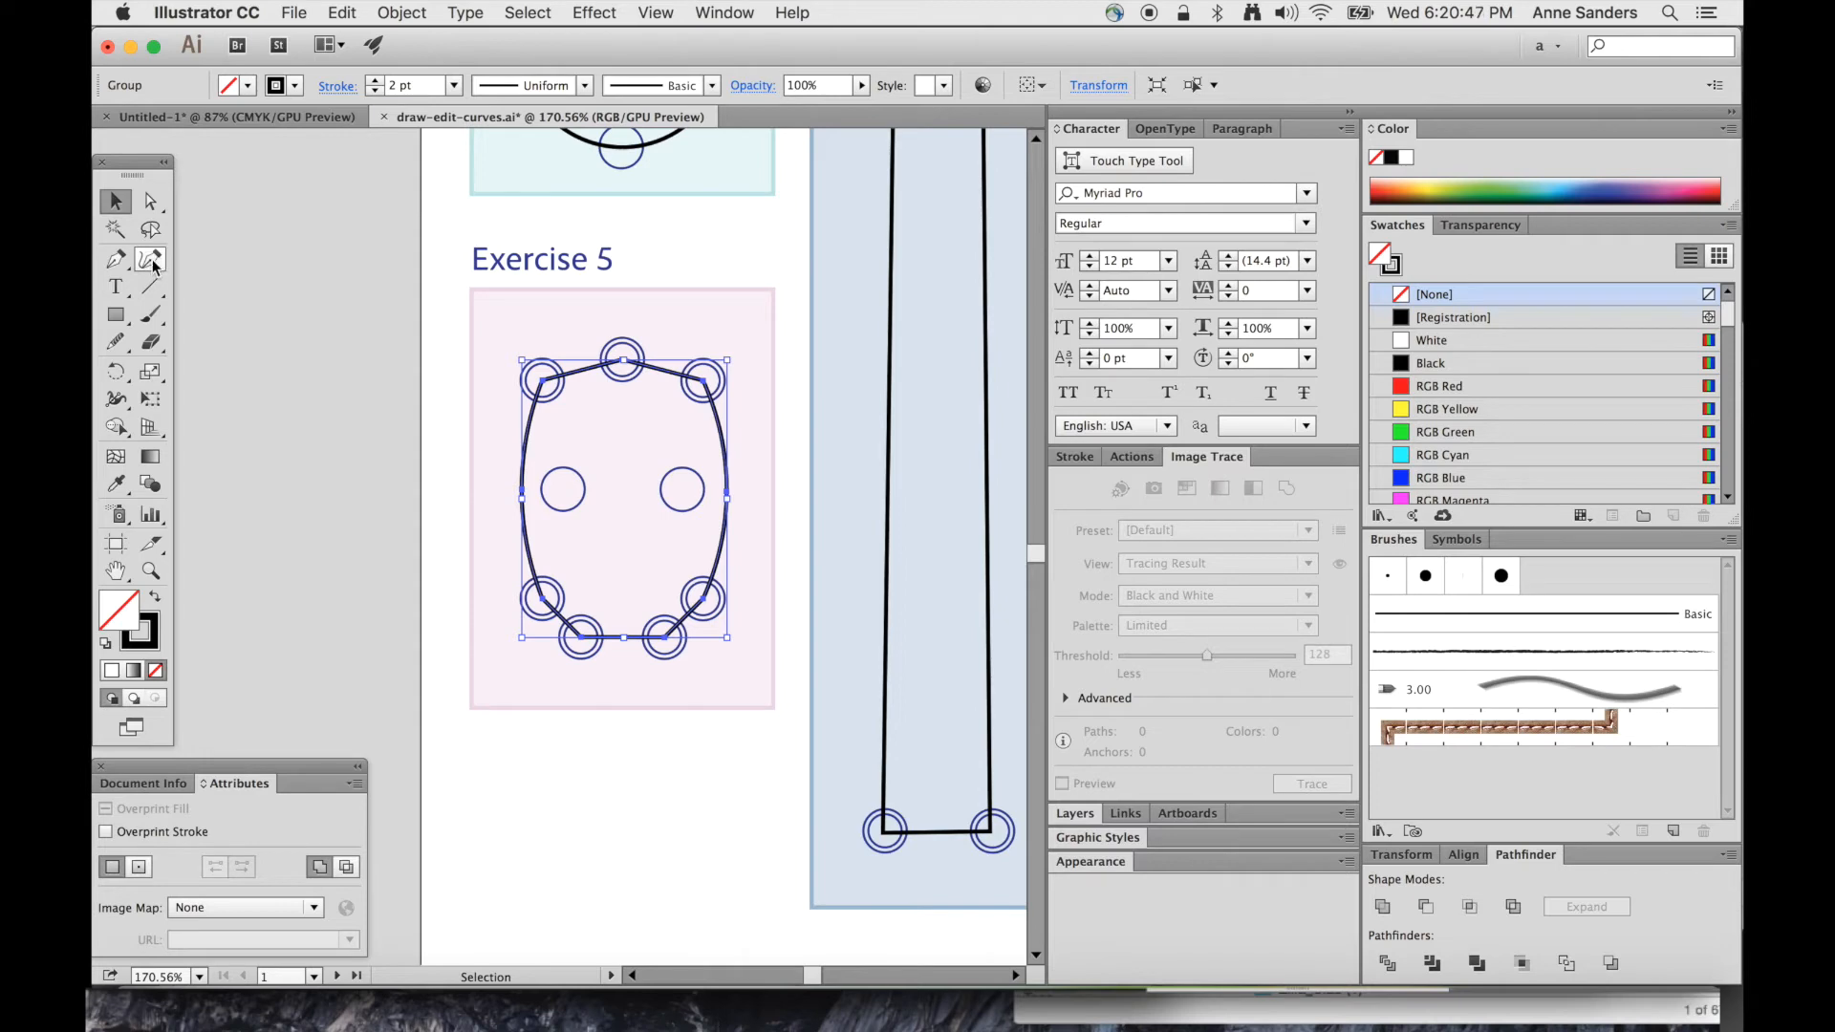
Switch back to the Curvature tool ready to trace Exercise 5
{"action": "left_click", "coordinate": [149, 260]}
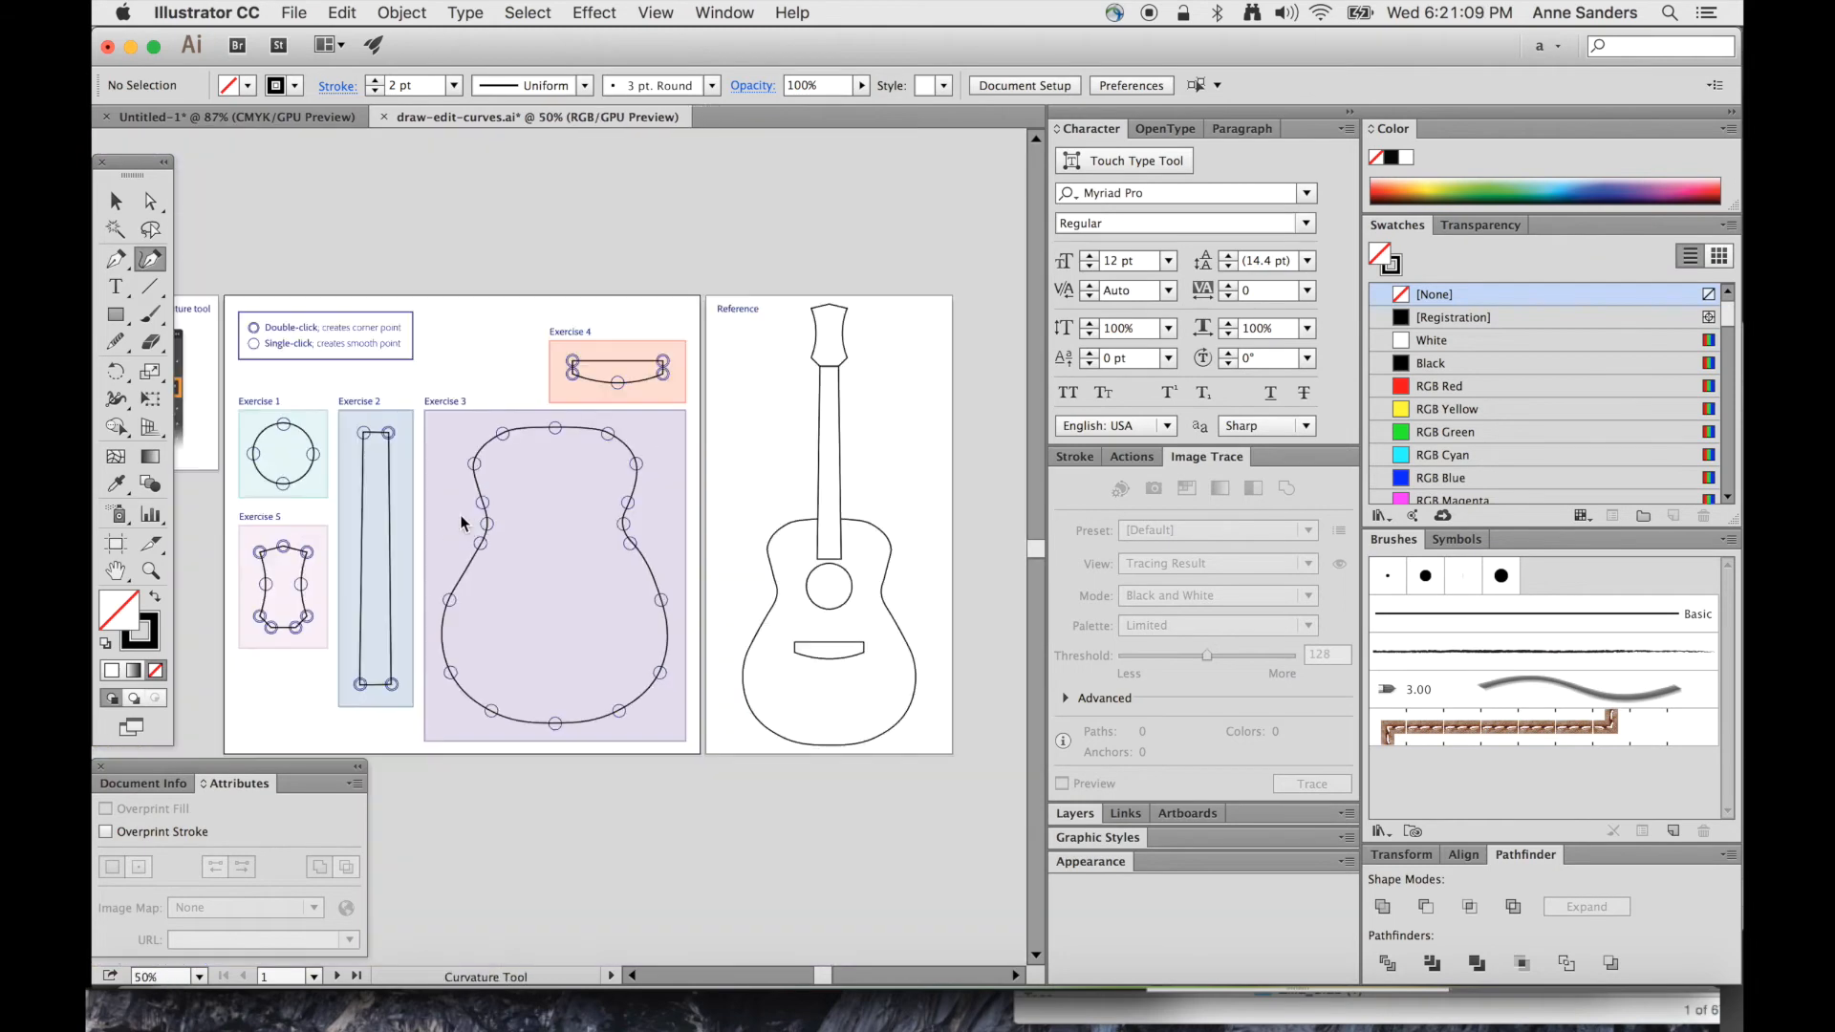
{"action": "mouse_move", "coordinate": [749, 645]}
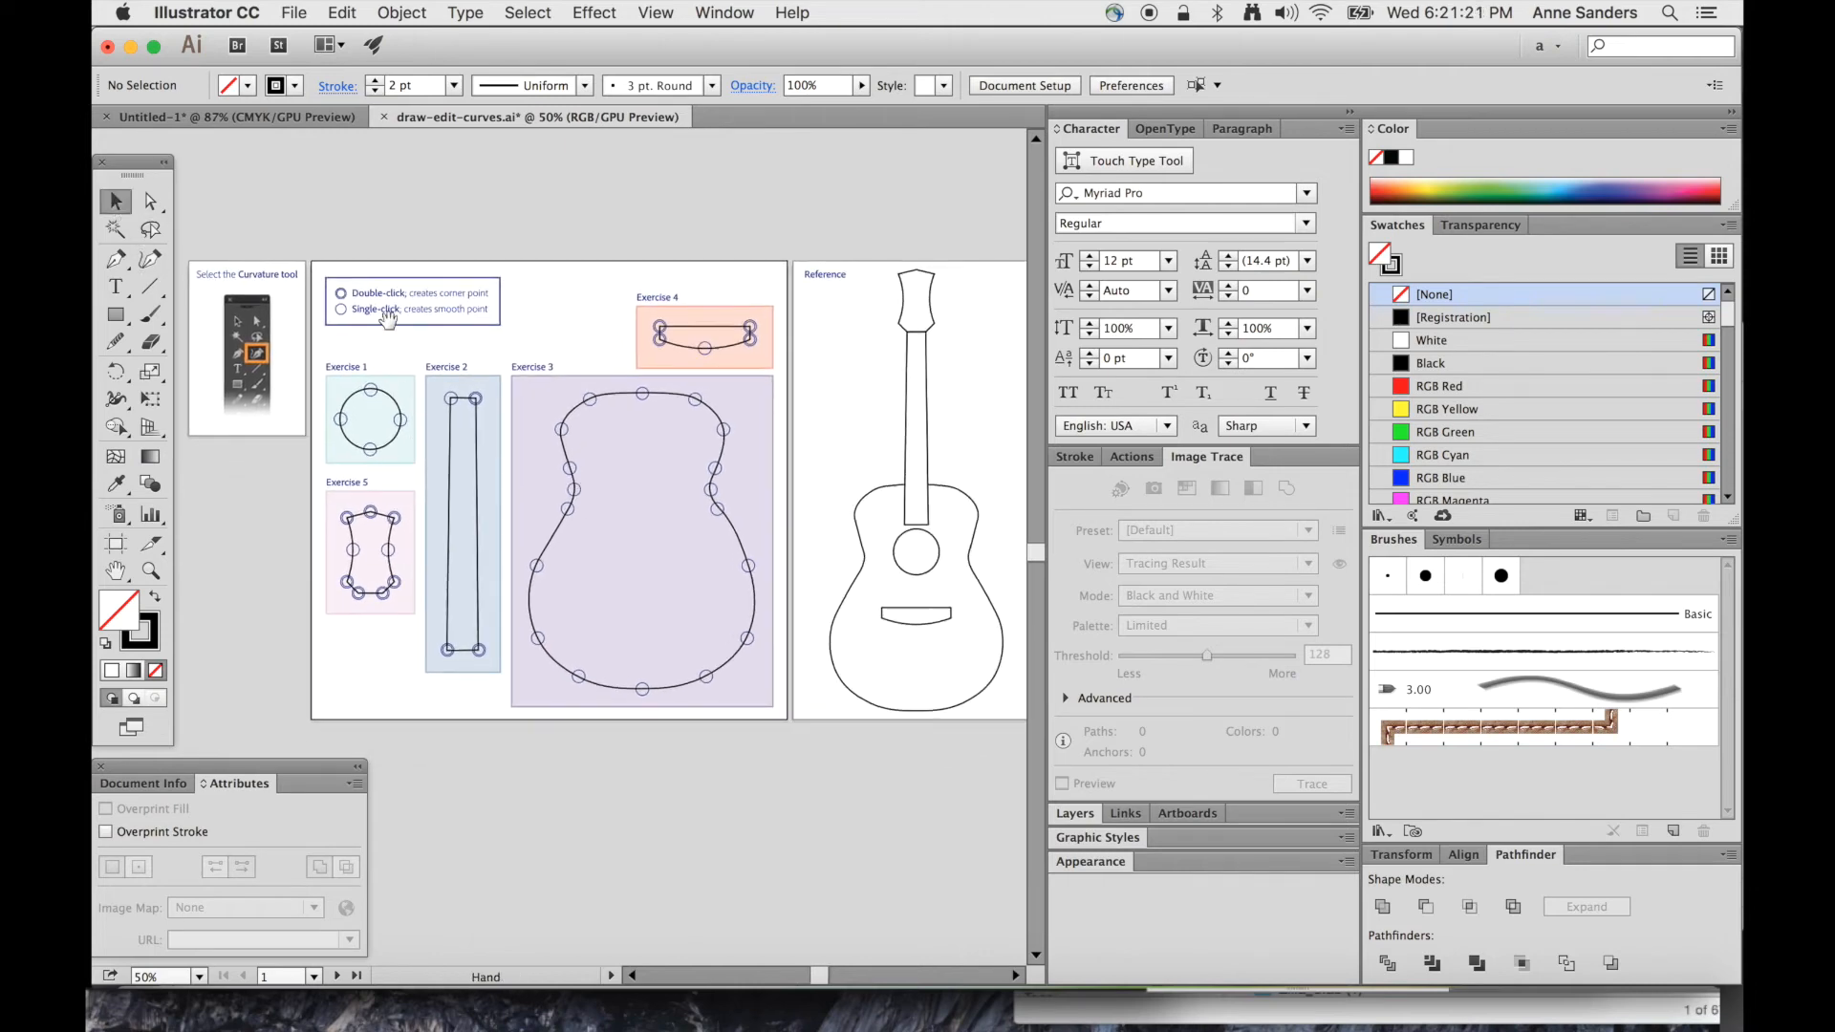
{"action": "mouse_move", "coordinate": [116, 258]}
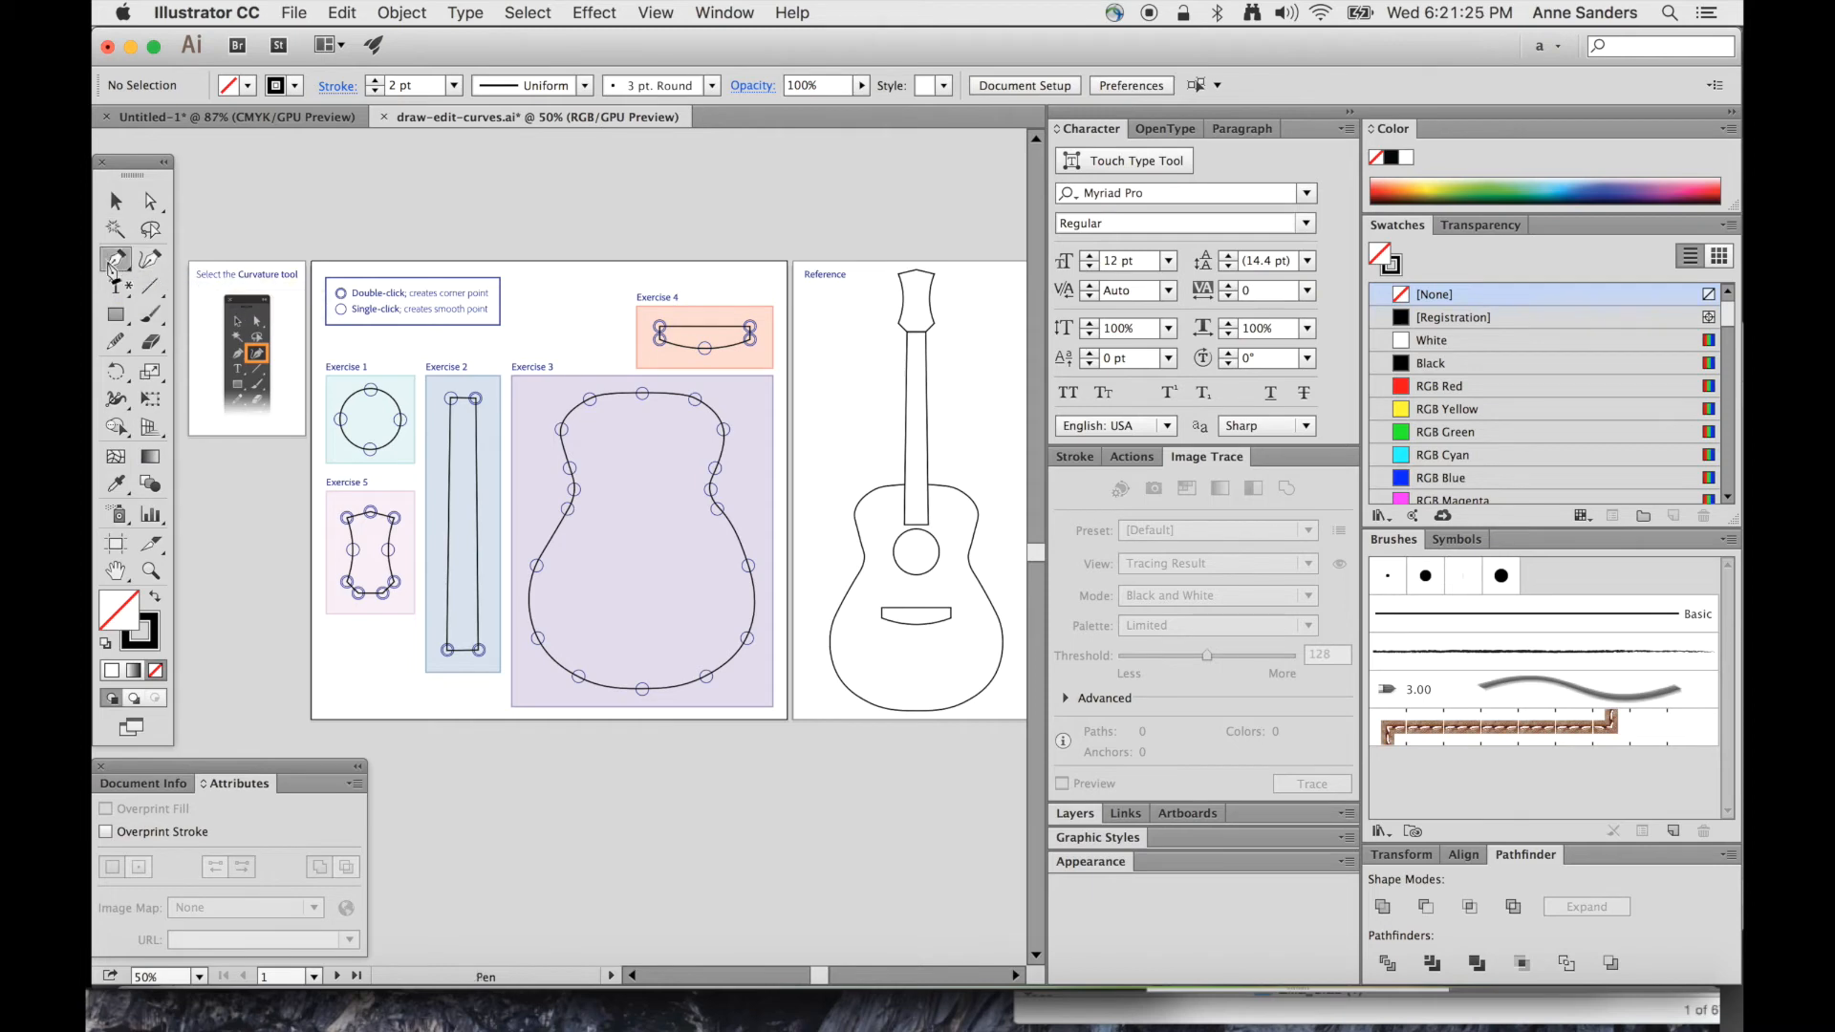
{"action": "left_click", "coordinate": [117, 258]}
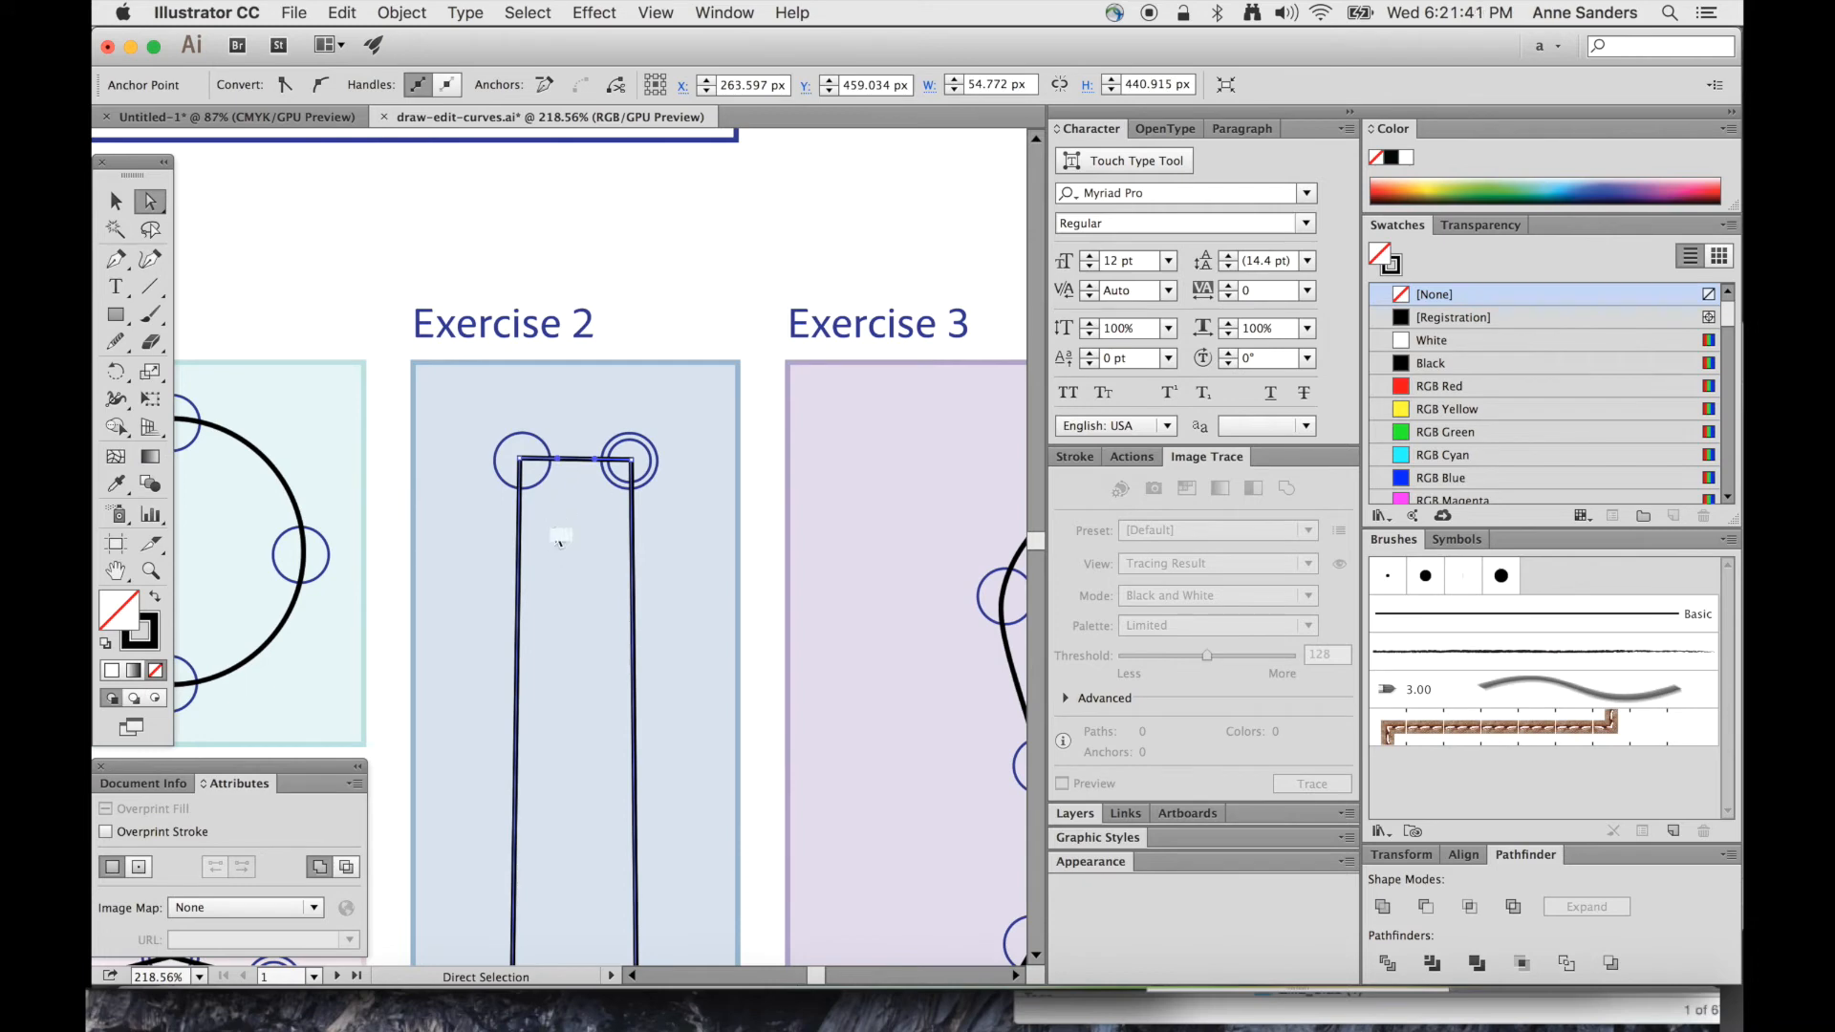
{"action": "mouse_move", "coordinate": [529, 390]}
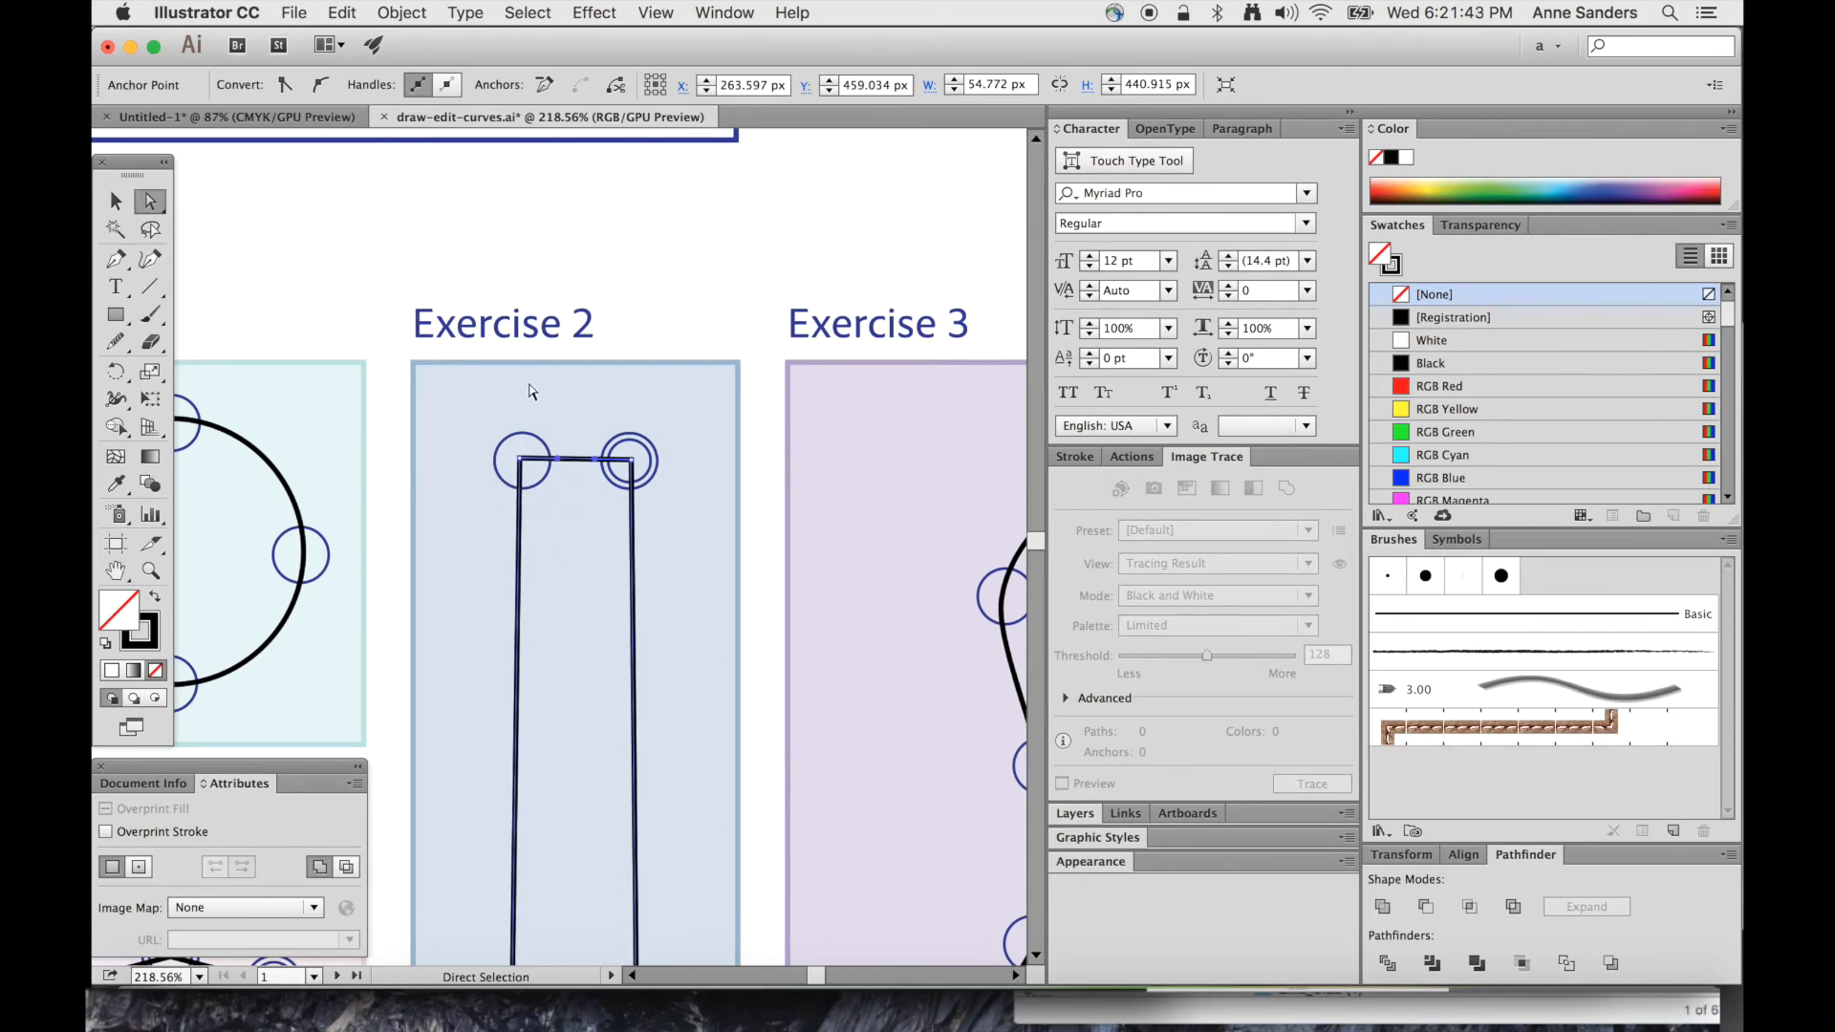
Add an anchor point near the top of the tall Exercise 2 path
{"action": "left_click", "coordinate": [115, 258]}
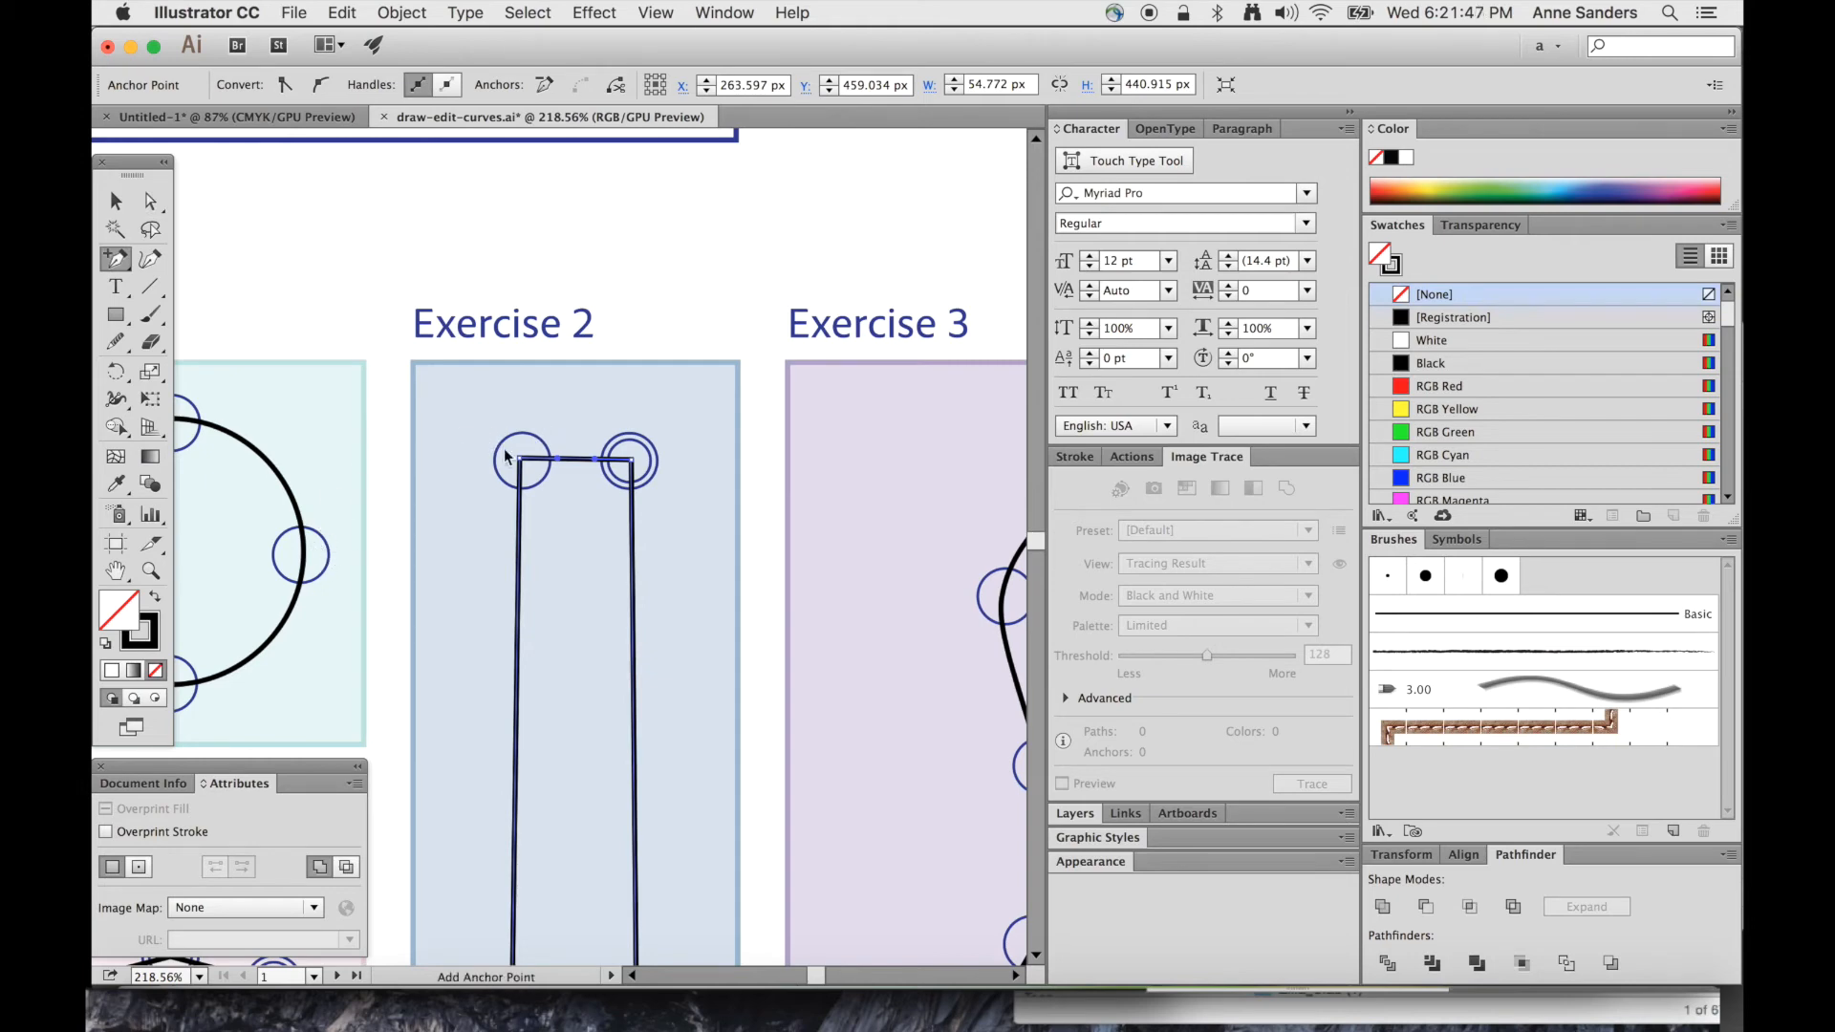
{"action": "mouse_move", "coordinate": [591, 421]}
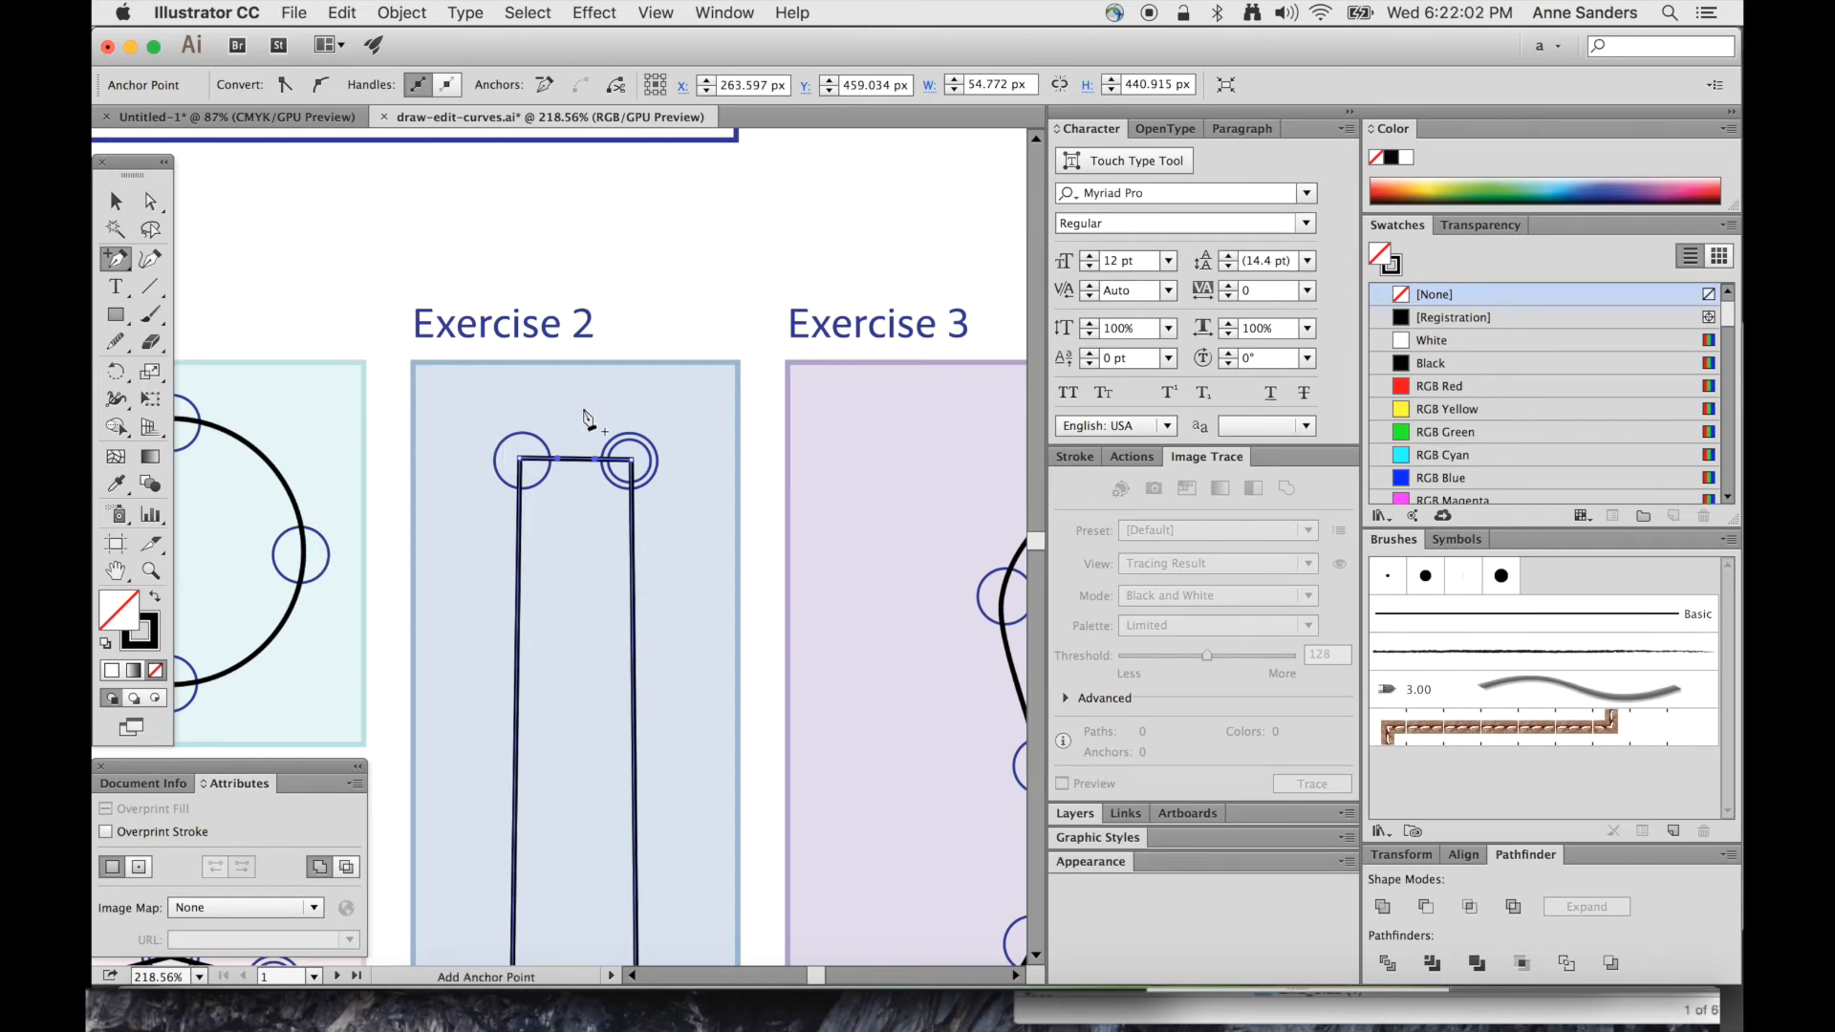
{"action": "left_click", "coordinate": [520, 530]}
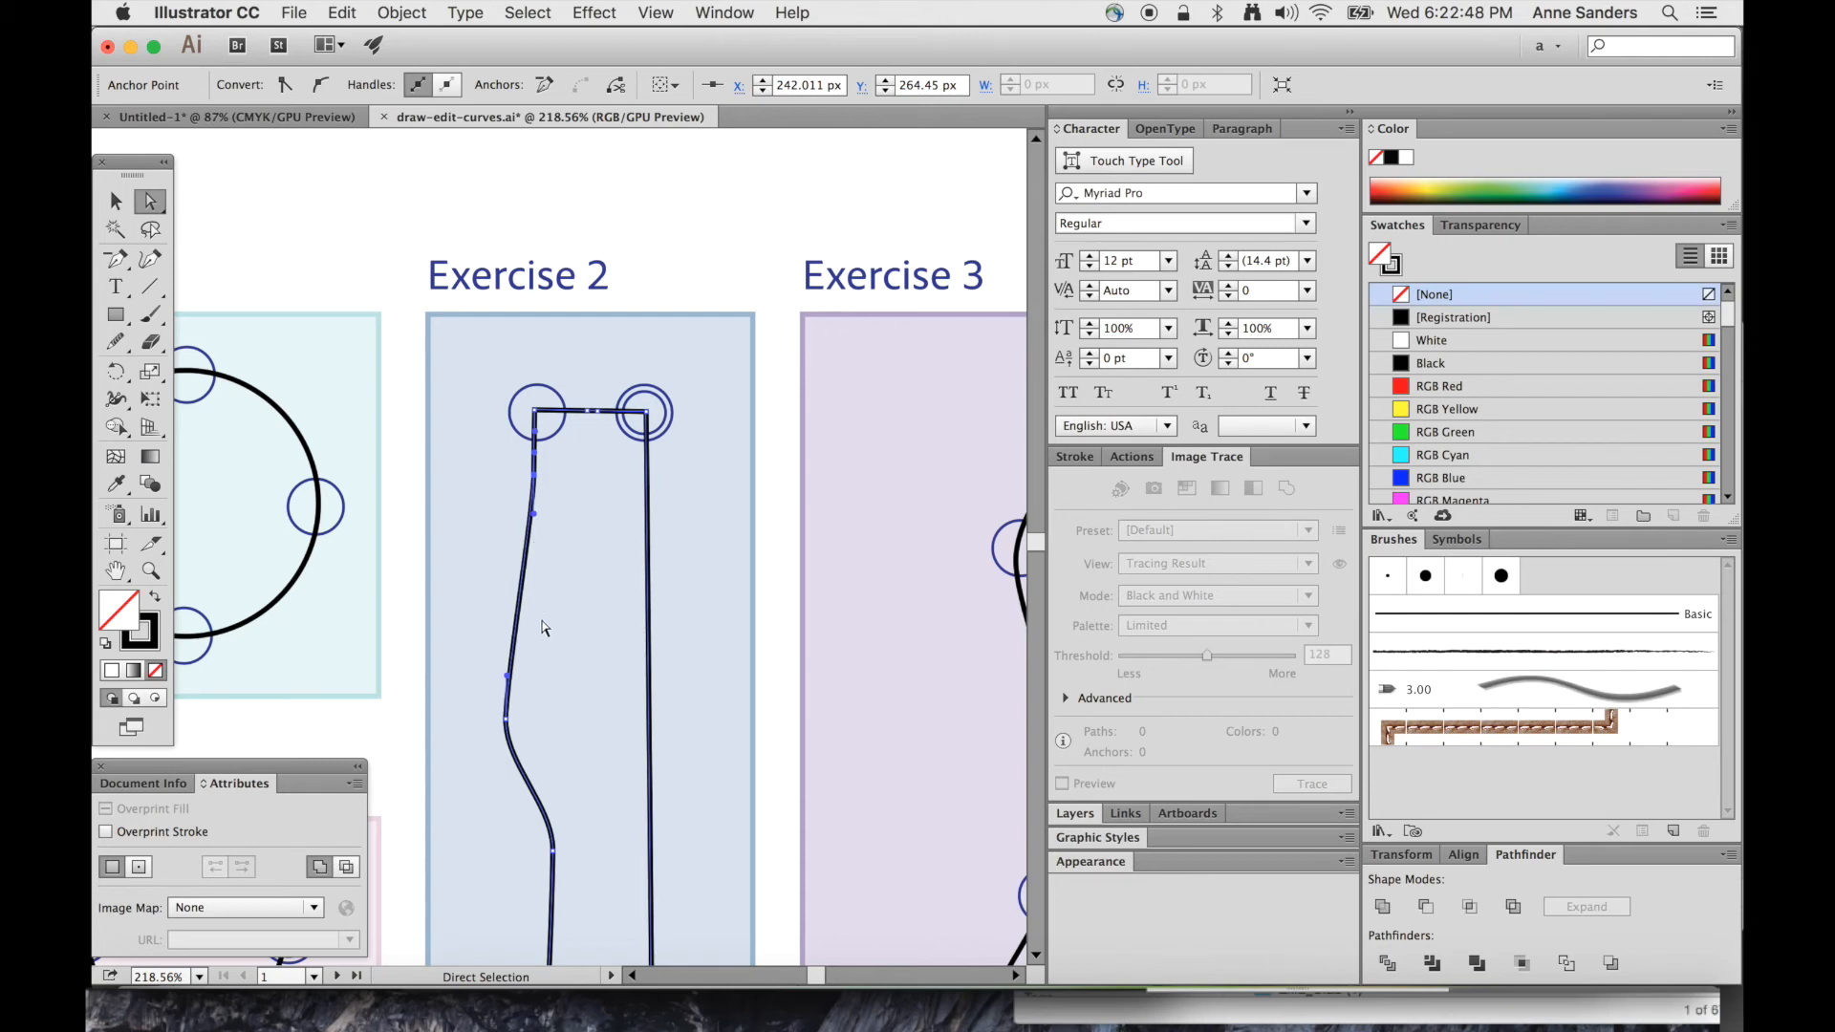
{"action": "mouse_move", "coordinate": [245, 231]}
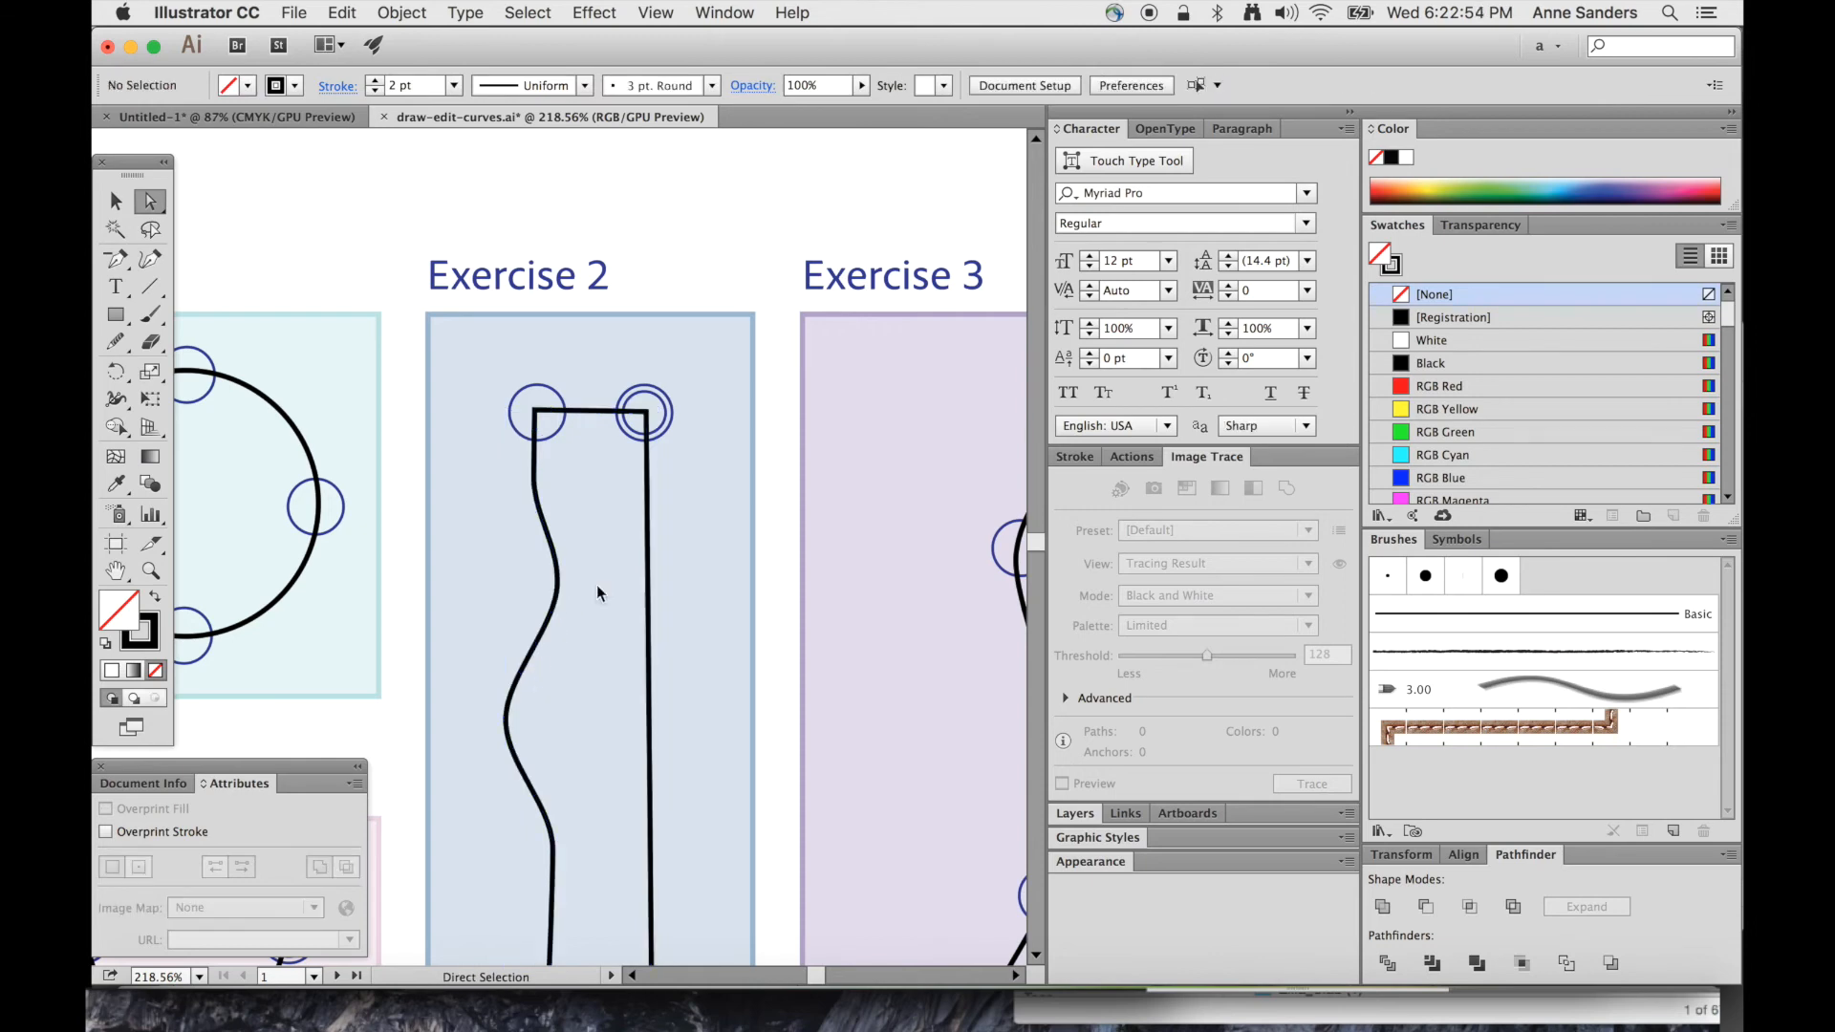
Adjust the Exercise 2 left edge and reveal the Pen tool's anchor-point options
{"action": "left_click", "coordinate": [568, 596]}
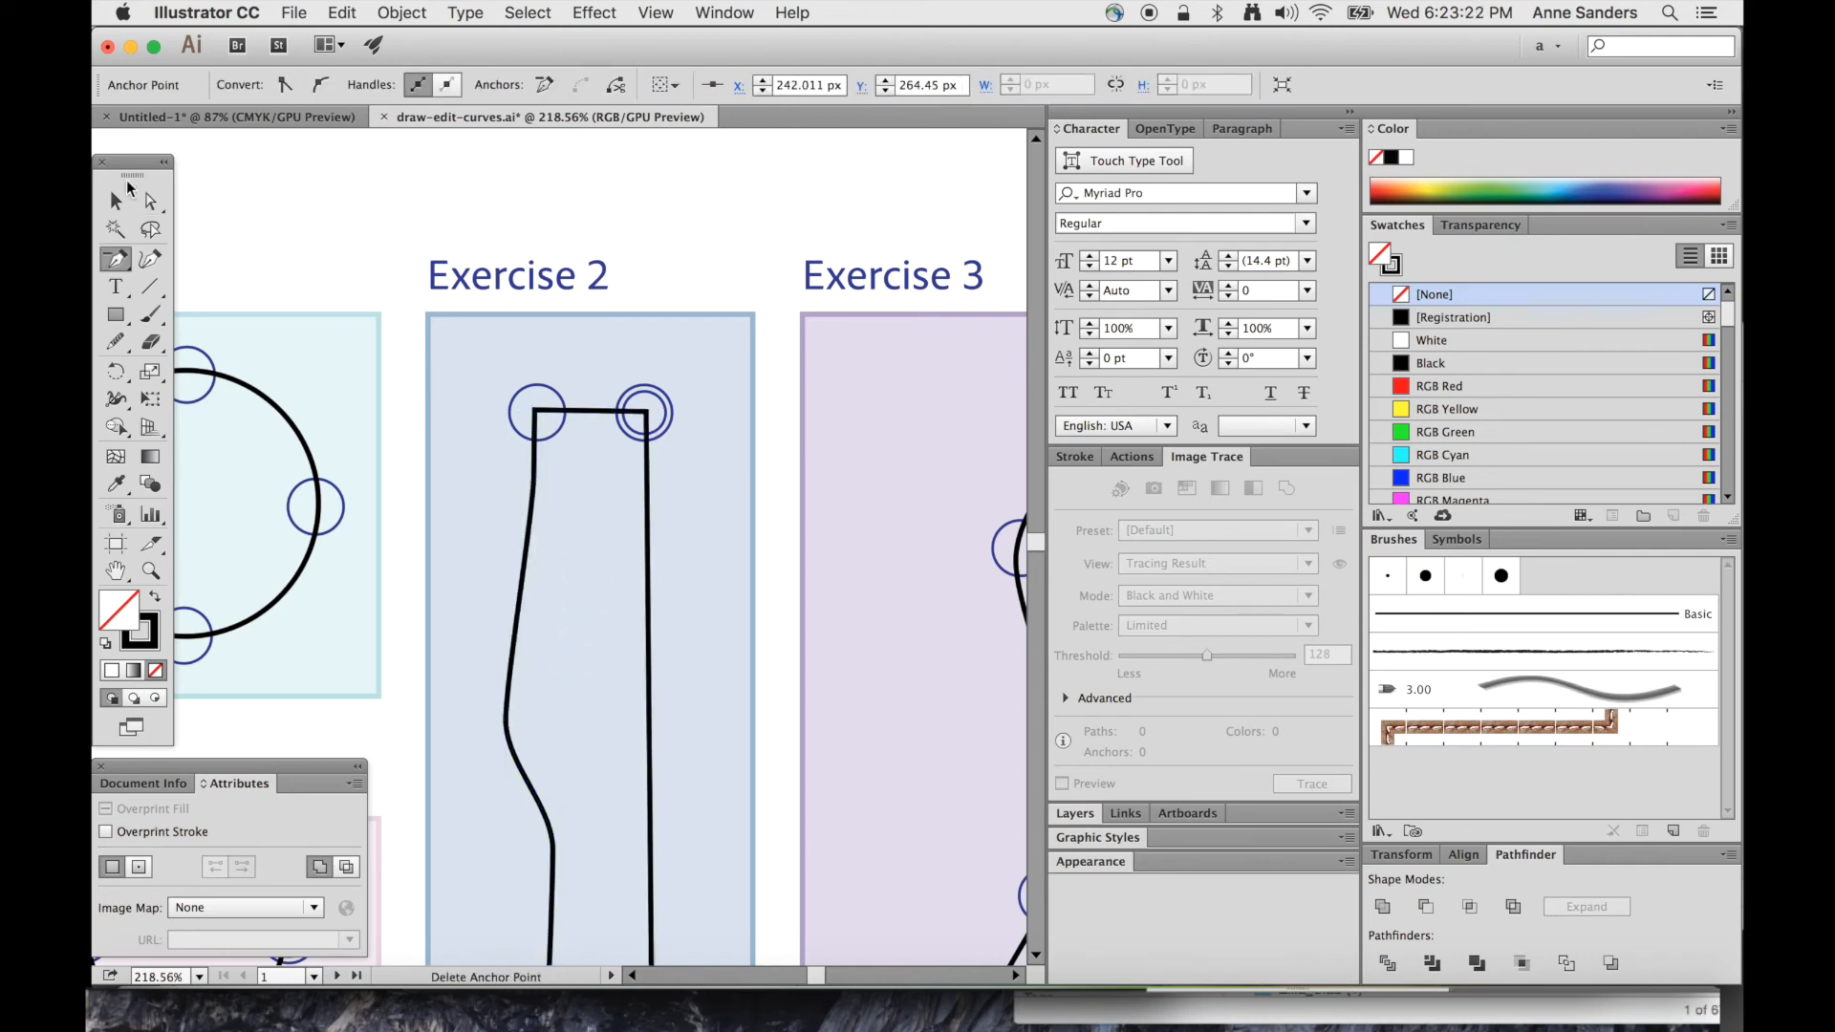
{"action": "left_click", "coordinate": [113, 258]}
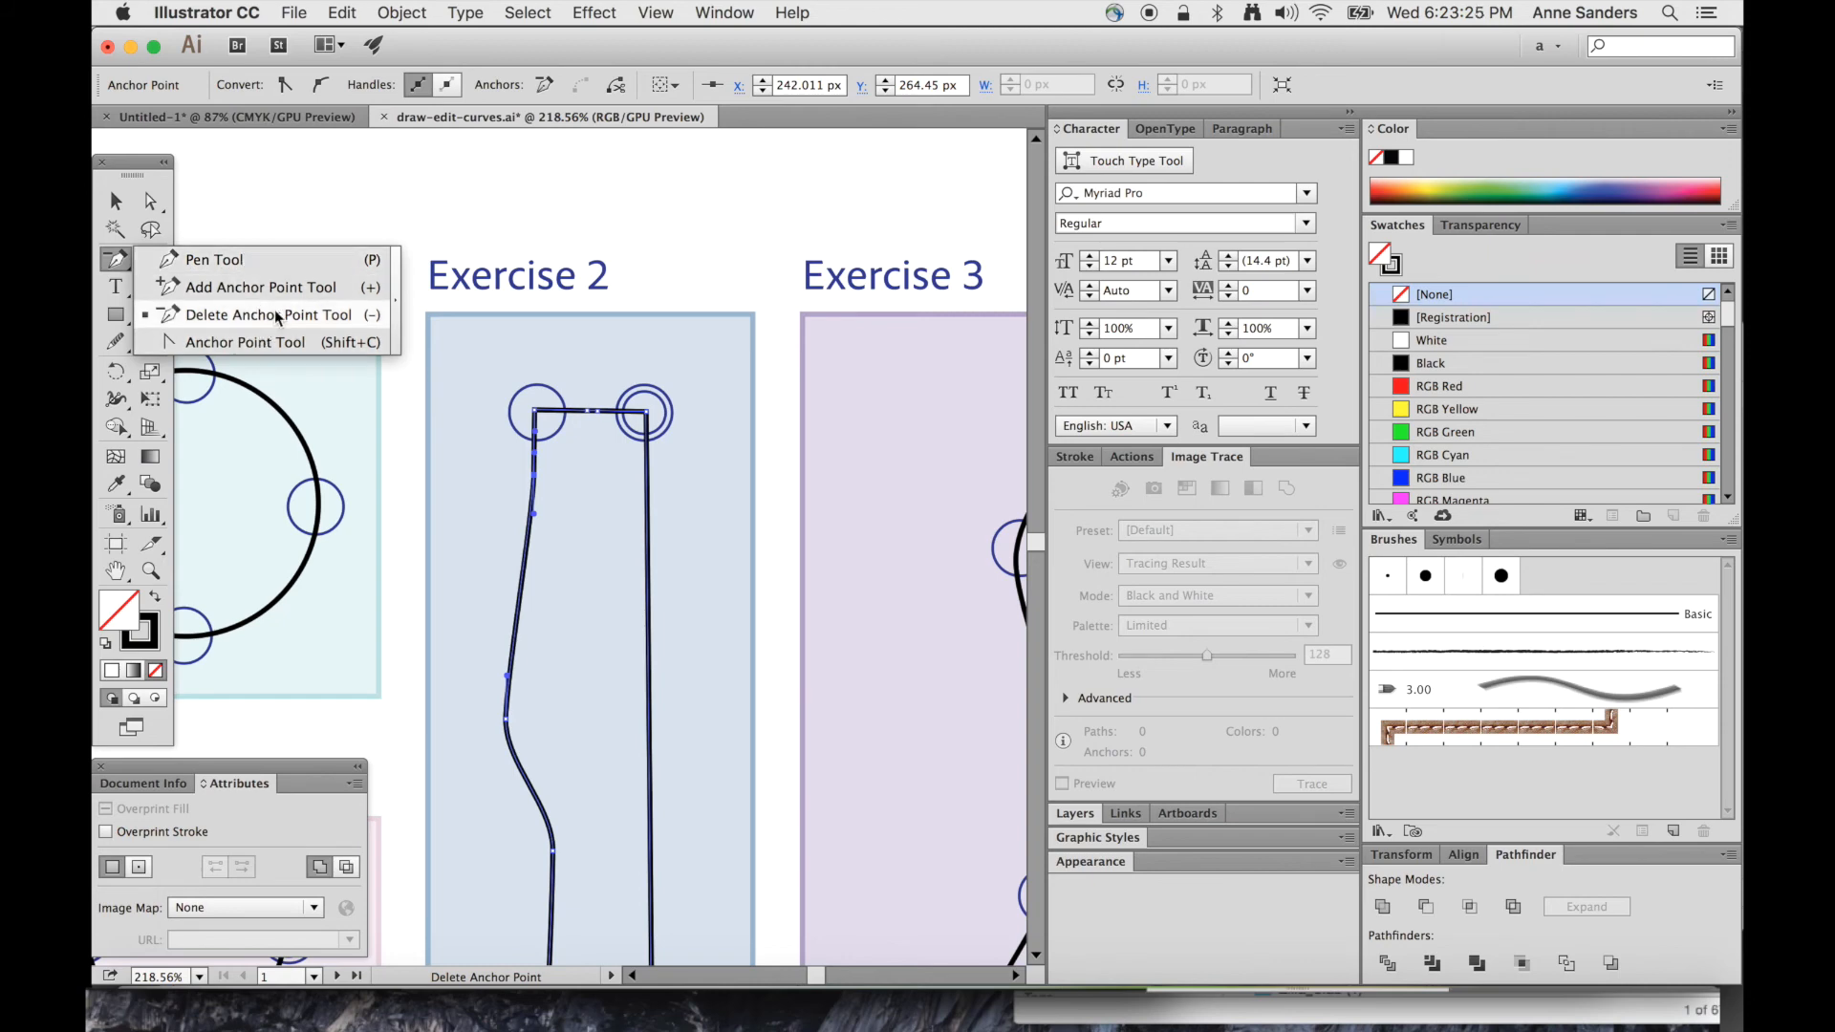
{"action": "mouse_move", "coordinate": [260, 343]}
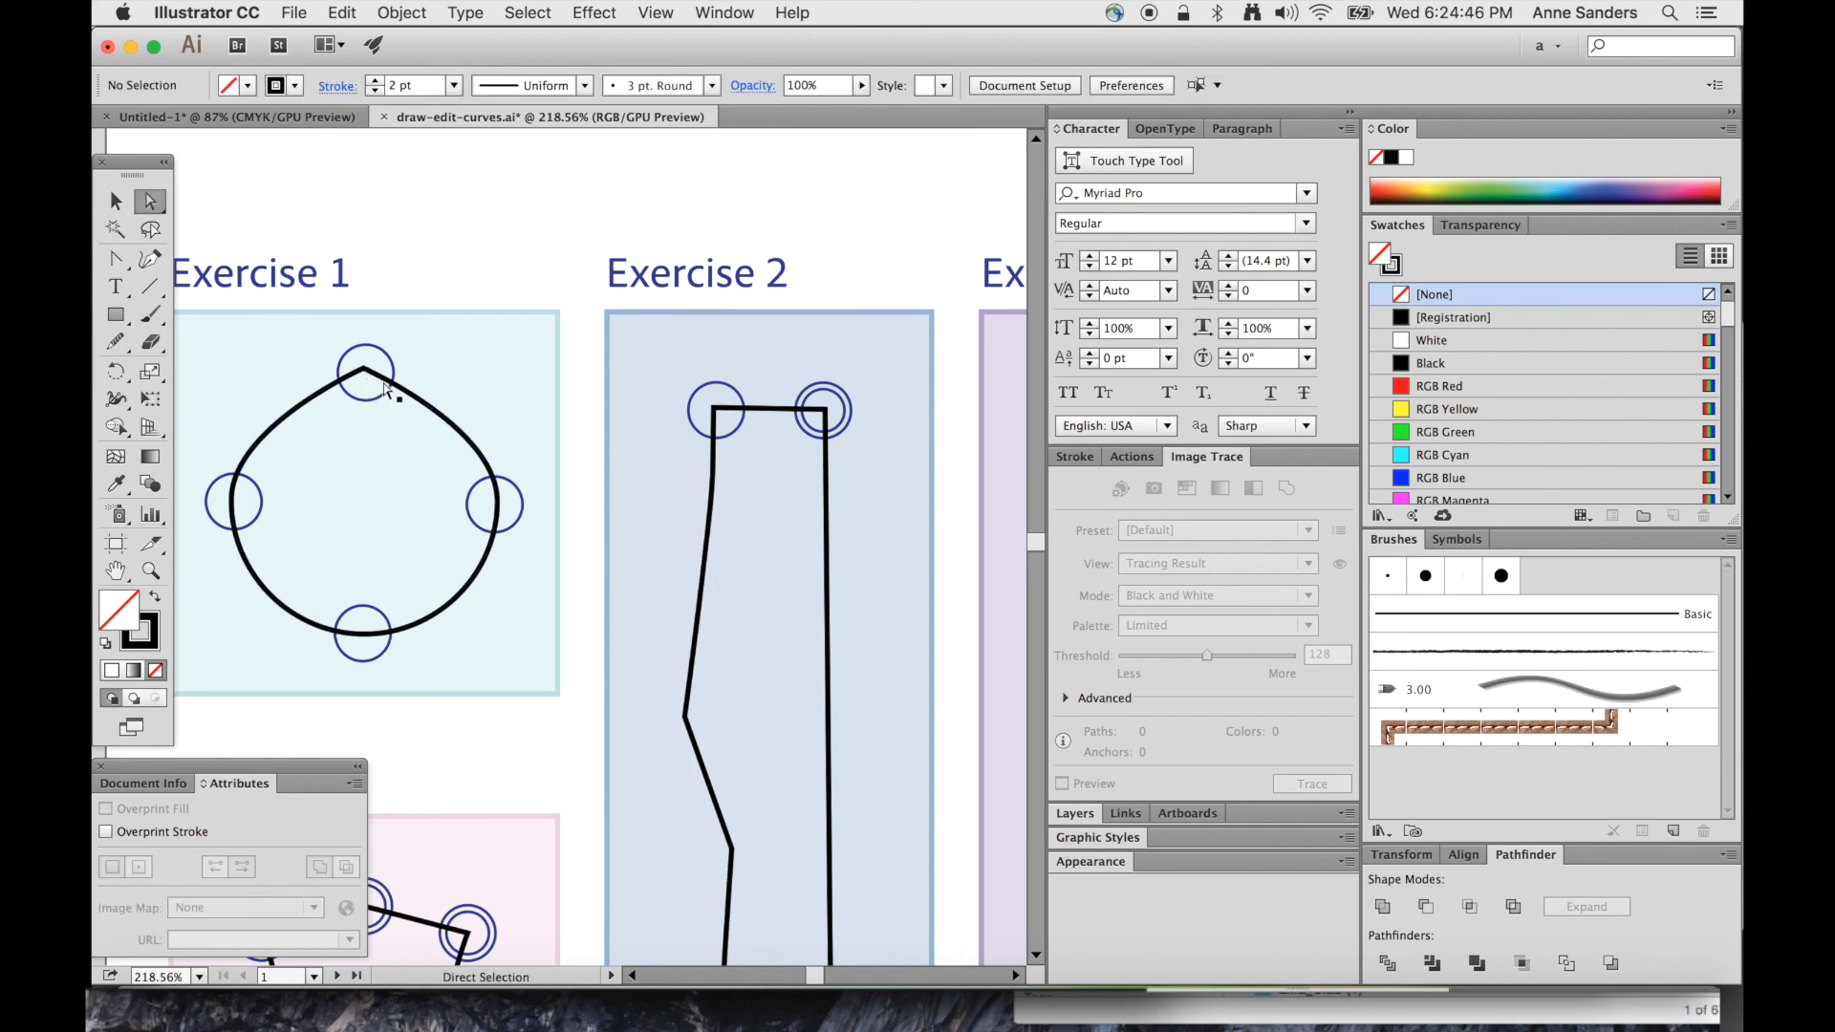
Drag the top anchor of the Exercise 1 circle upward into a pointed teardrop tip
{"action": "left_click_drag", "start_coordinate": [386, 386], "coordinate": [365, 310]}
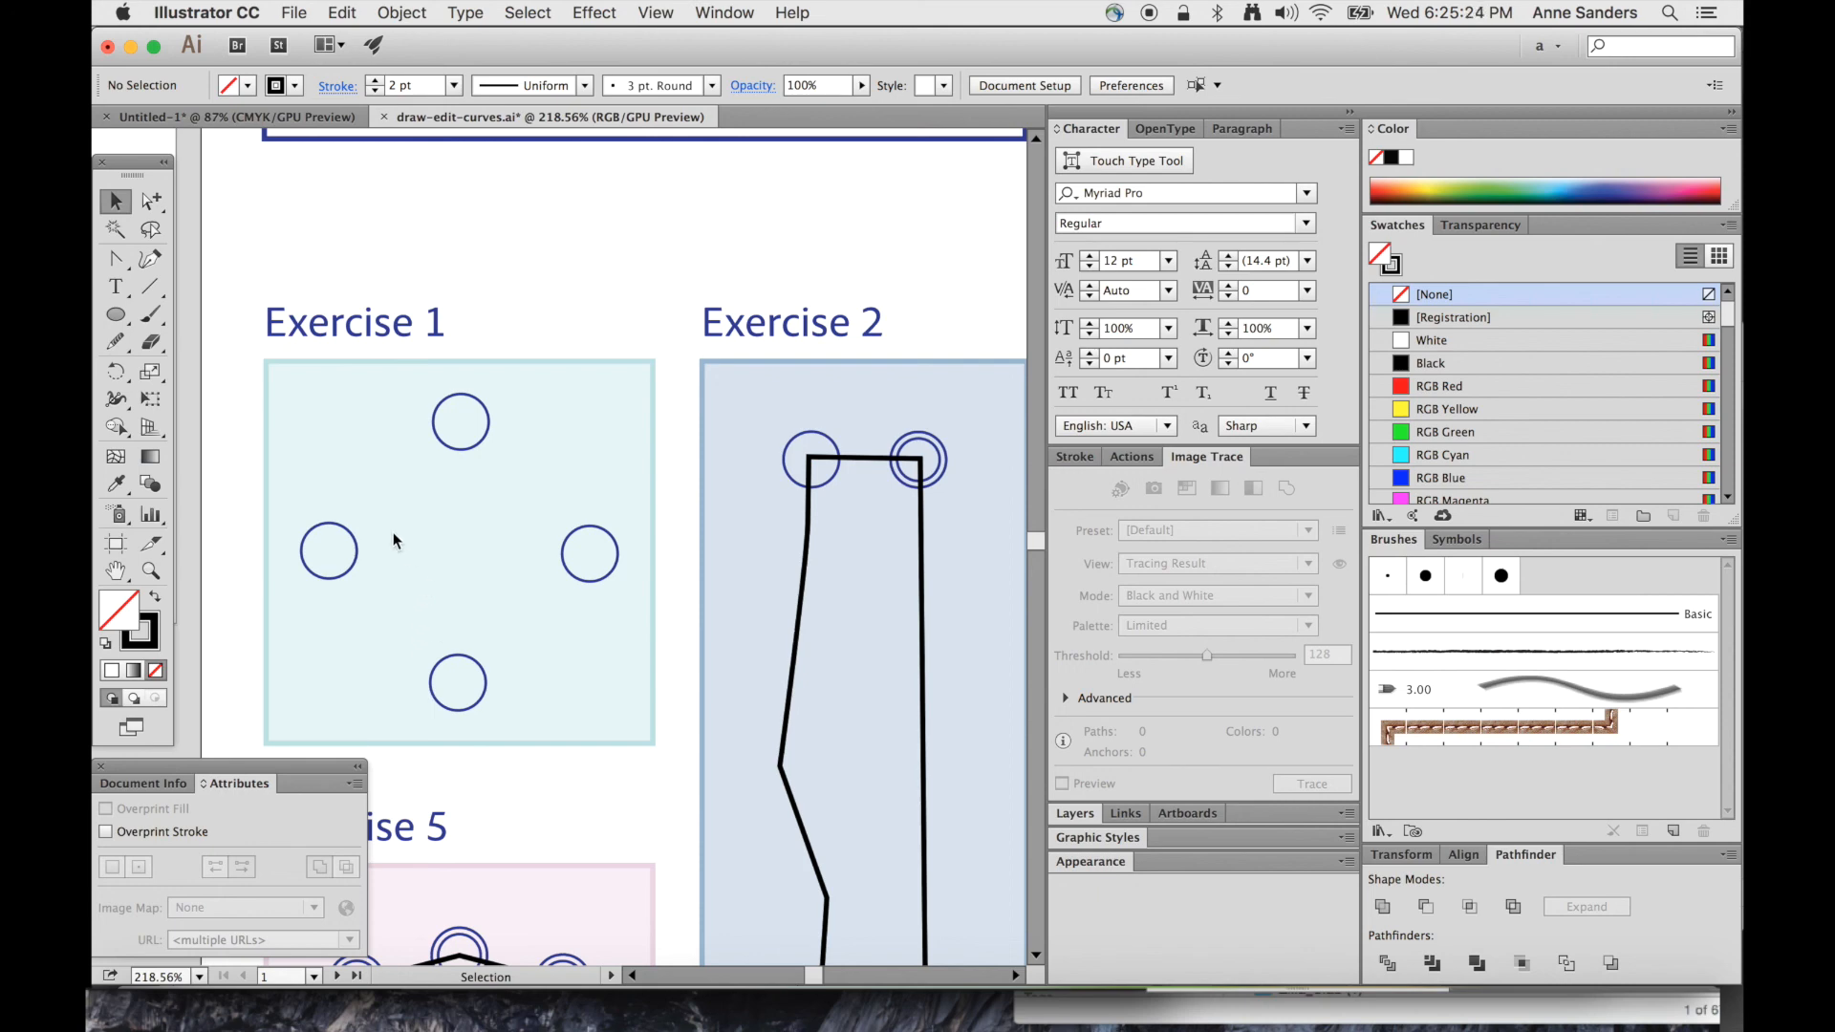
{"action": "mouse_move", "coordinate": [462, 518]}
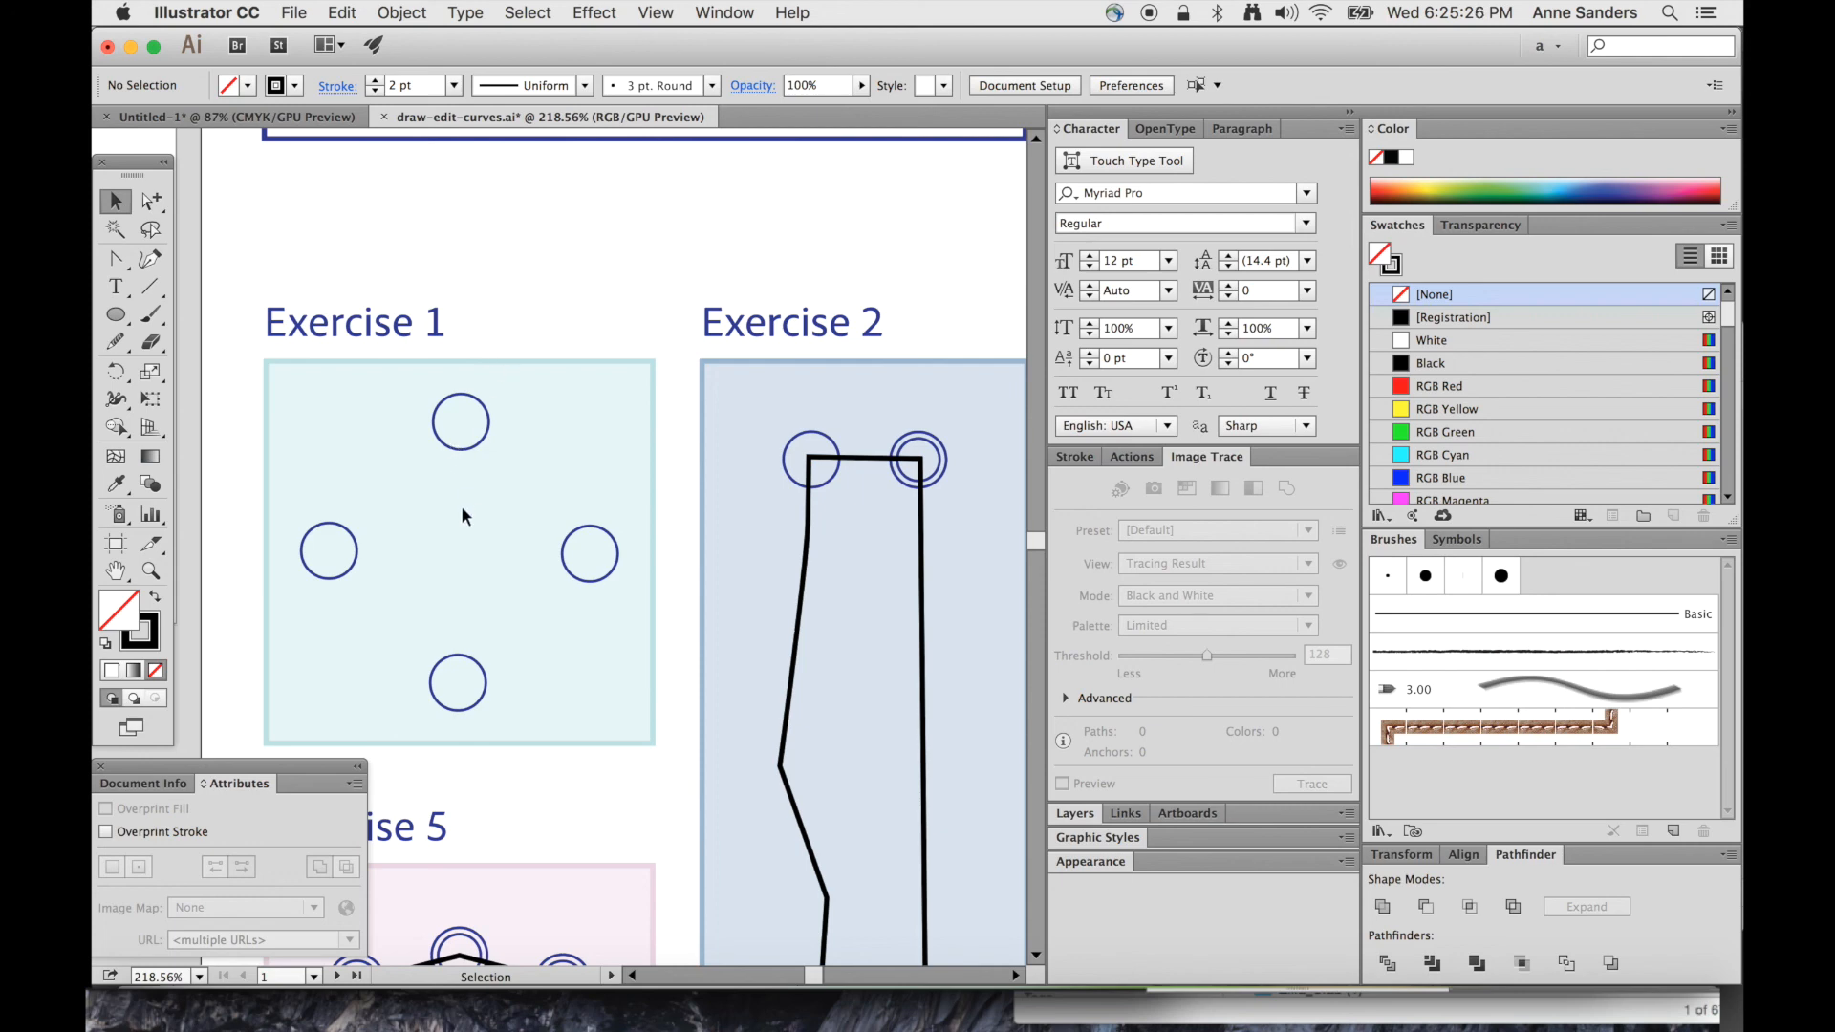
{"action": "mouse_move", "coordinate": [413, 457]}
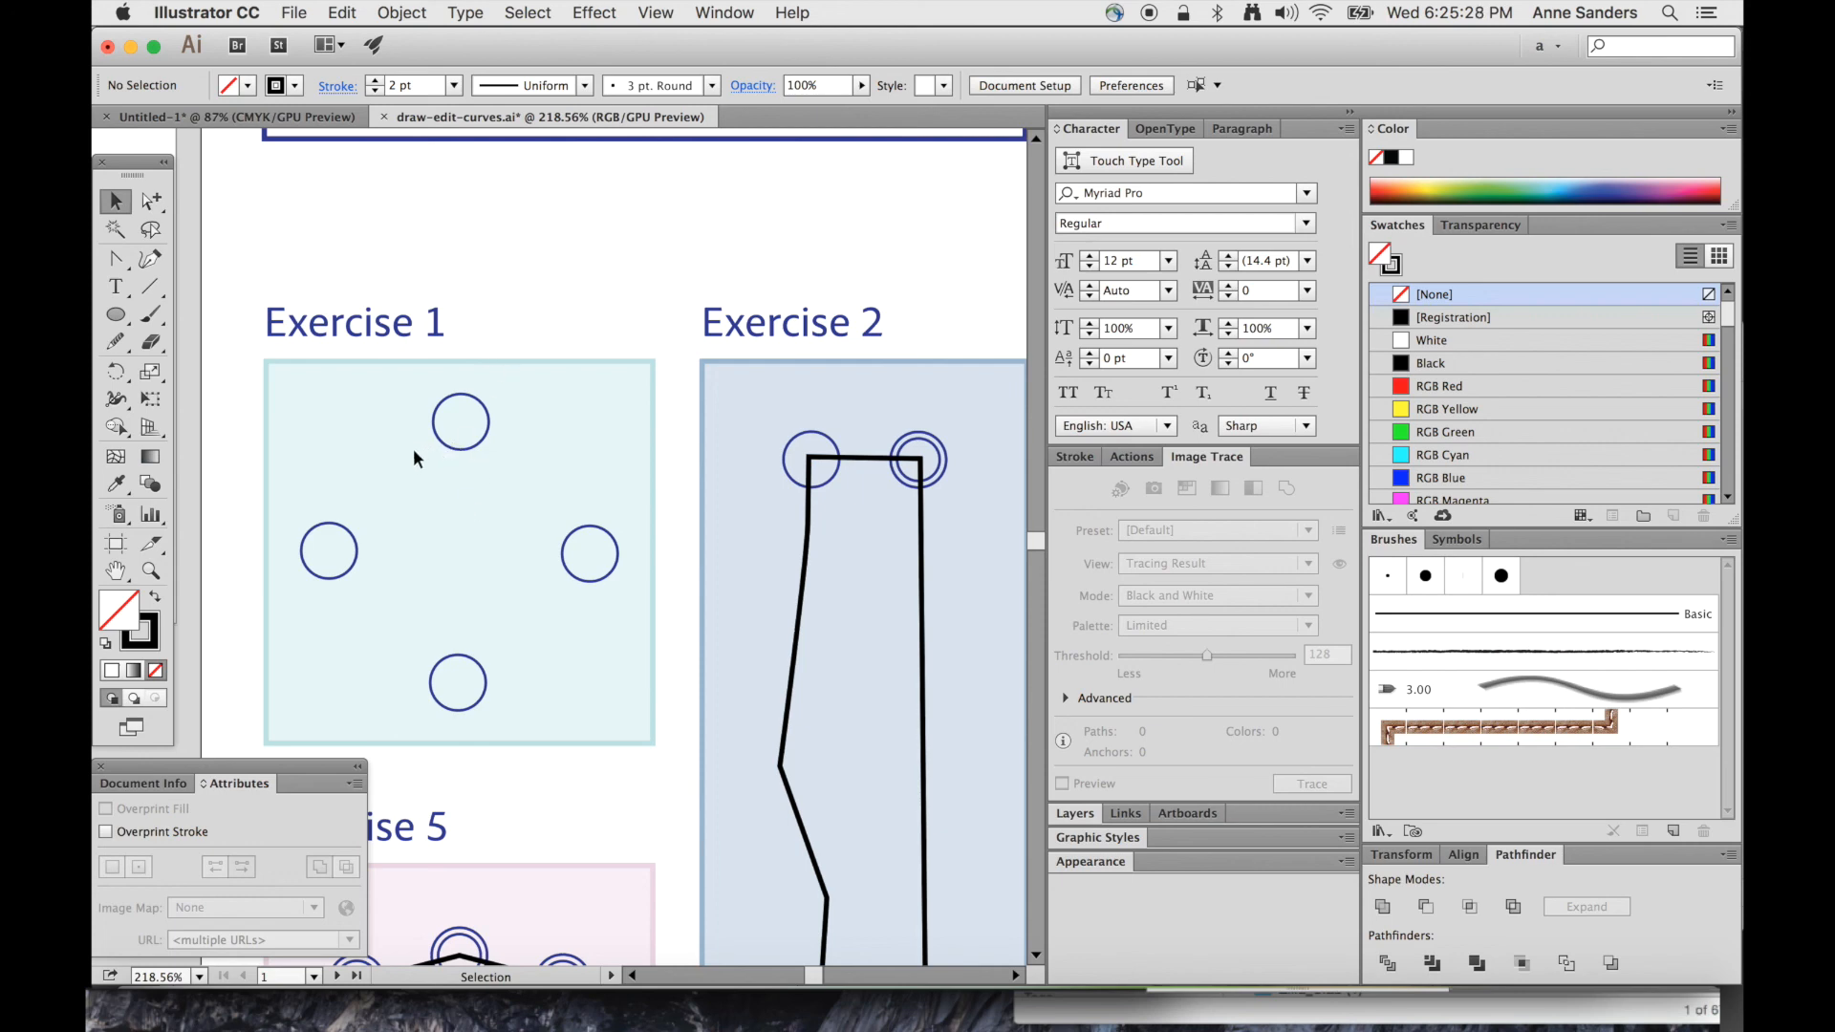